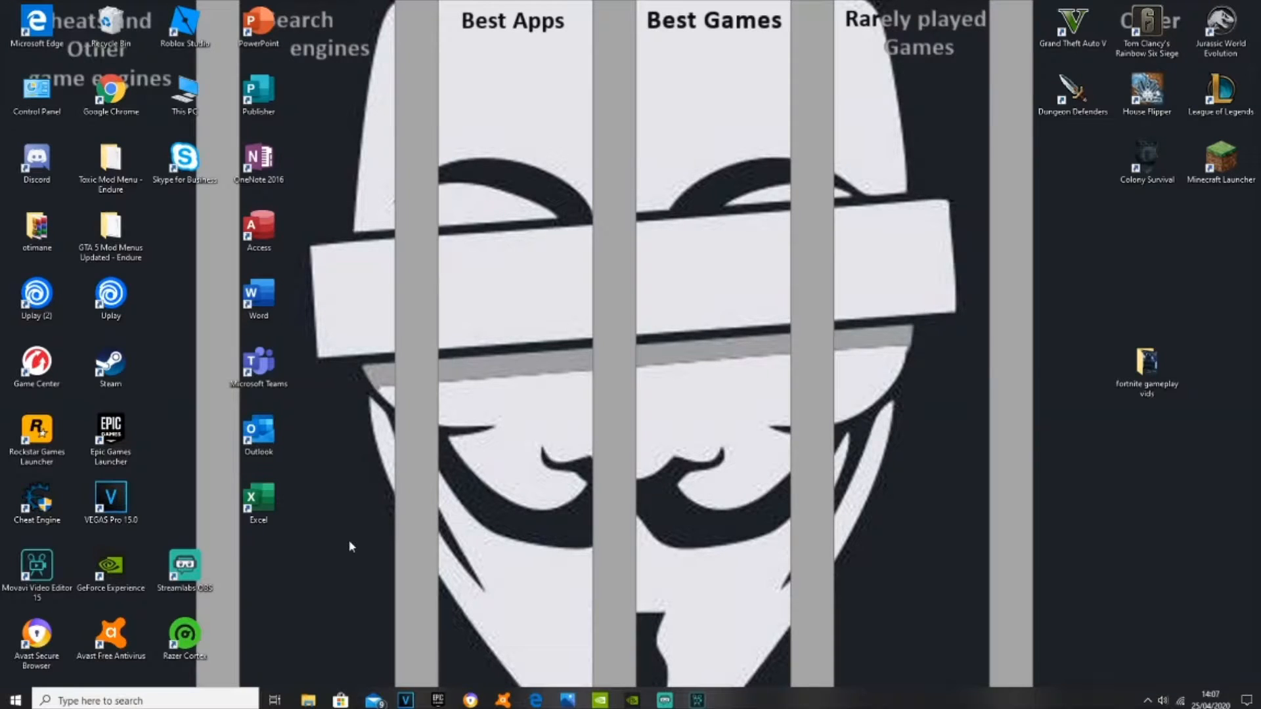
{"action": "mouse_move", "coordinate": [451, 380]}
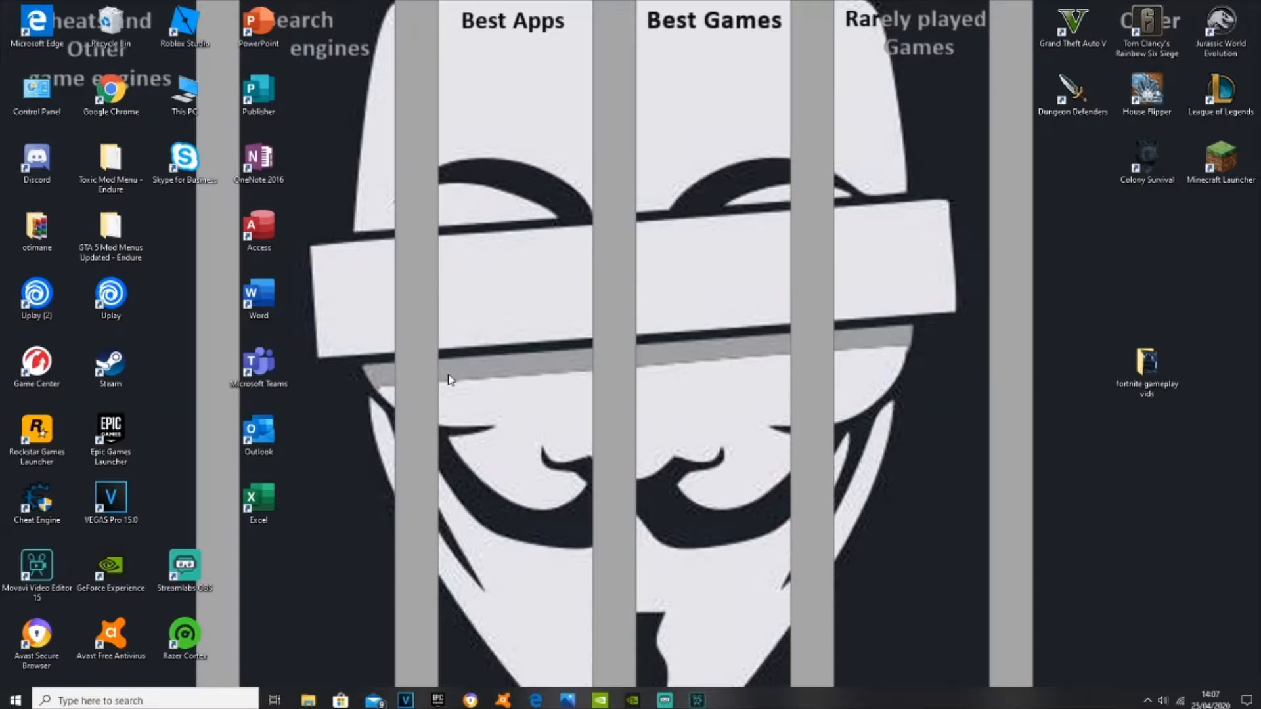
{"action": "mouse_move", "coordinate": [456, 386]}
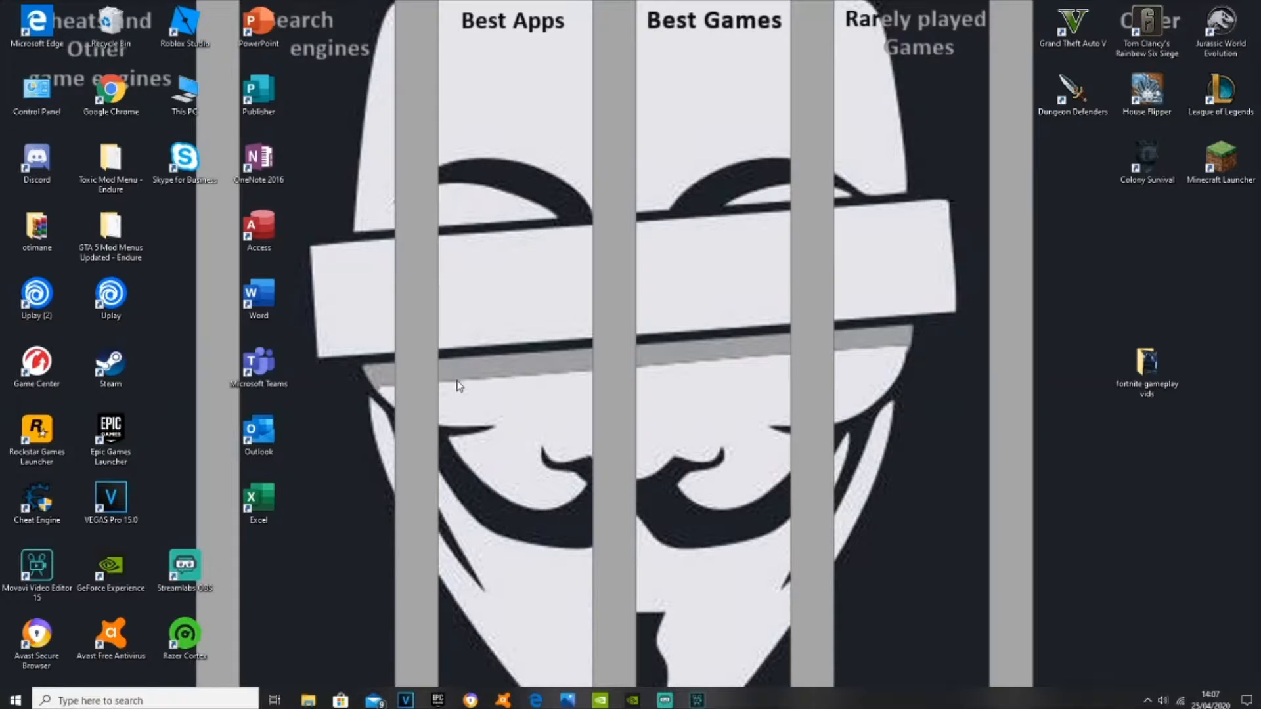
{"action": "mouse_move", "coordinate": [466, 379]}
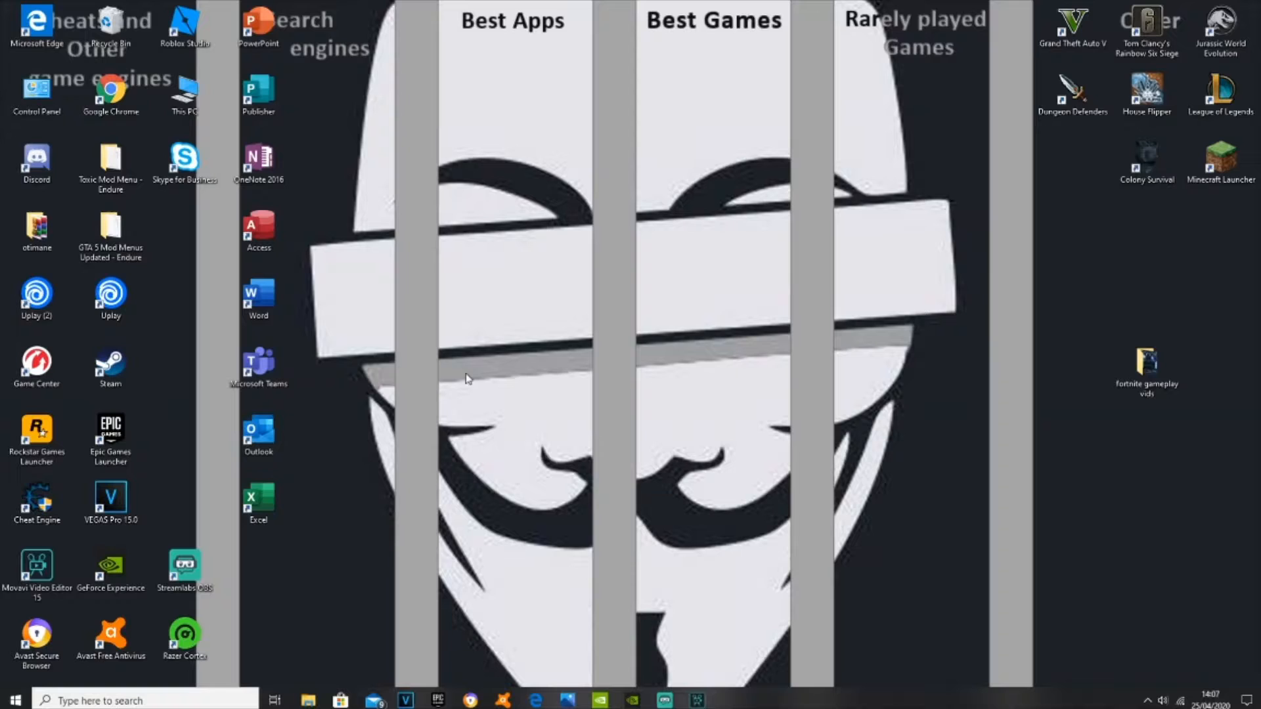
{"action": "mouse_move", "coordinate": [479, 365]}
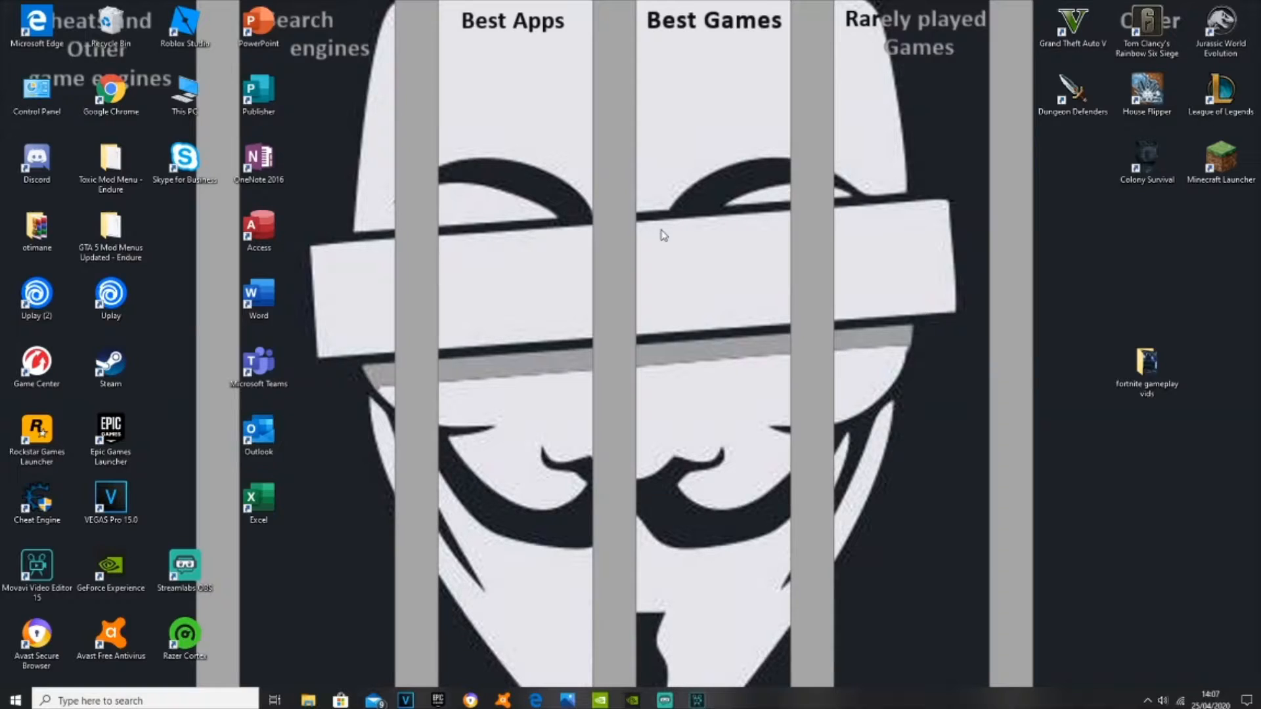
{"action": "mouse_move", "coordinate": [553, 336]}
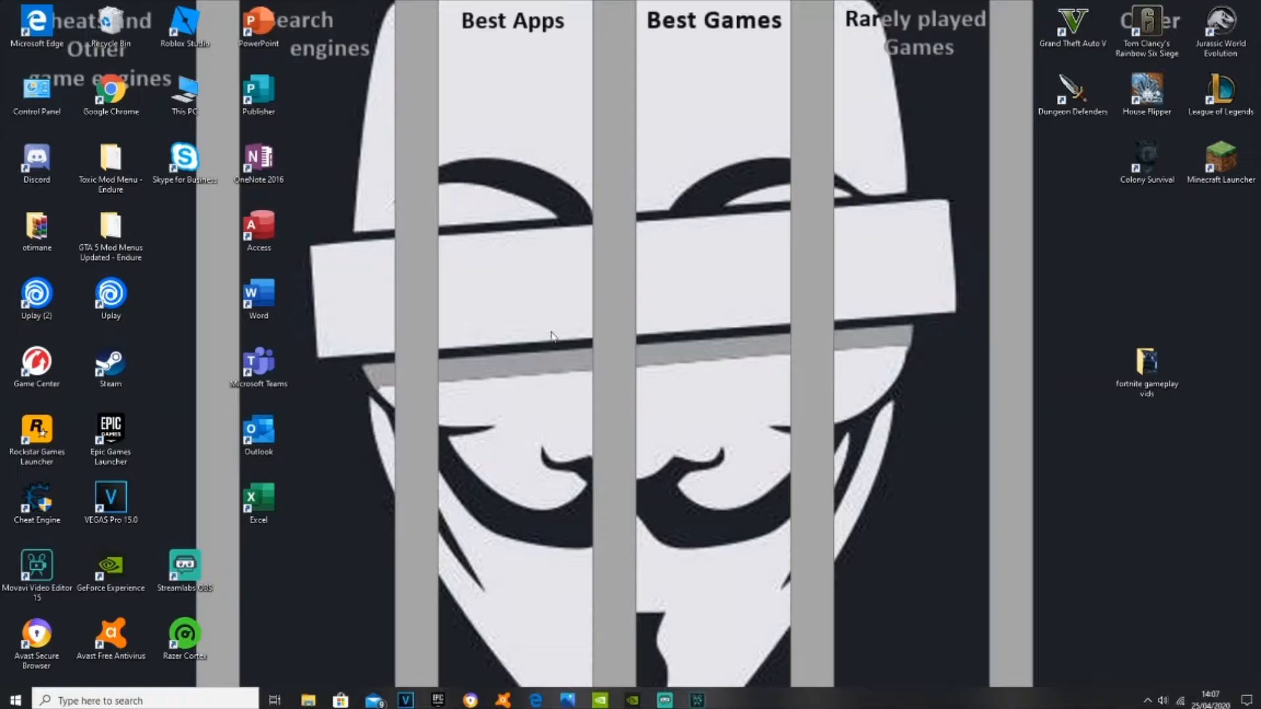
- Launch Dungeon Defenders from its desktop shortcut
{"action": "right_click", "coordinate": [1072, 94]}
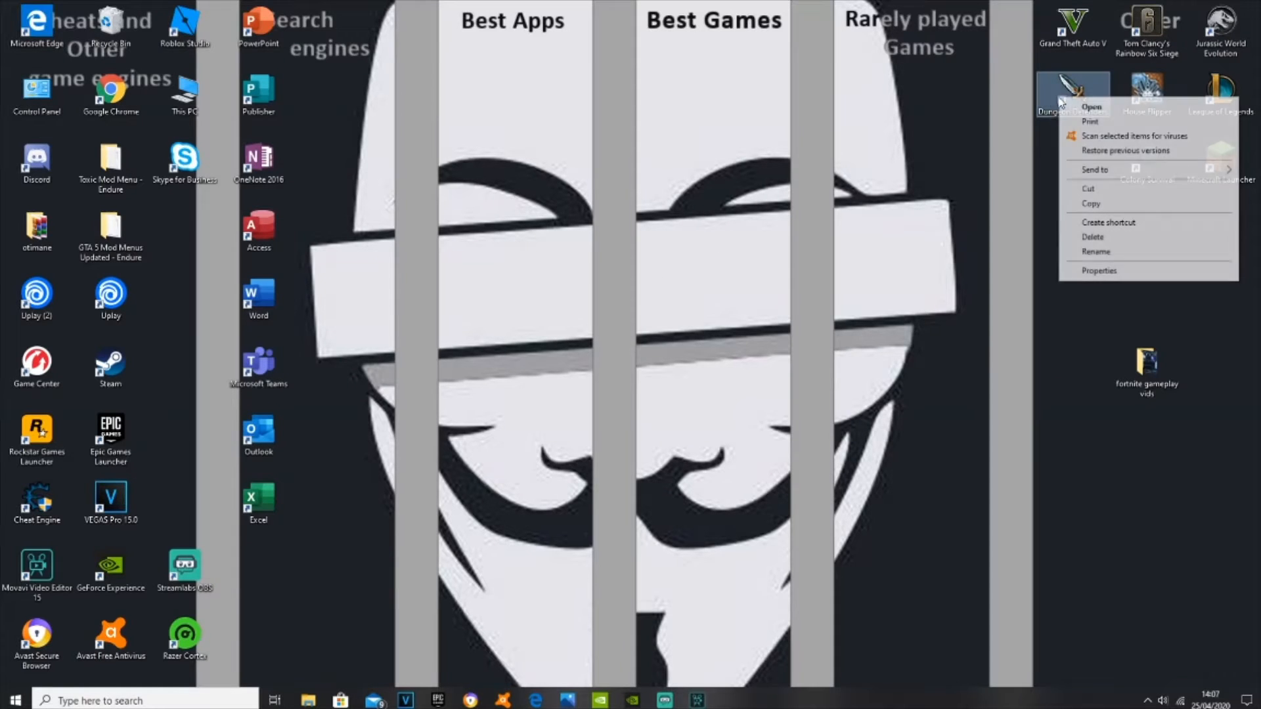
{"action": "left_click", "coordinate": [1092, 105]}
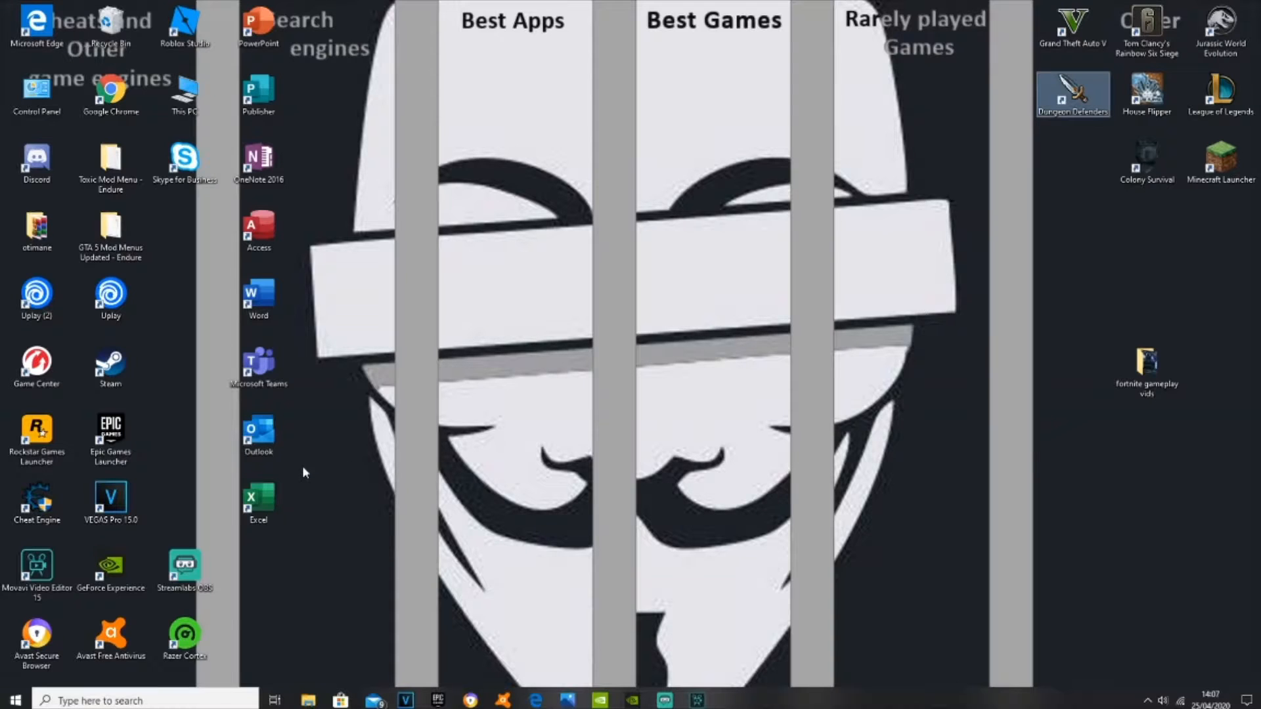
- Start Cheat Engine 7.0 from the Start menu search and bring up its process list
{"action": "left_click", "coordinate": [144, 701]}
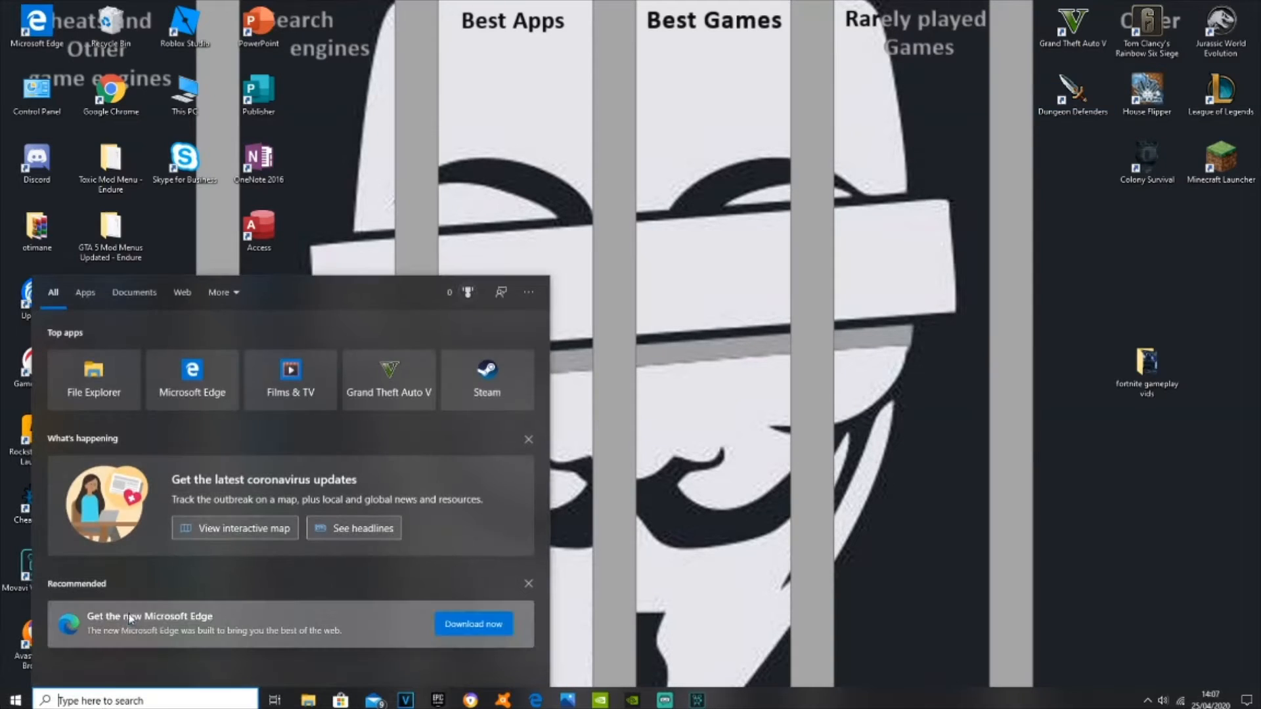
{"action": "type", "text": "cheat Engine 7.0"}
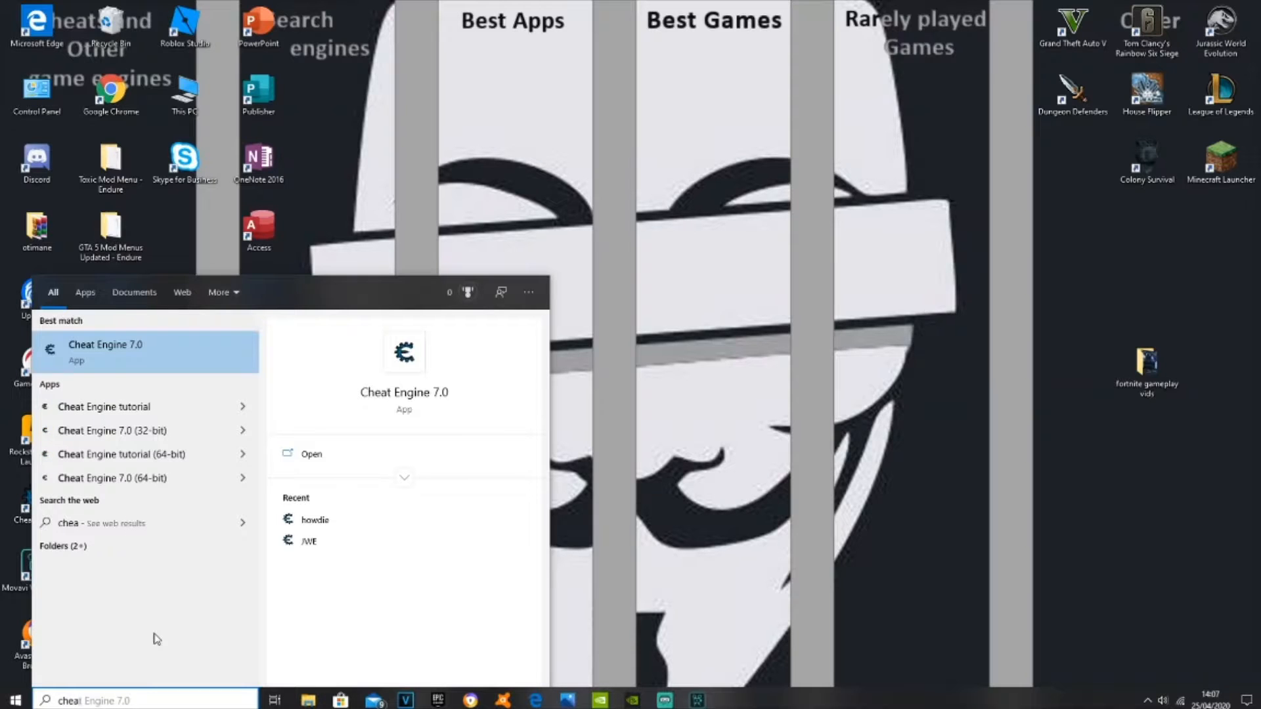
{"action": "left_click", "coordinate": [310, 453]}
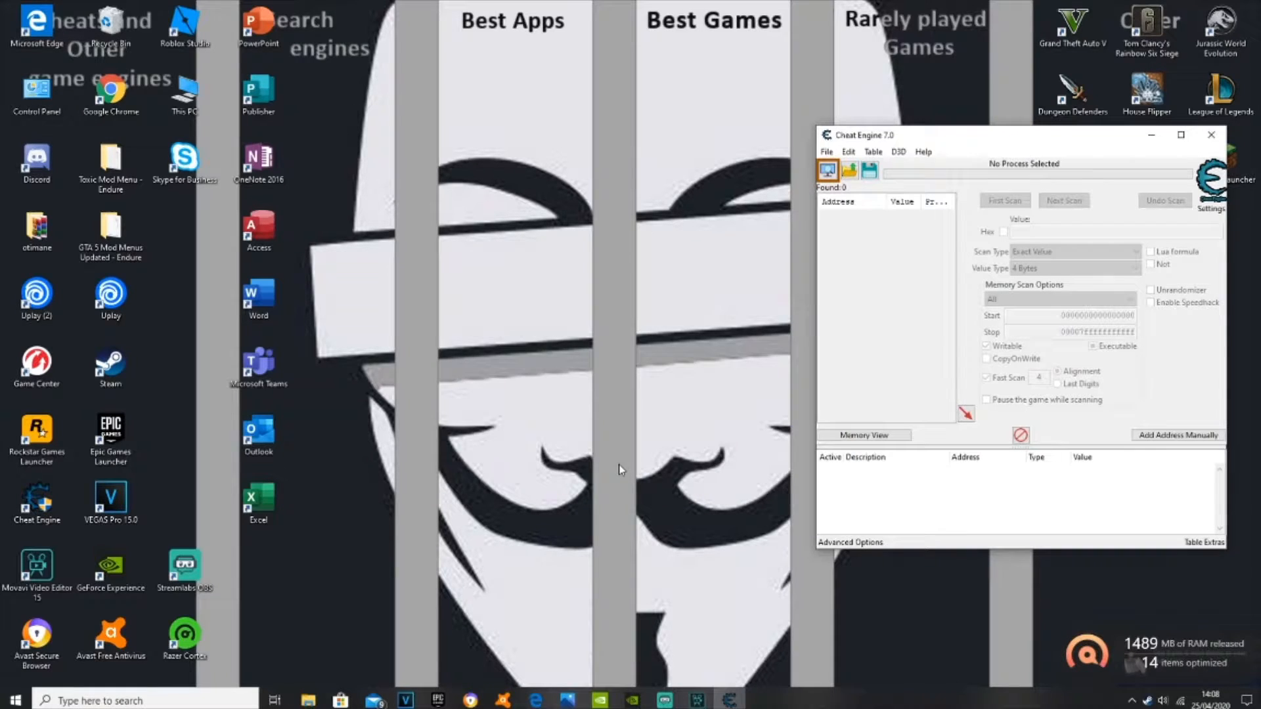
{"action": "double_click", "coordinate": [1073, 88]}
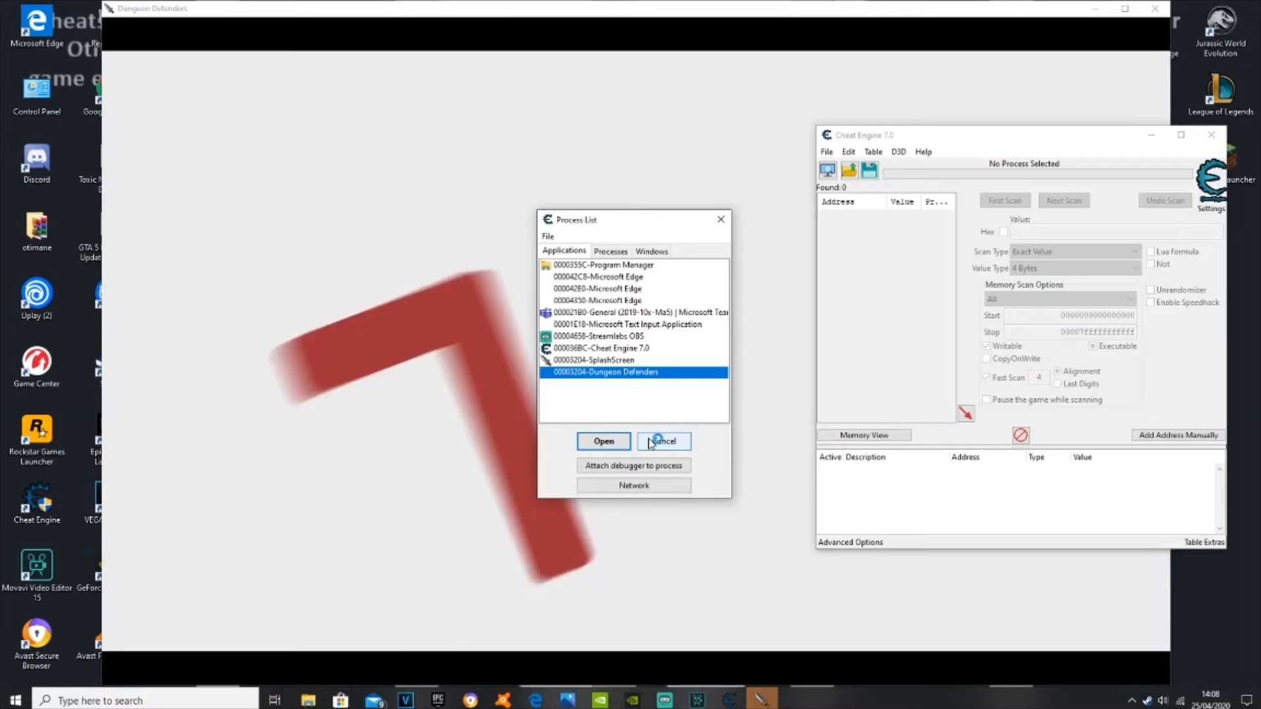
- Attach Cheat Engine to the 00003204-Dungeon Defenders process (DunDefGame.exe)
{"action": "left_click", "coordinate": [661, 441]}
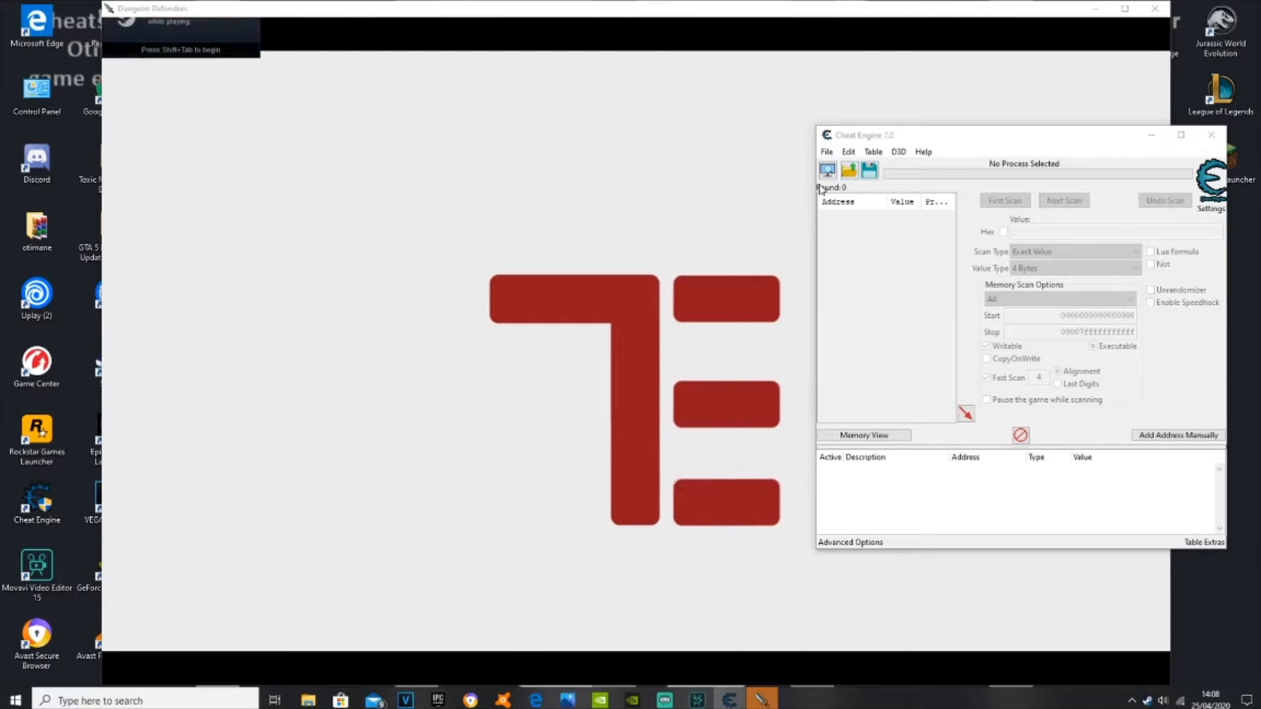
{"action": "left_click", "coordinate": [826, 169]}
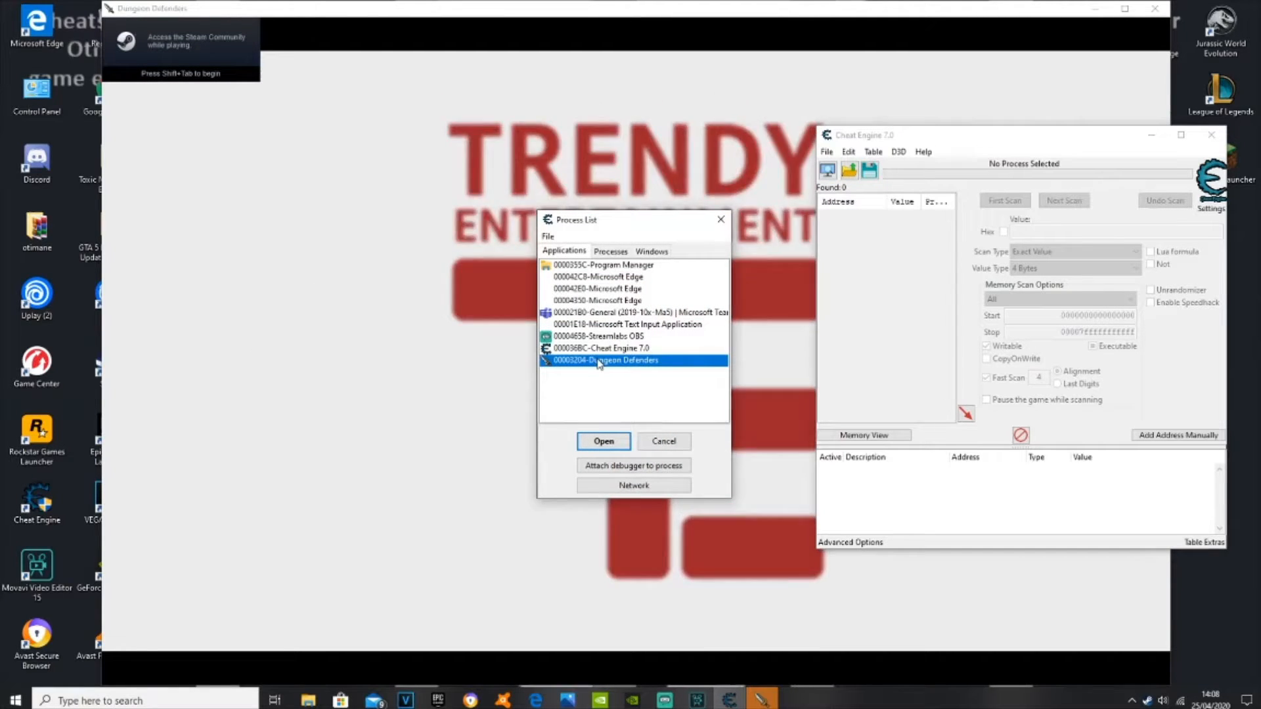
{"action": "left_click", "coordinate": [603, 442]}
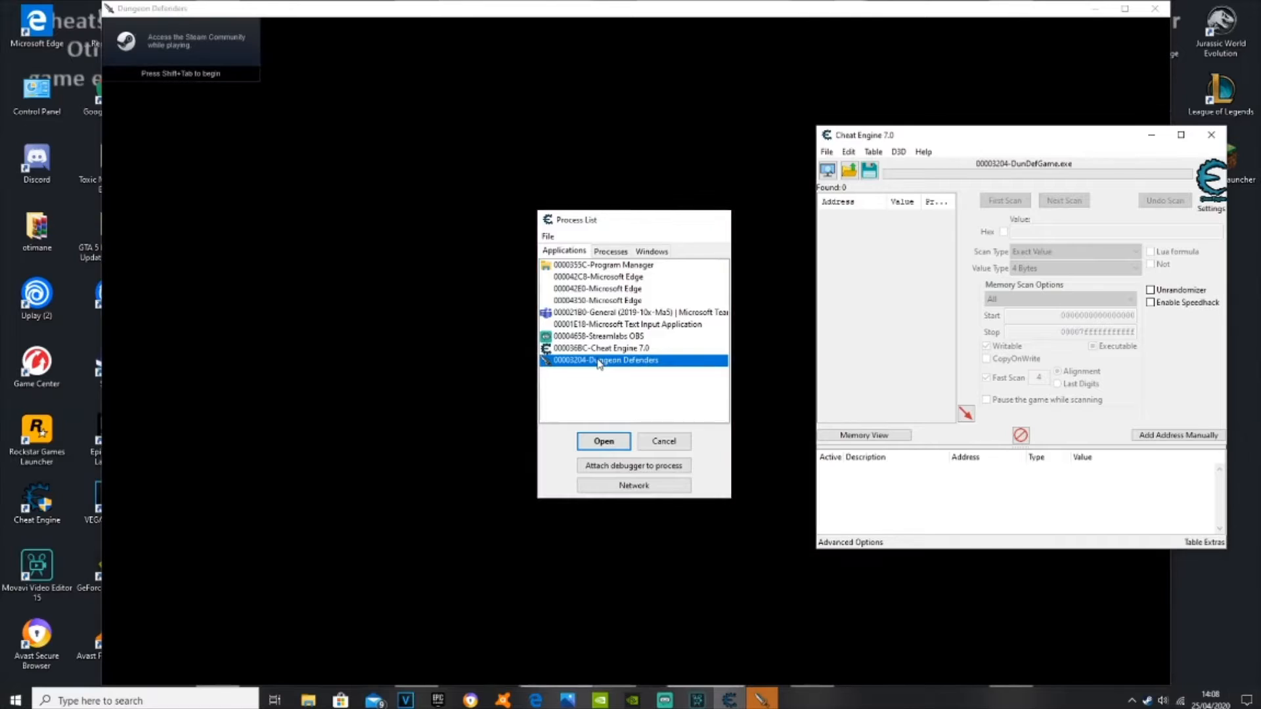
{"action": "left_click", "coordinate": [603, 441]}
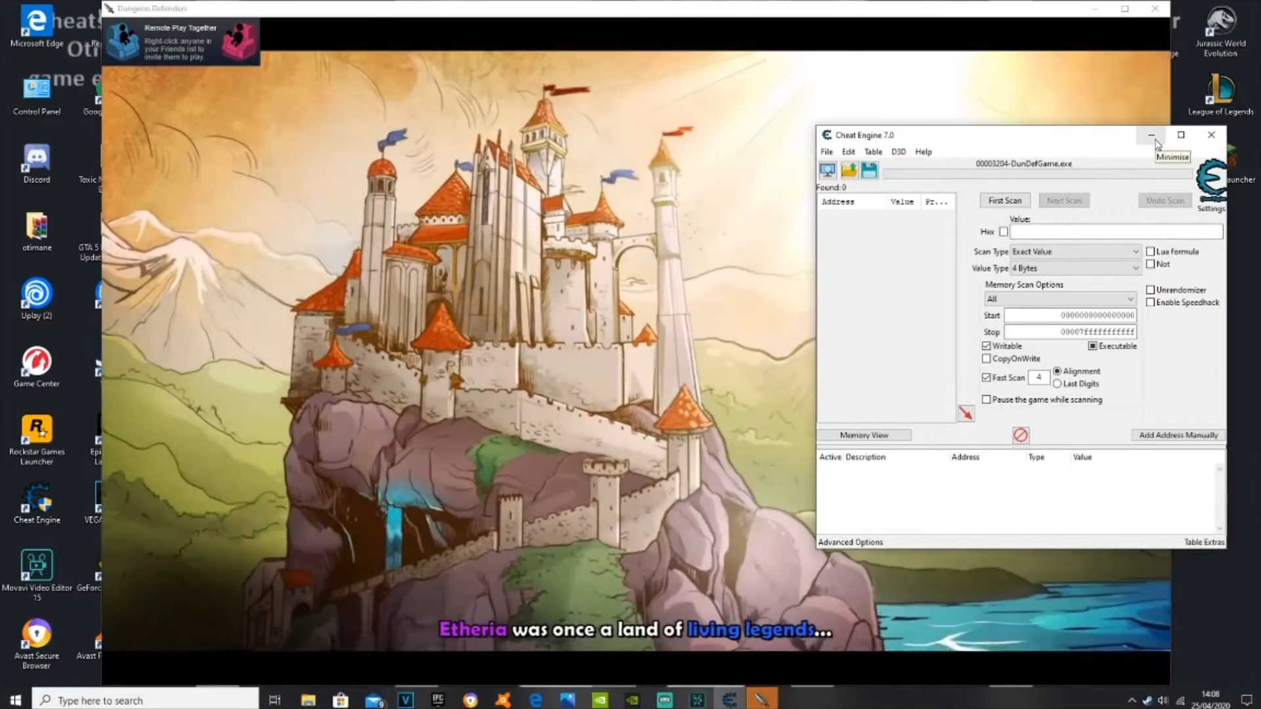
- Minimise Cheat Engine and choose Open multiplayer mode to reach the hero roster
{"action": "left_click", "coordinate": [1151, 135]}
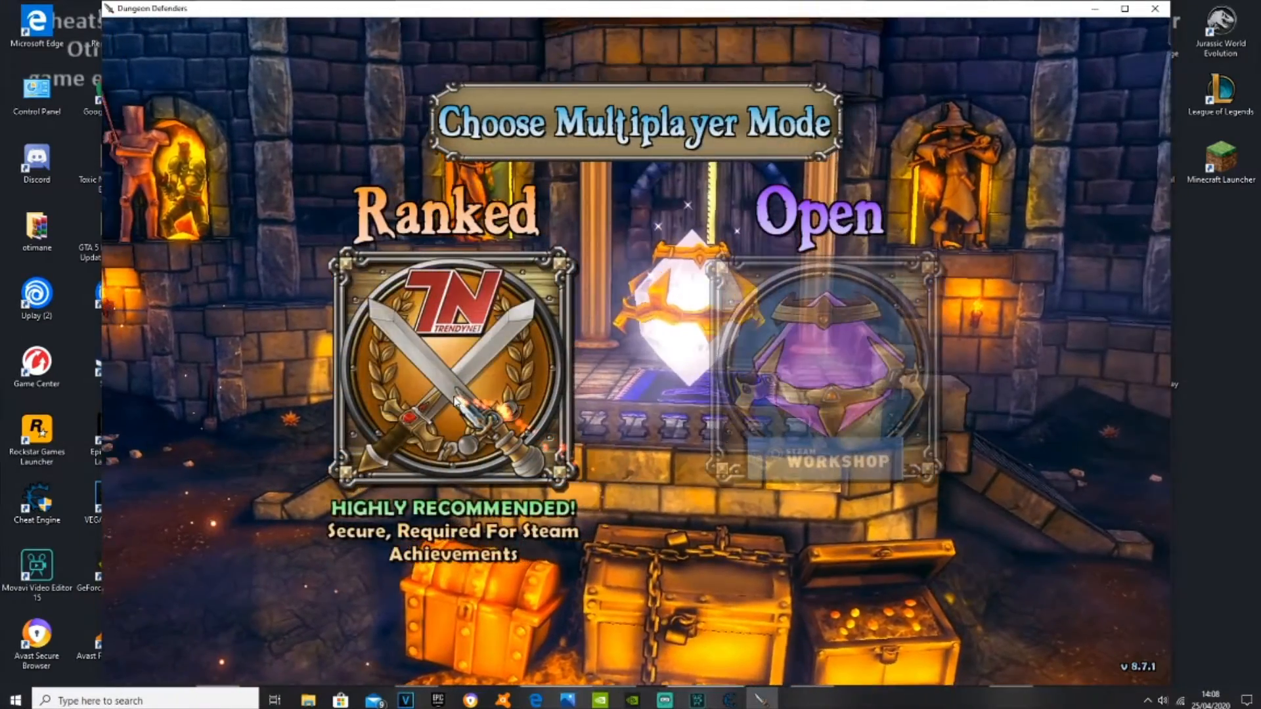
{"action": "left_click", "coordinate": [454, 370]}
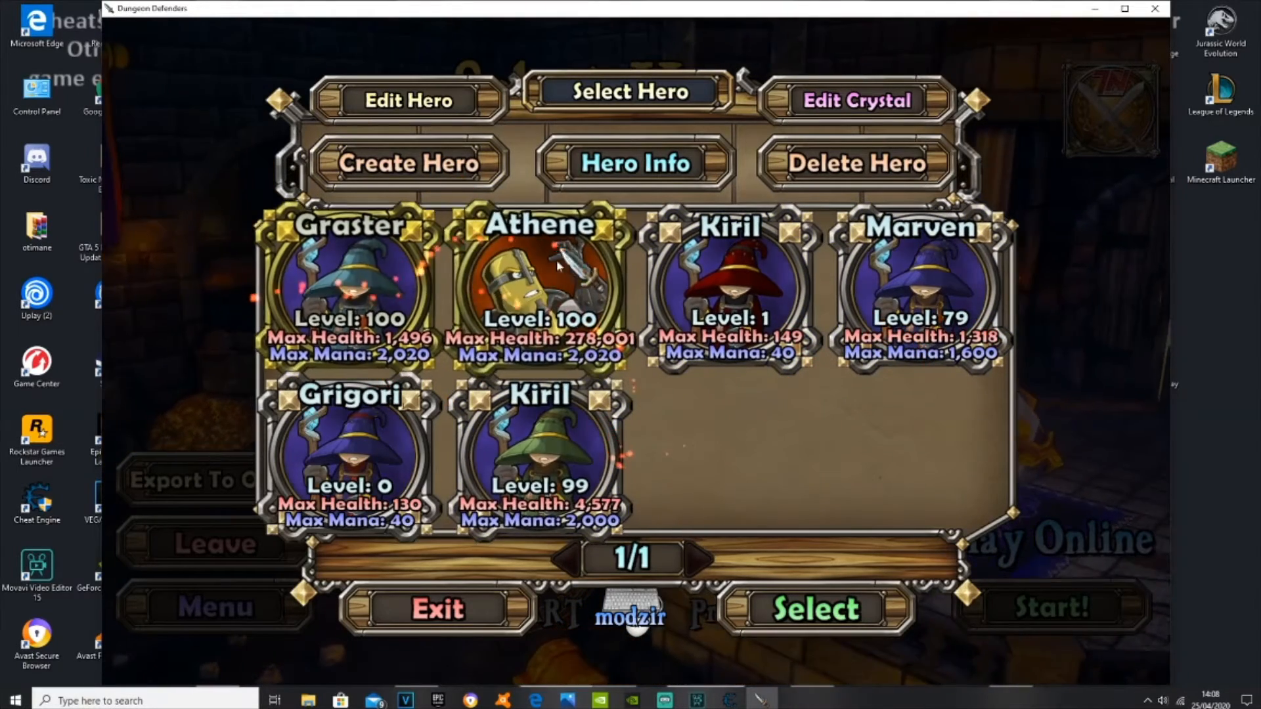
- Begin a new hero and choose the Apprentice class
{"action": "left_click", "coordinate": [406, 163]}
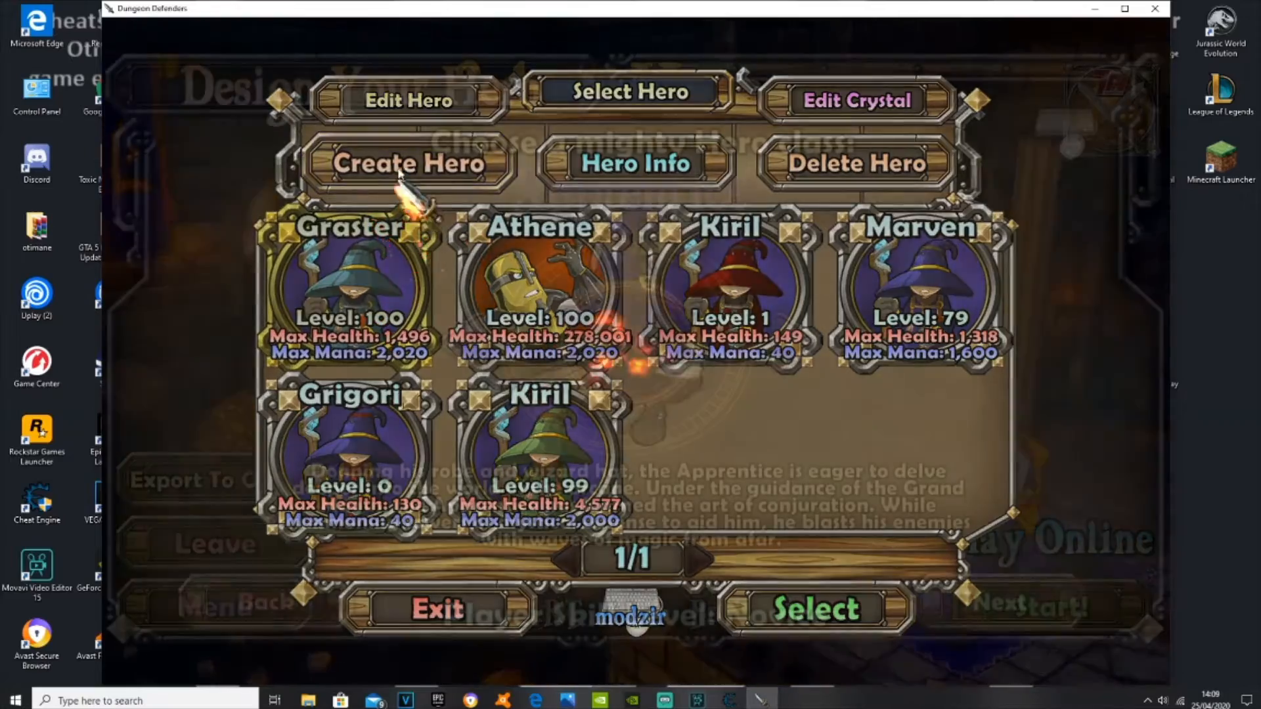
{"action": "left_click", "coordinate": [406, 163]}
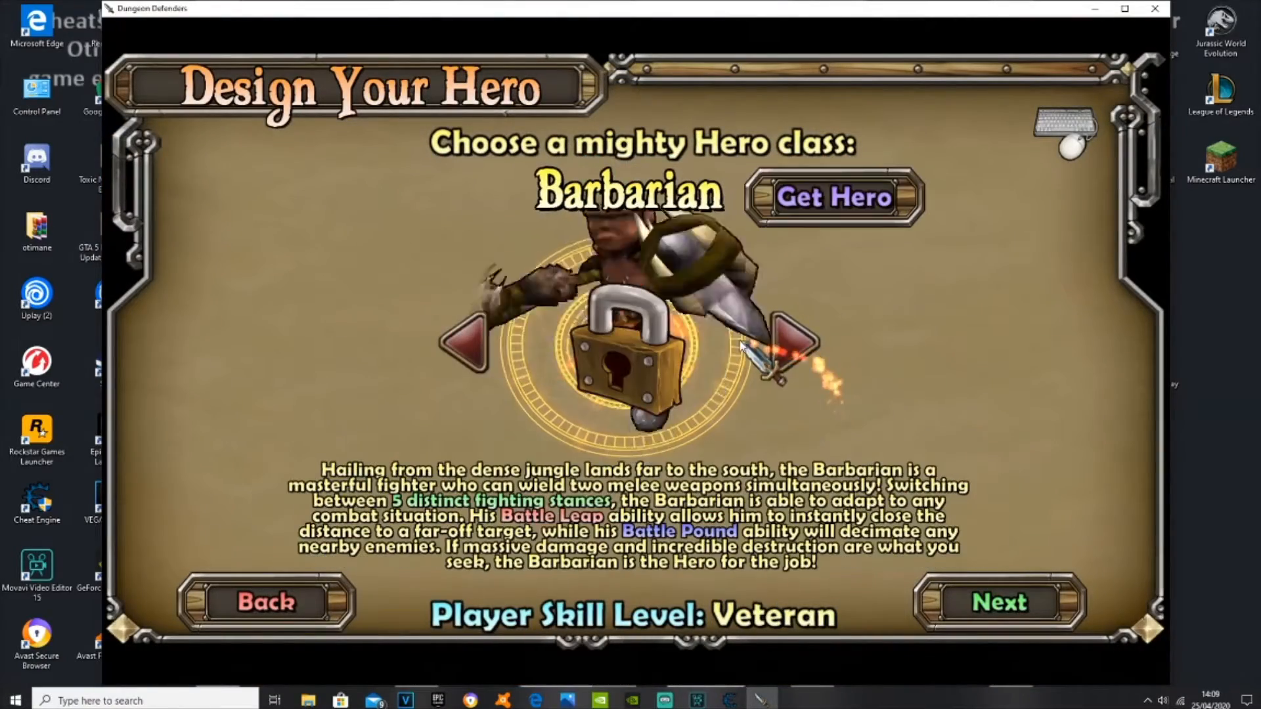
{"action": "left_click", "coordinate": [468, 342]}
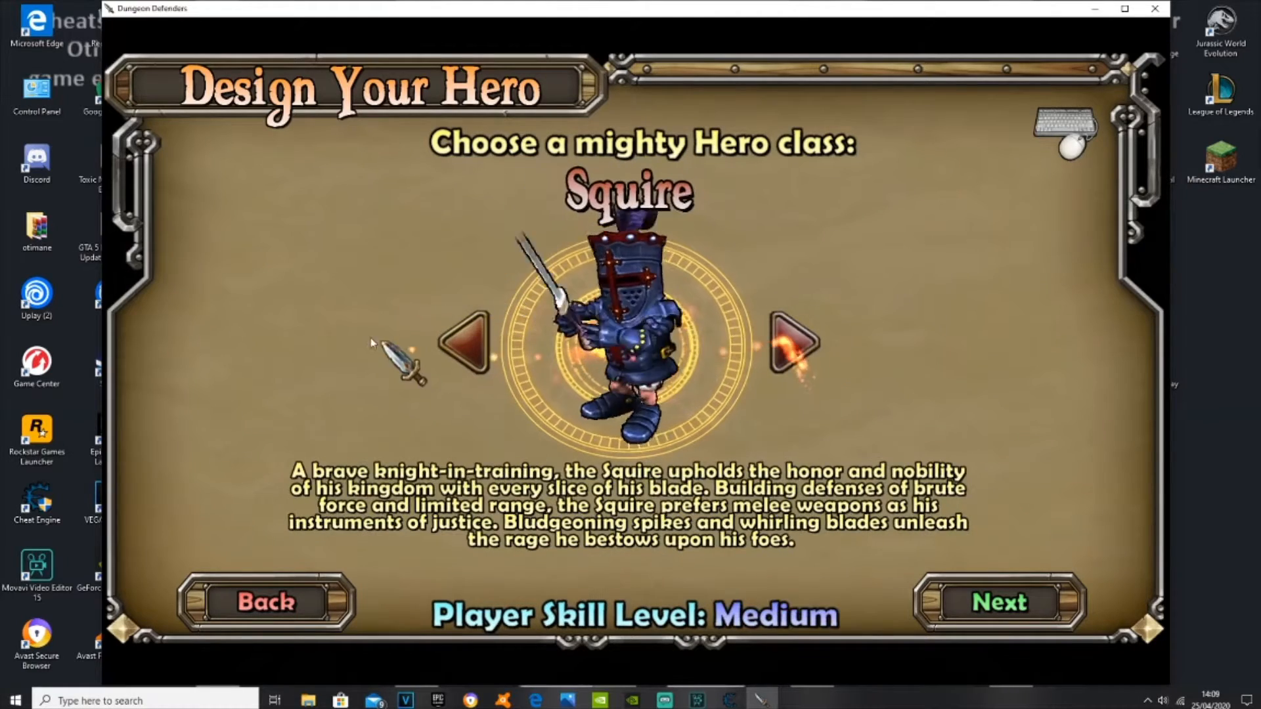
{"action": "left_click", "coordinate": [998, 603]}
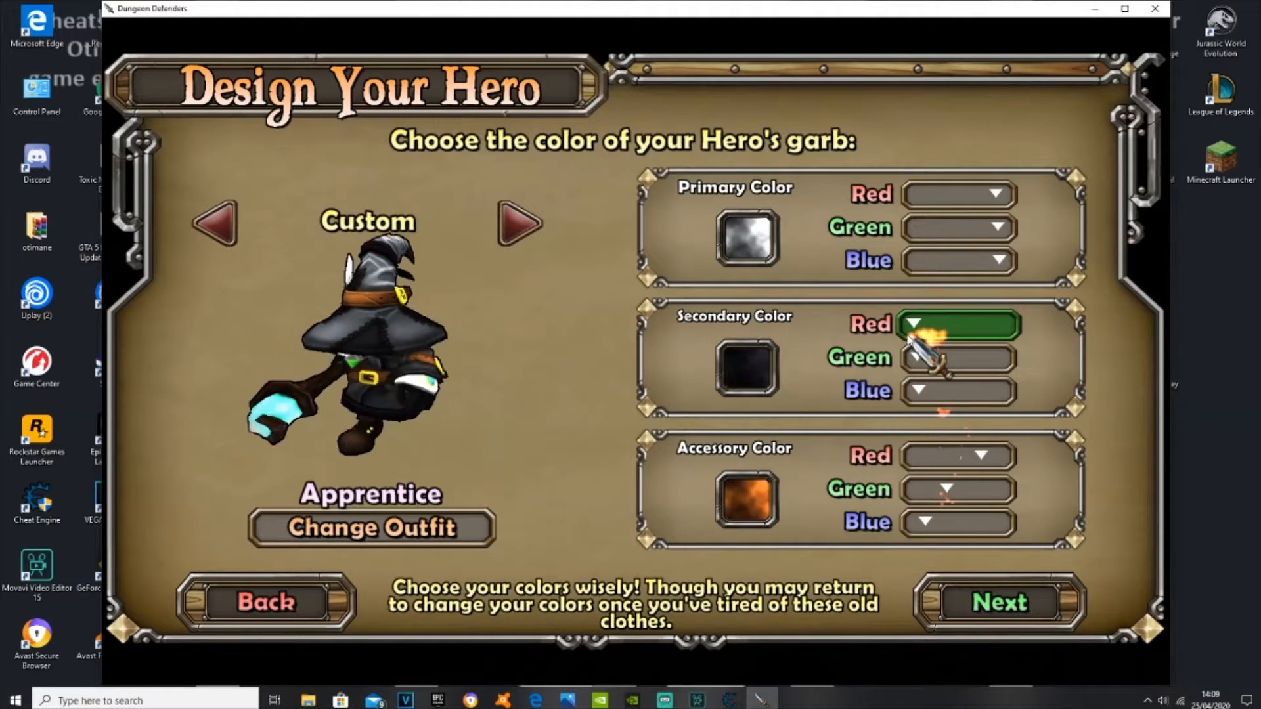
- Adjust the garb colours and finish creating the hero named kaz
{"action": "left_click", "coordinate": [958, 489]}
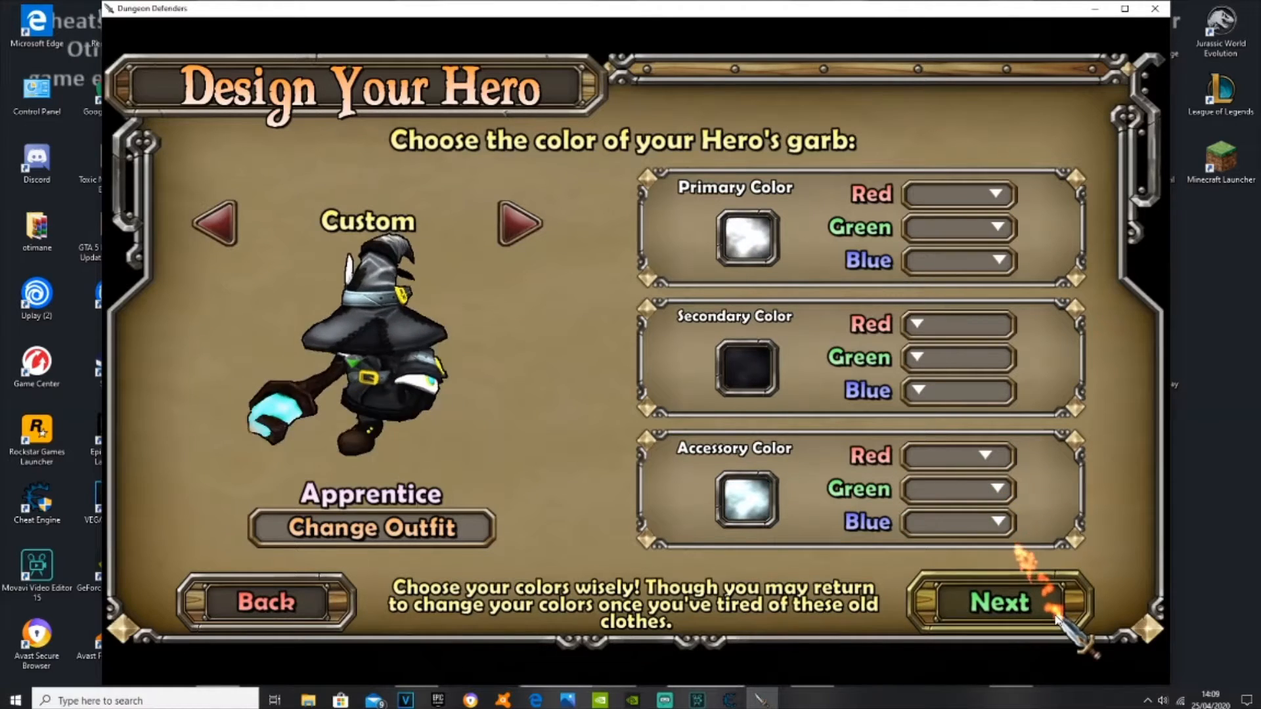
{"action": "left_click", "coordinate": [998, 602]}
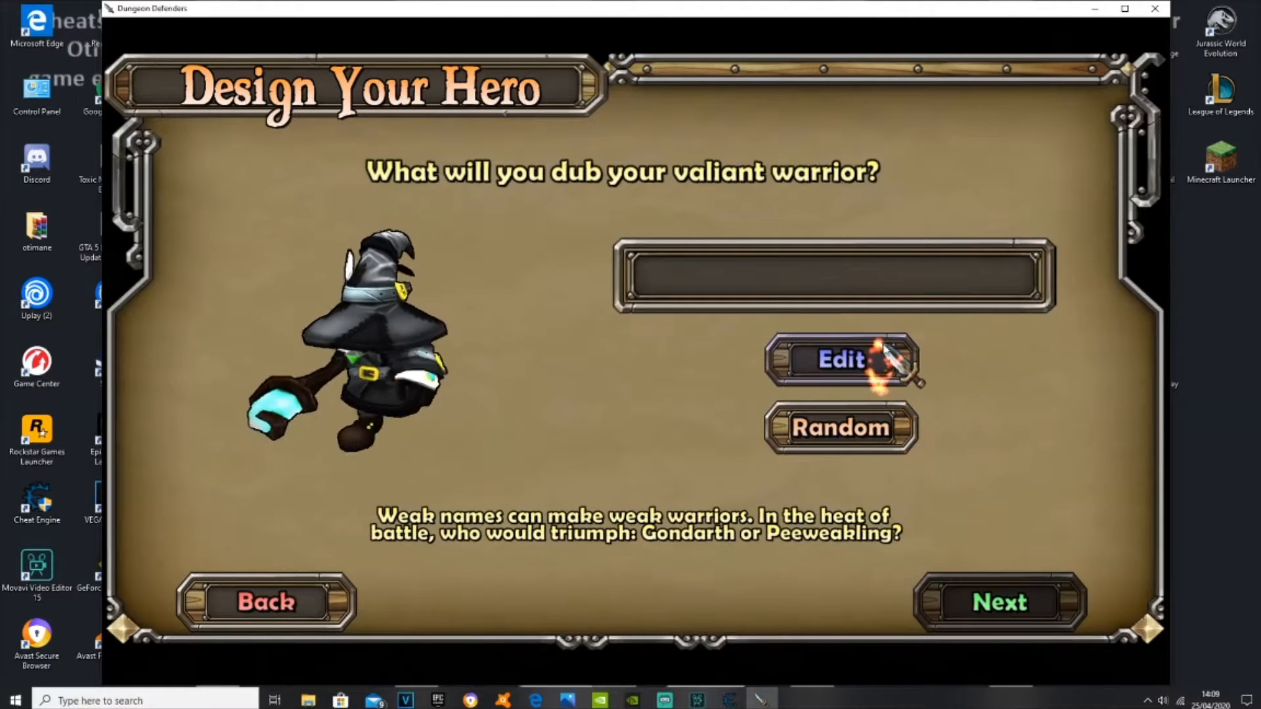
{"action": "type", "text": "kaz"}
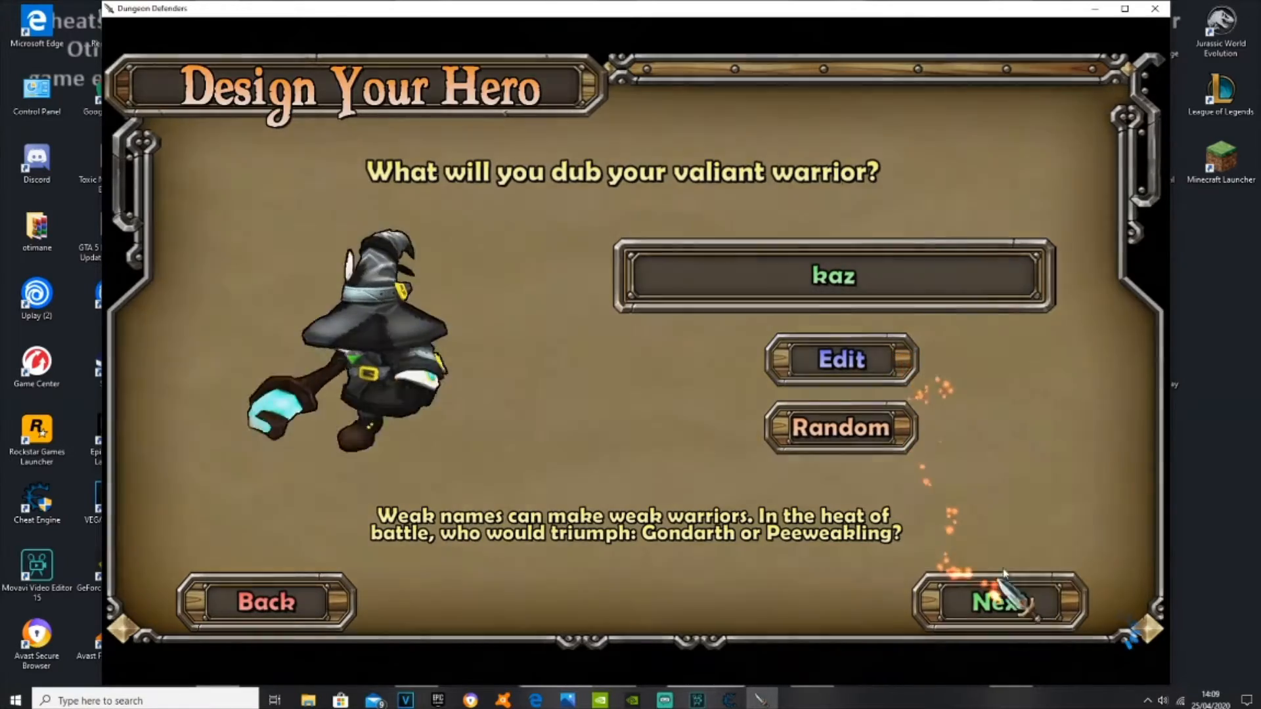
{"action": "left_click", "coordinate": [998, 602]}
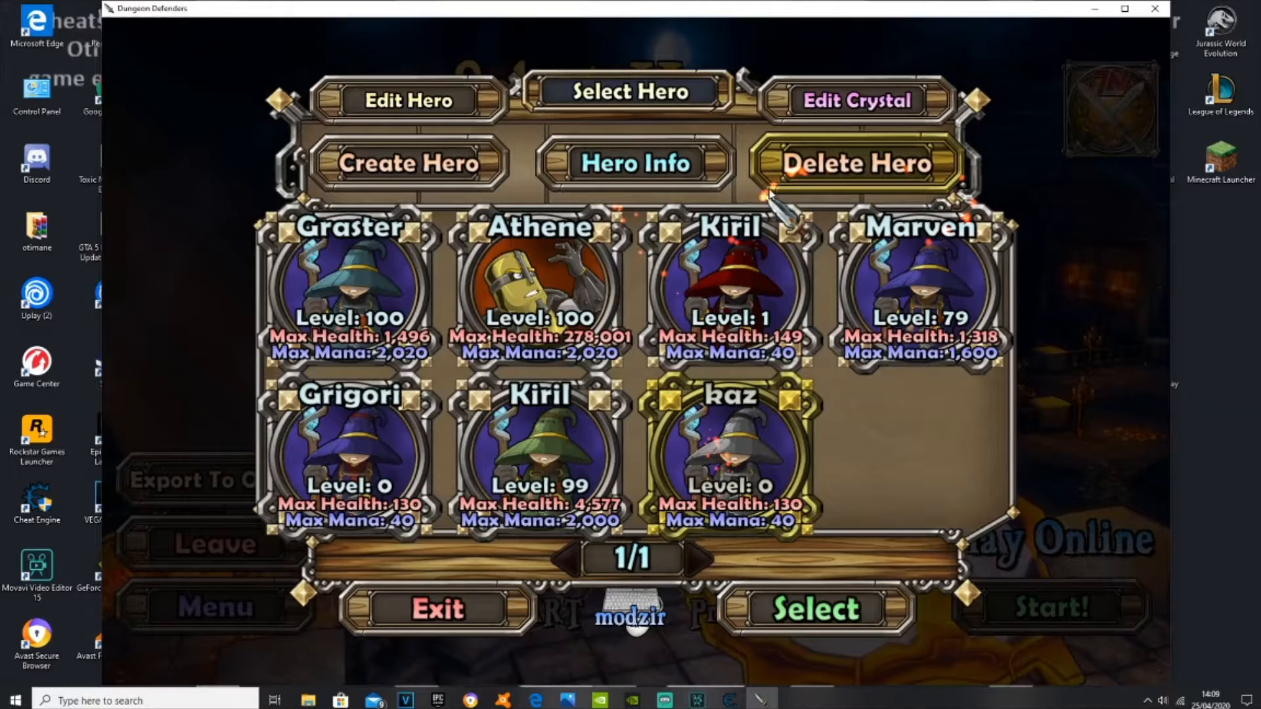
- Select kaz and host a Private Match, loading into The Deeper Well tavern
{"action": "left_click", "coordinate": [728, 451]}
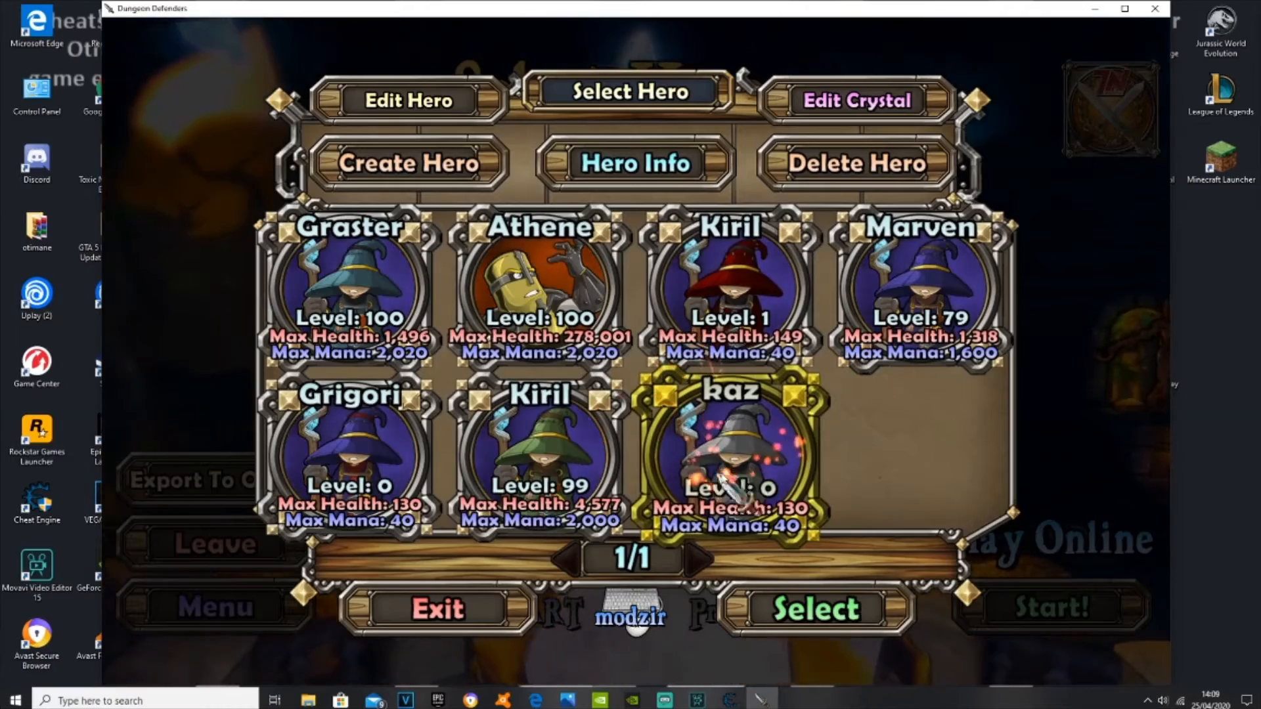
{"action": "left_click", "coordinate": [813, 607]}
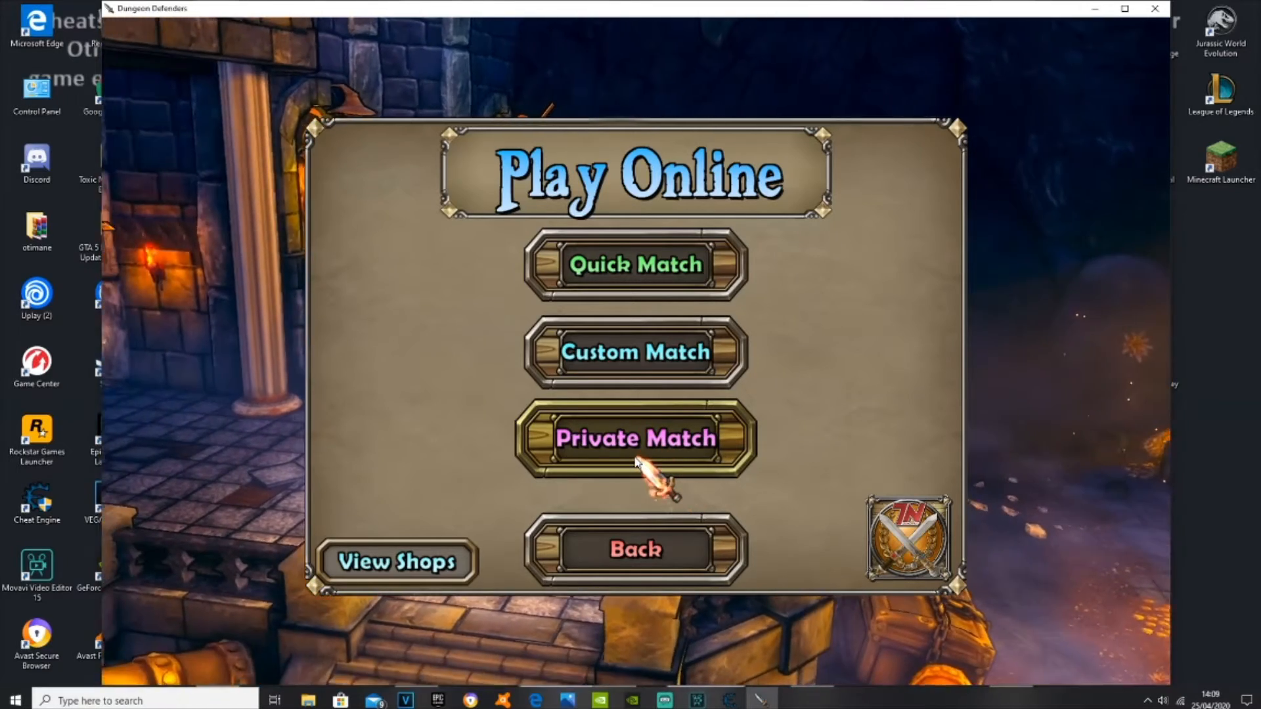
{"action": "left_click", "coordinate": [633, 438]}
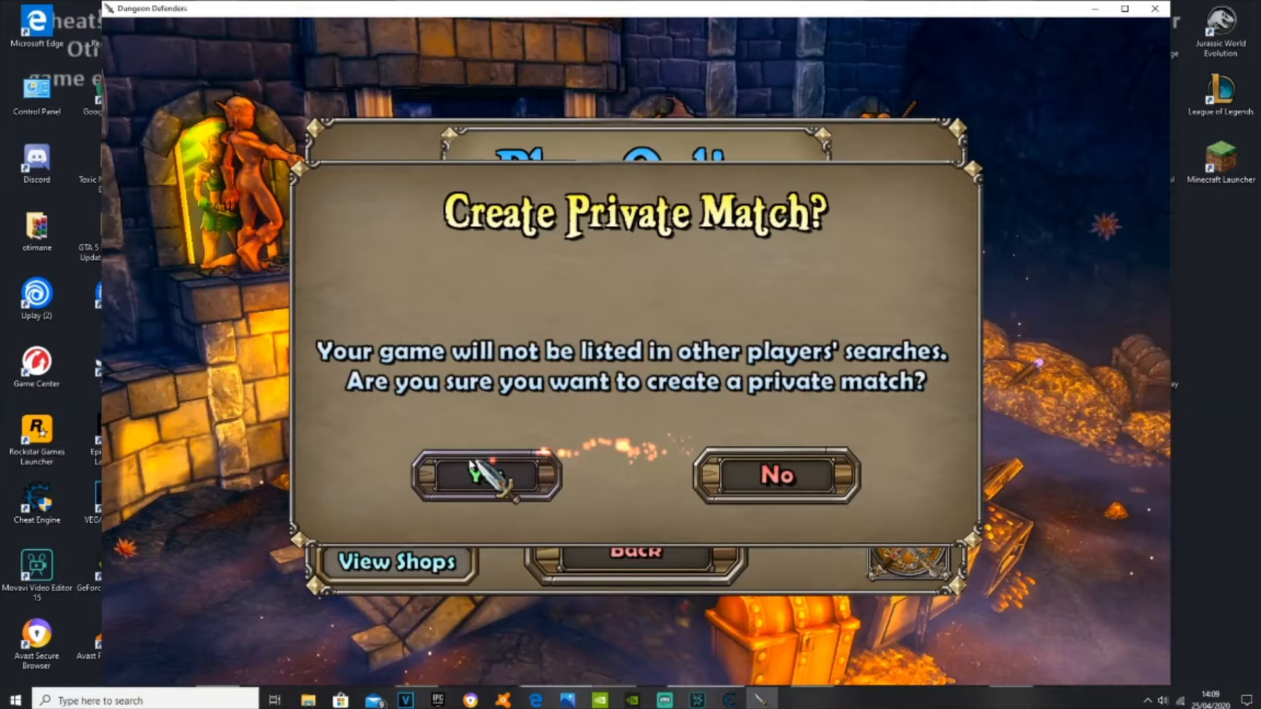
{"action": "left_click", "coordinate": [487, 474]}
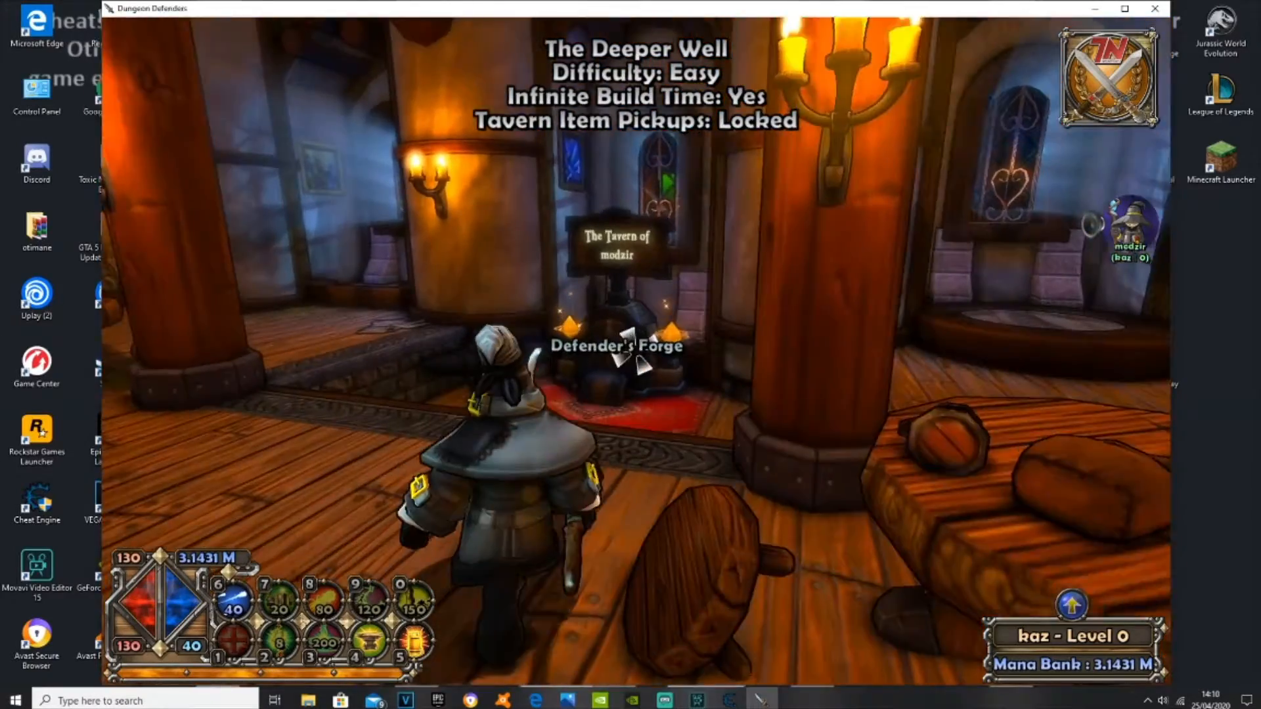
- From the Forge's Swap Hero roster, delete the Level 100 hero Graster
{"action": "left_click", "coordinate": [617, 354]}
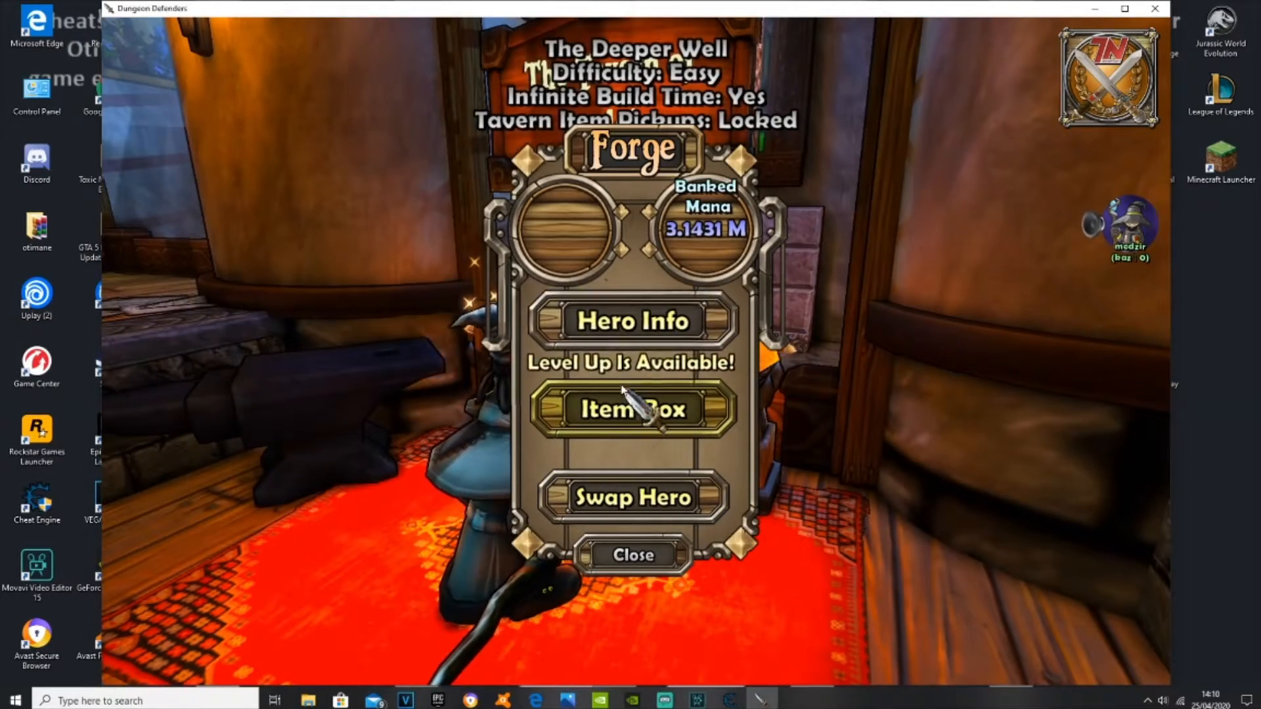
{"action": "left_click", "coordinate": [631, 321]}
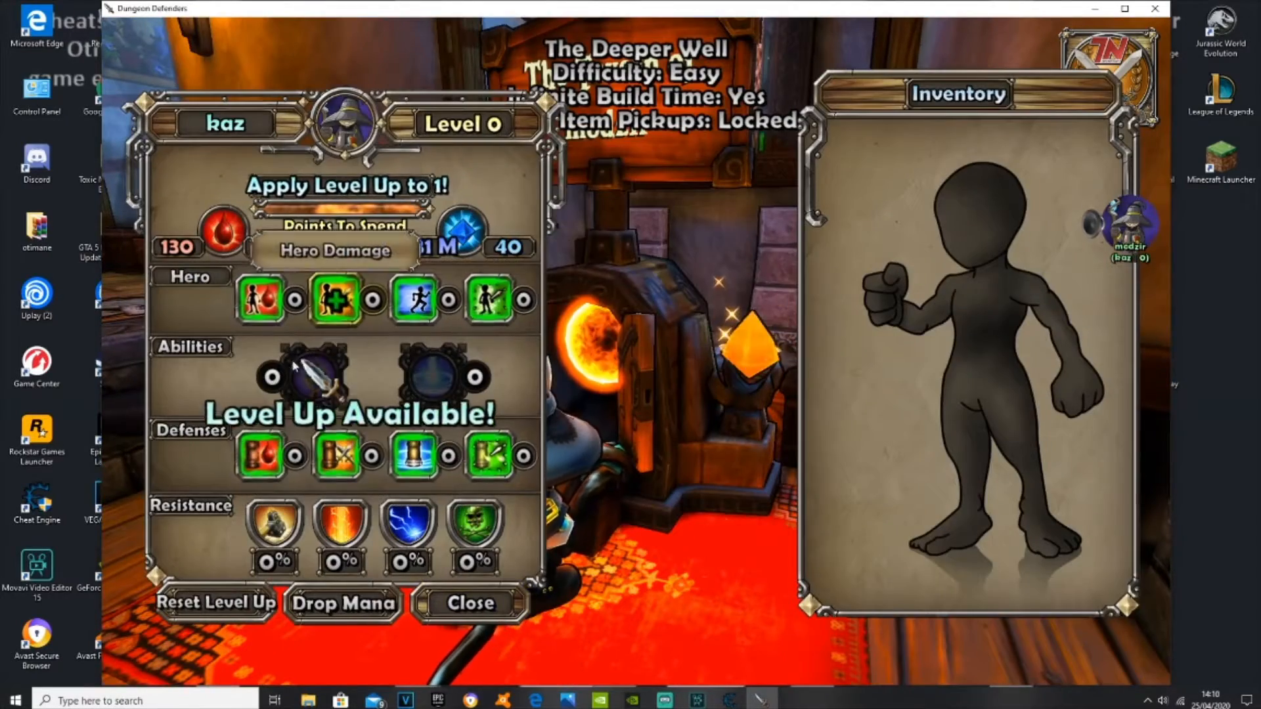
{"action": "left_click", "coordinate": [470, 603]}
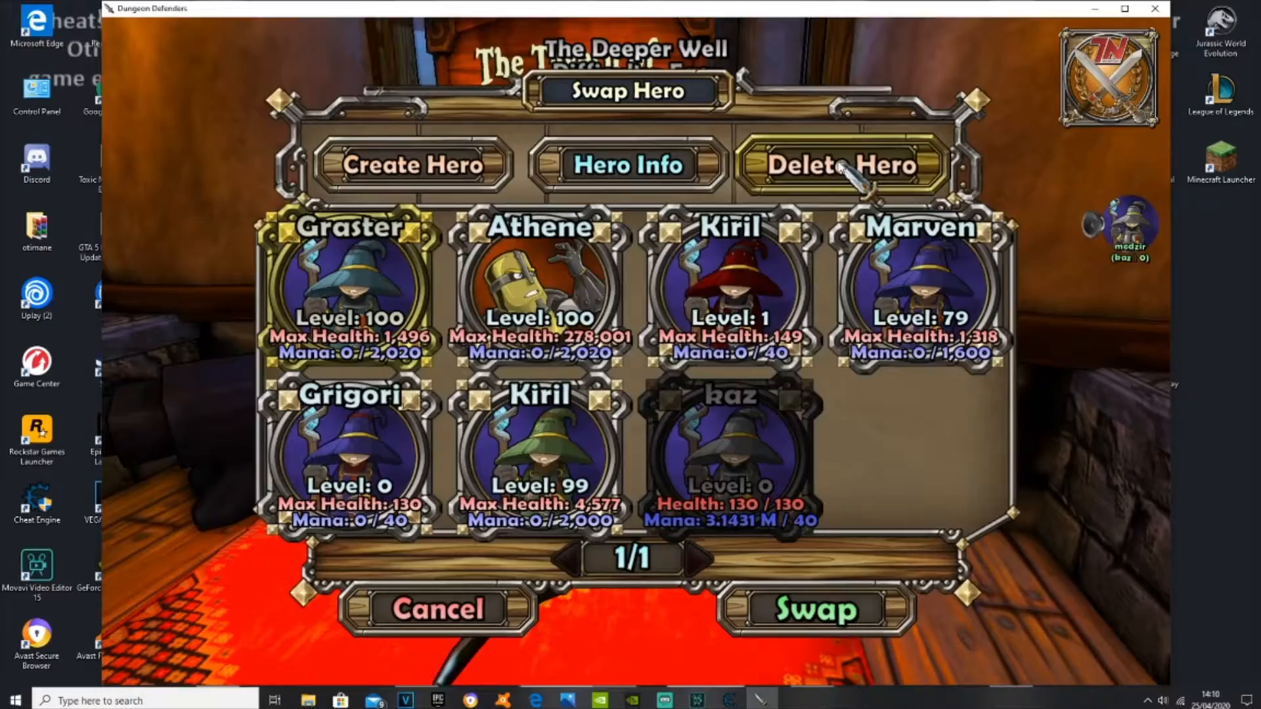
{"action": "left_click", "coordinate": [841, 165]}
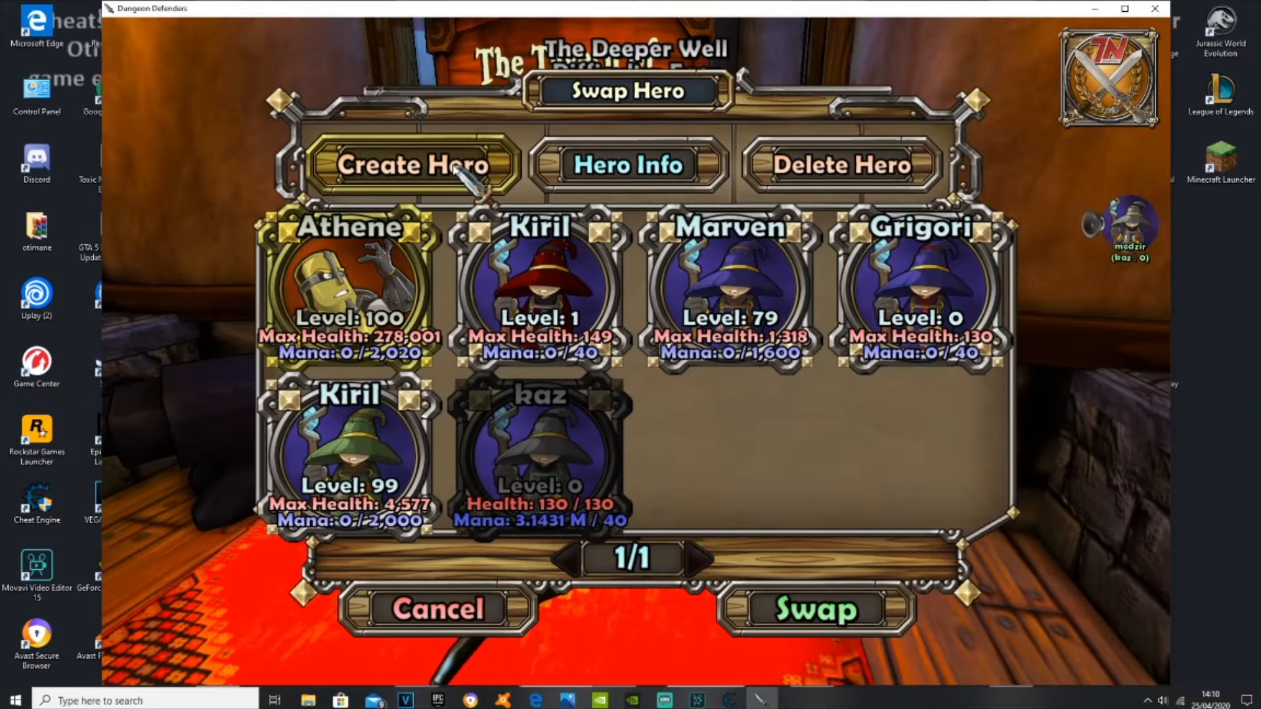
{"action": "left_click", "coordinate": [413, 166]}
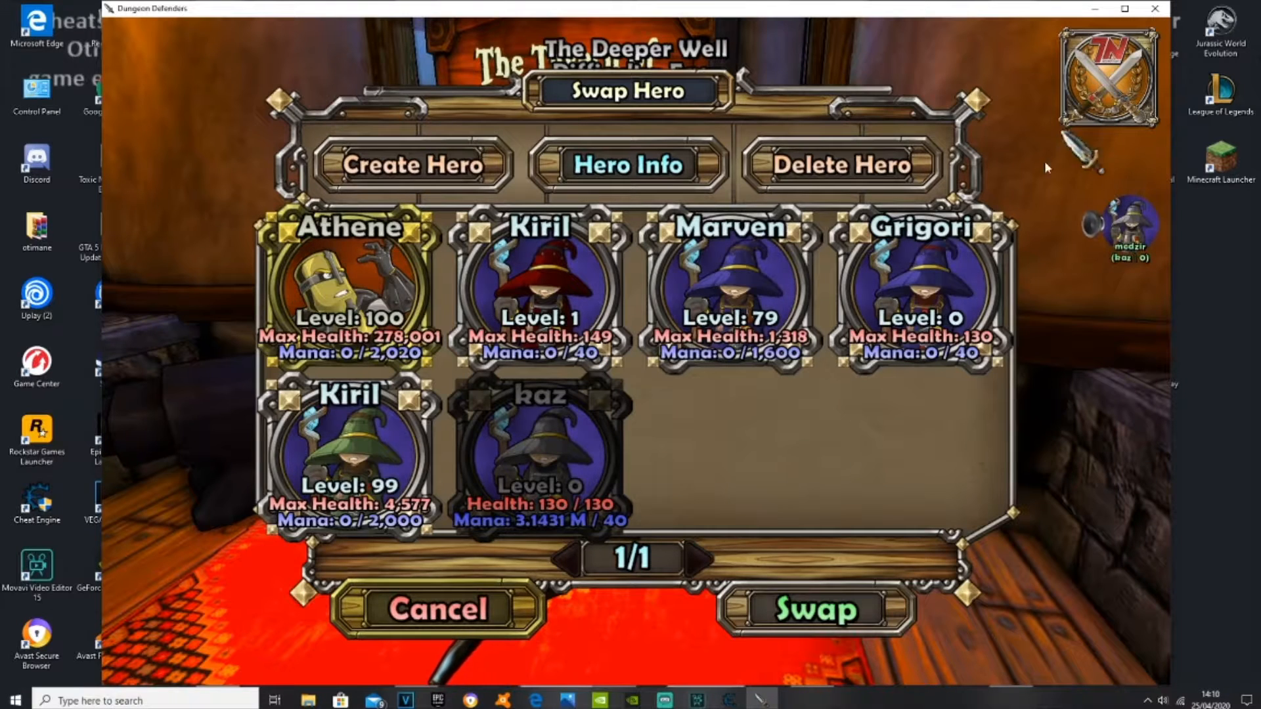
{"action": "left_click", "coordinate": [539, 290]}
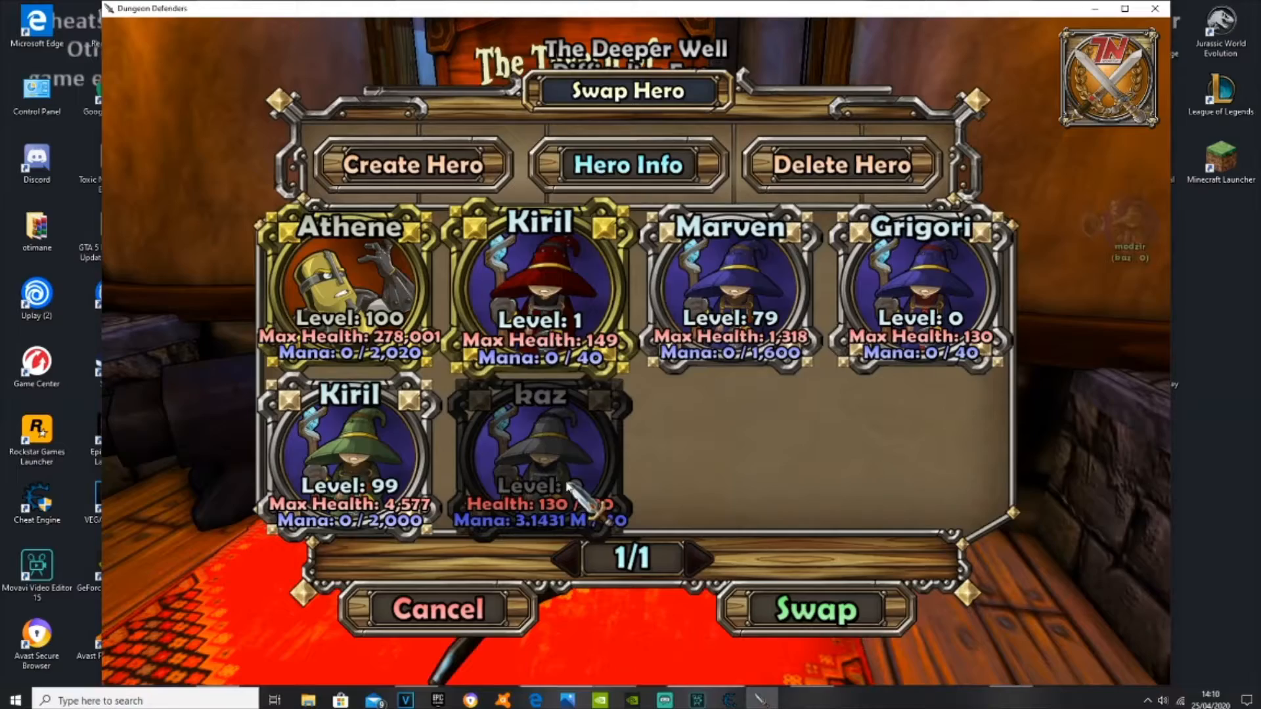
- Decline deleting Athene and return to the forge options
{"action": "left_click", "coordinate": [839, 165]}
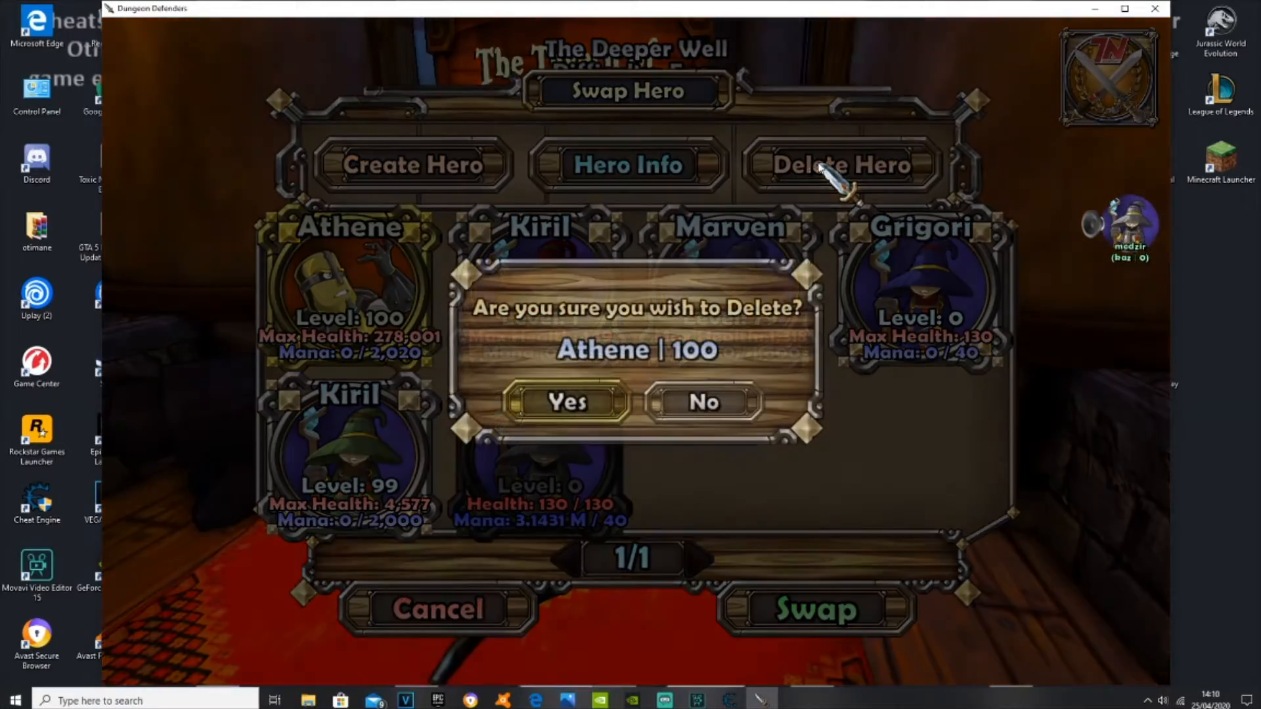
{"action": "left_click", "coordinate": [702, 402]}
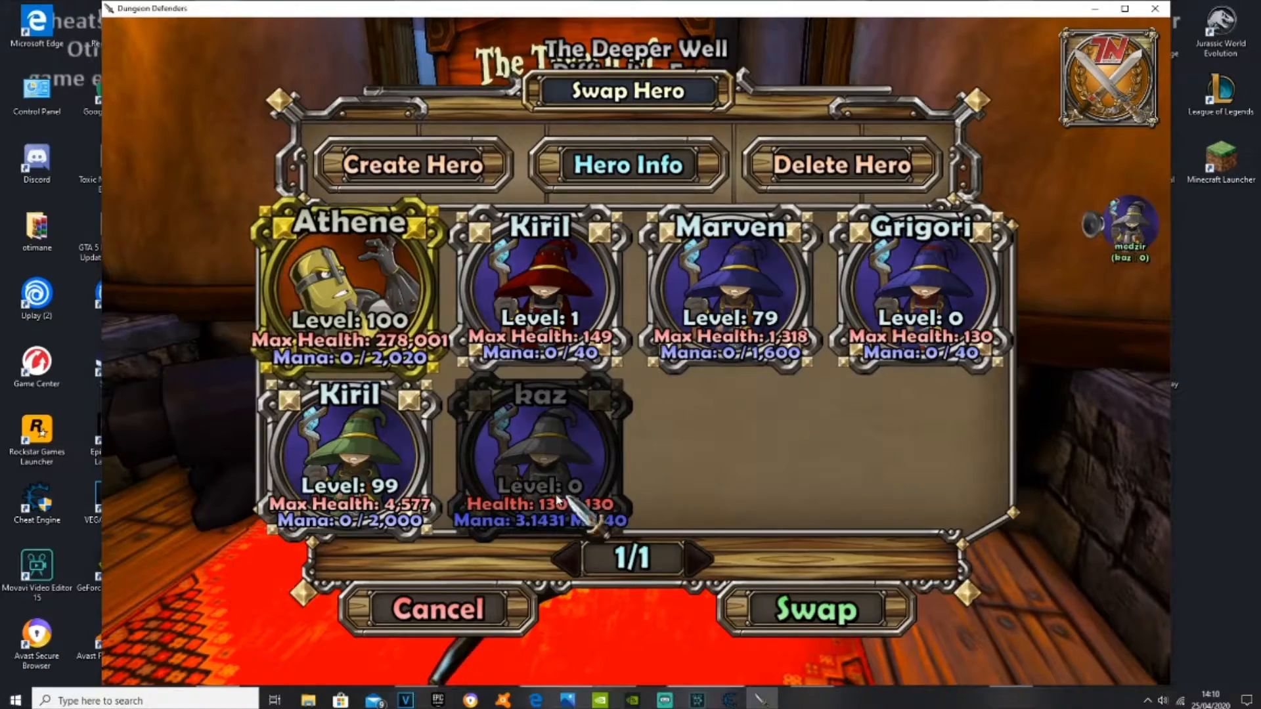
{"action": "left_click", "coordinate": [436, 608]}
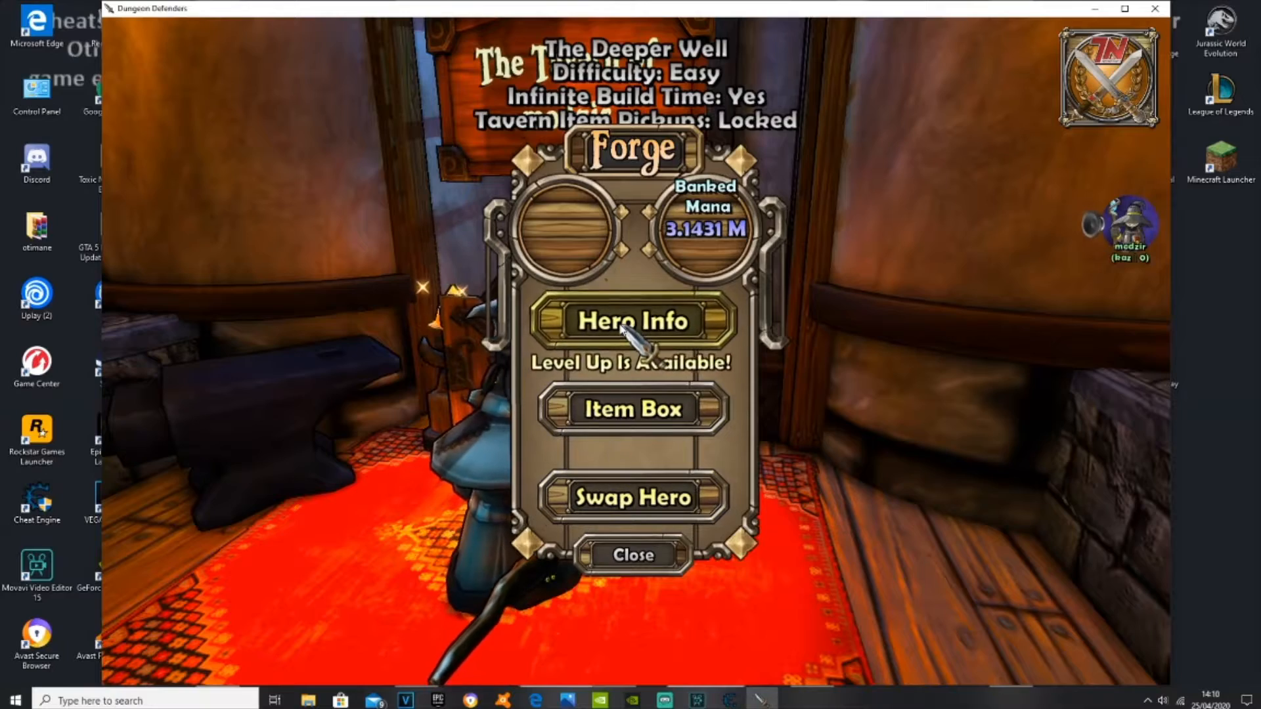
- Level kaz to 1 spending the point on a hero stat, then pause the game
{"action": "left_click", "coordinate": [631, 321]}
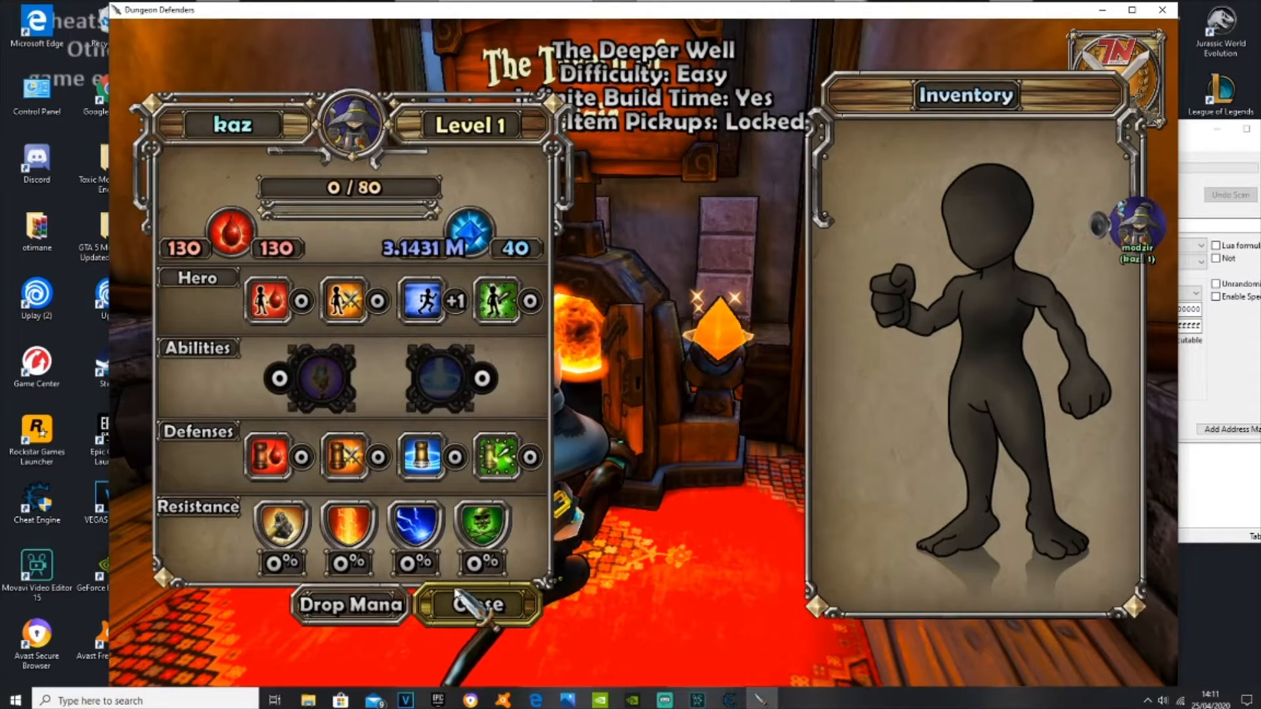
{"action": "left_click", "coordinate": [480, 605]}
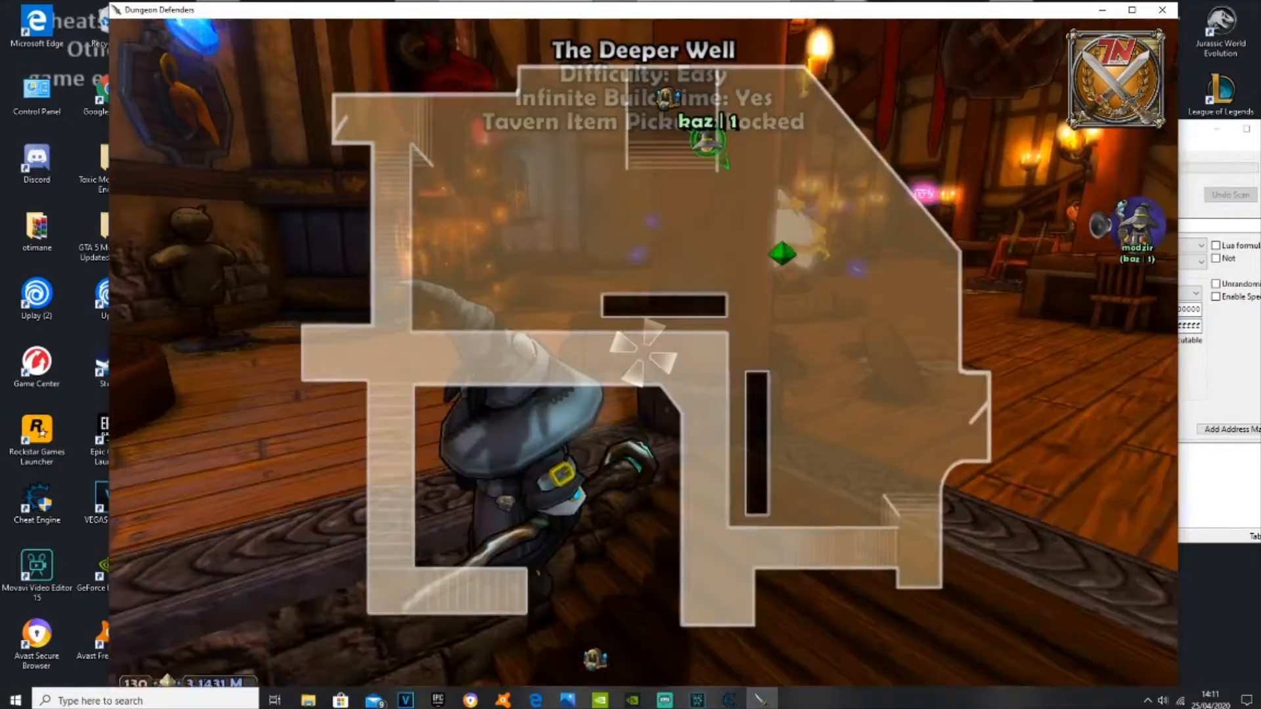
{"action": "key", "text": "Escape"}
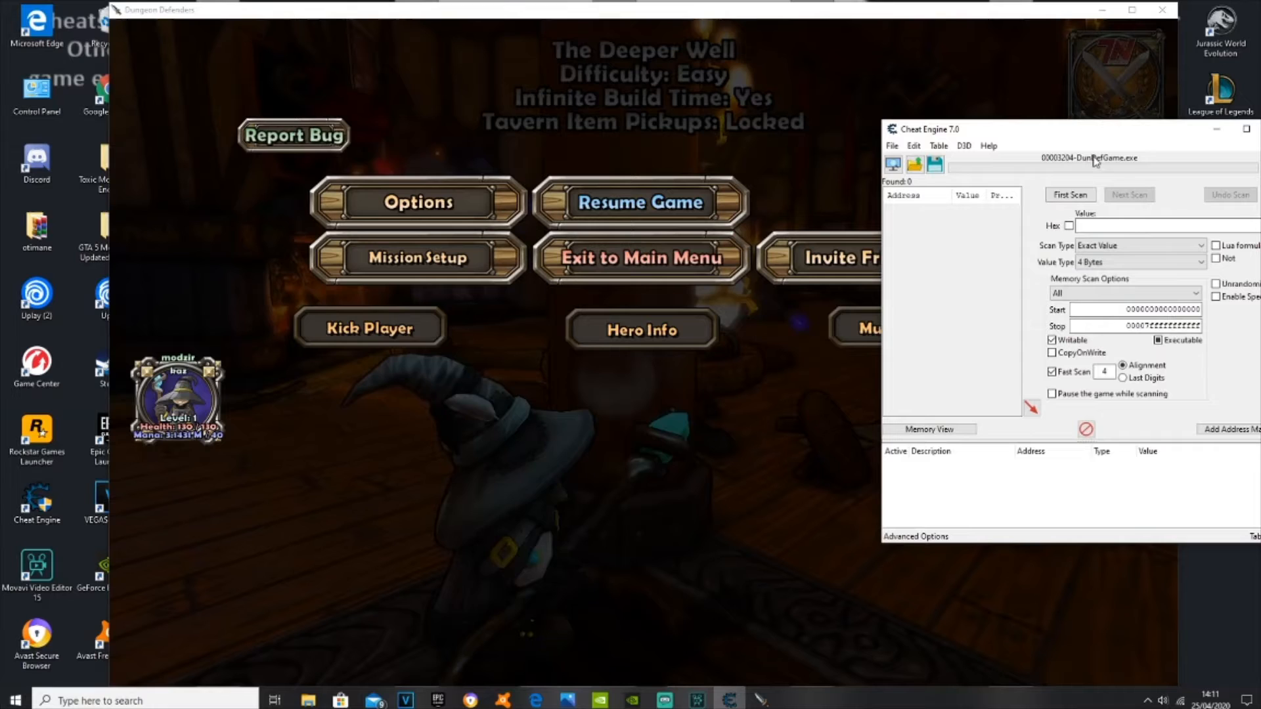
- Run a first scan for exact value 0 (4 Bytes) in Cheat Engine and resume the game
{"action": "left_click", "coordinate": [1159, 226]}
{"action": "type", "text": "0"}
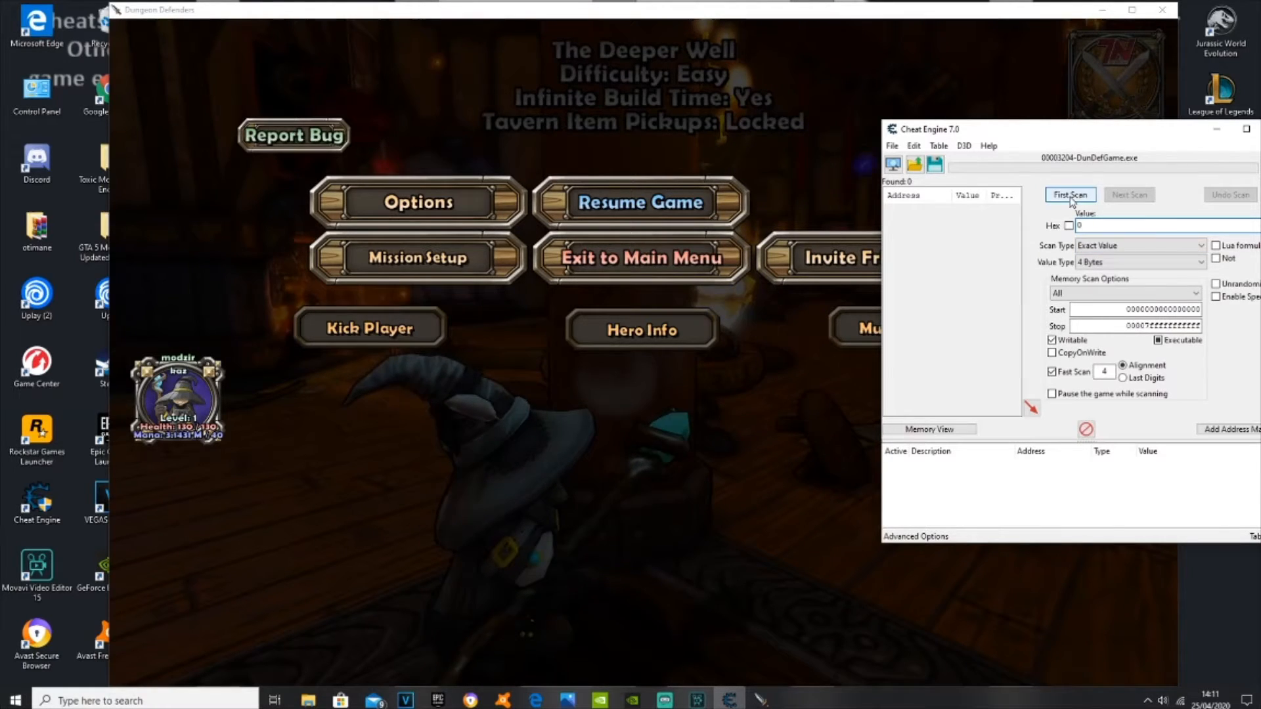
{"action": "left_click", "coordinate": [1071, 194]}
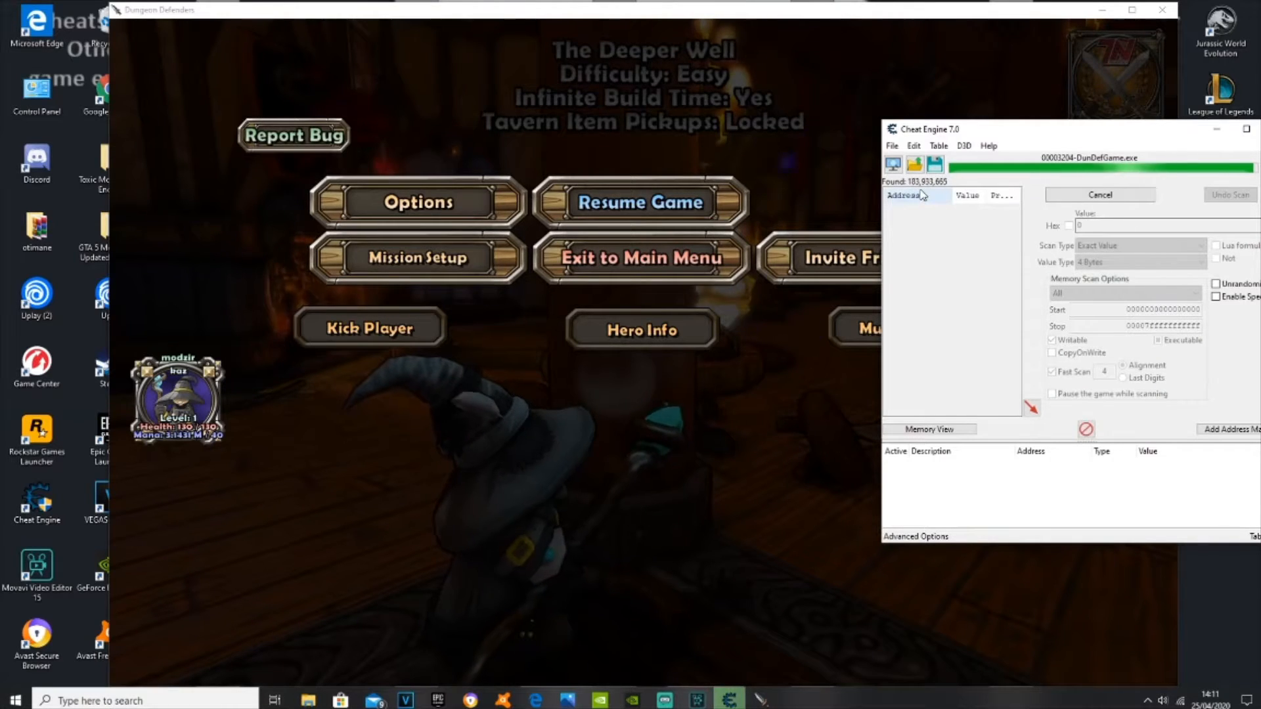
{"action": "left_click", "coordinate": [1099, 194]}
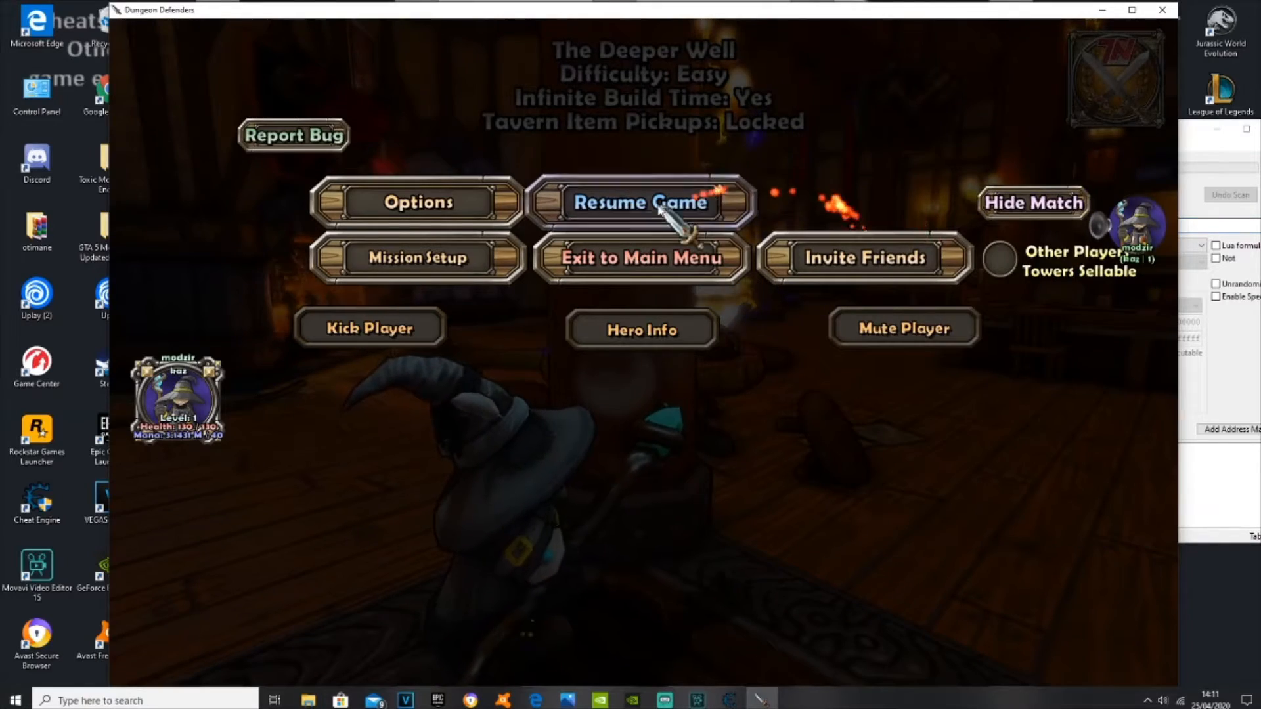
{"action": "left_click", "coordinate": [639, 203]}
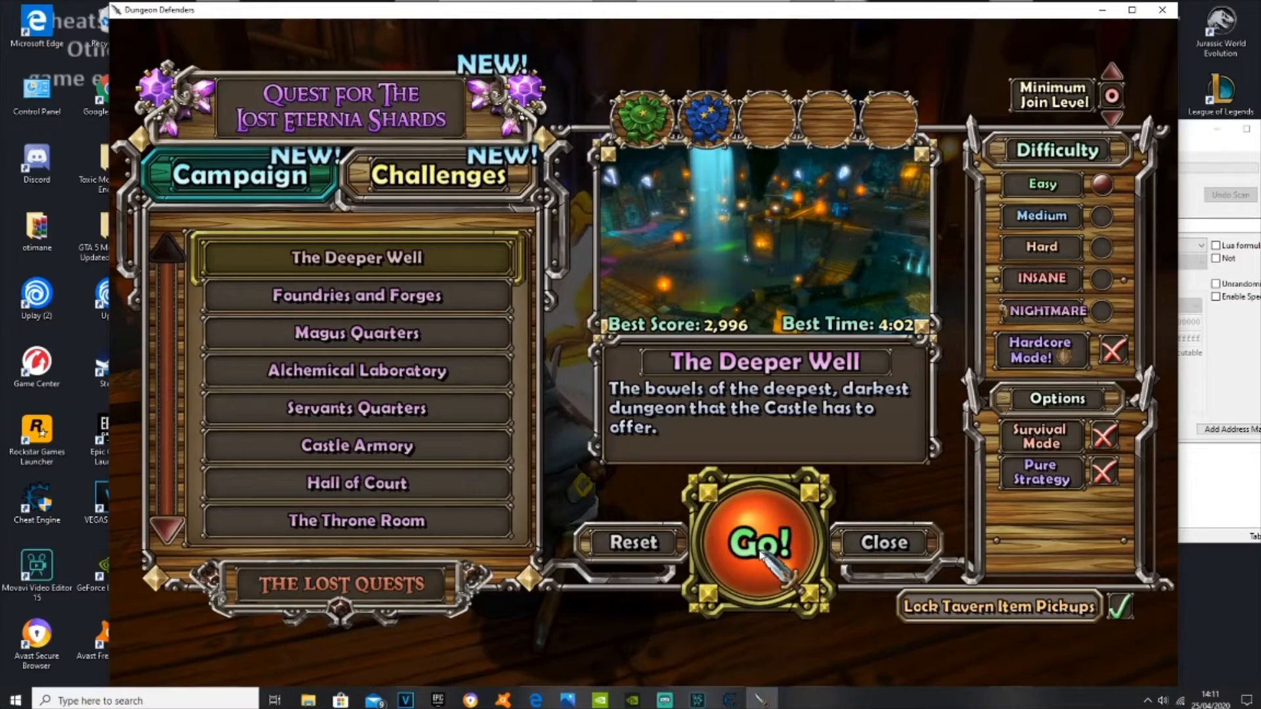
- Launch The Deeper Well on Easy with Go!, entering the wave 1 build phase
{"action": "left_click", "coordinate": [757, 540]}
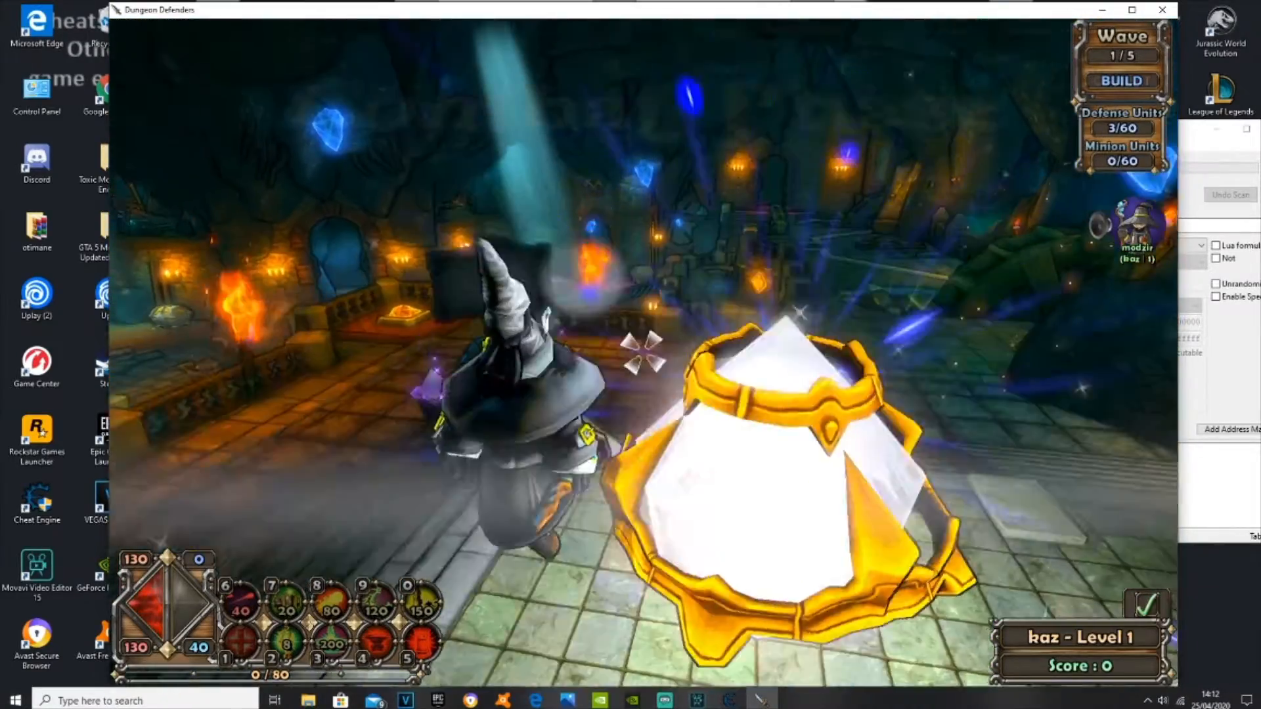
- Start wave 1 and clear it, leaving kaz at 15 of 80 XP
{"action": "left_click", "coordinate": [1121, 80]}
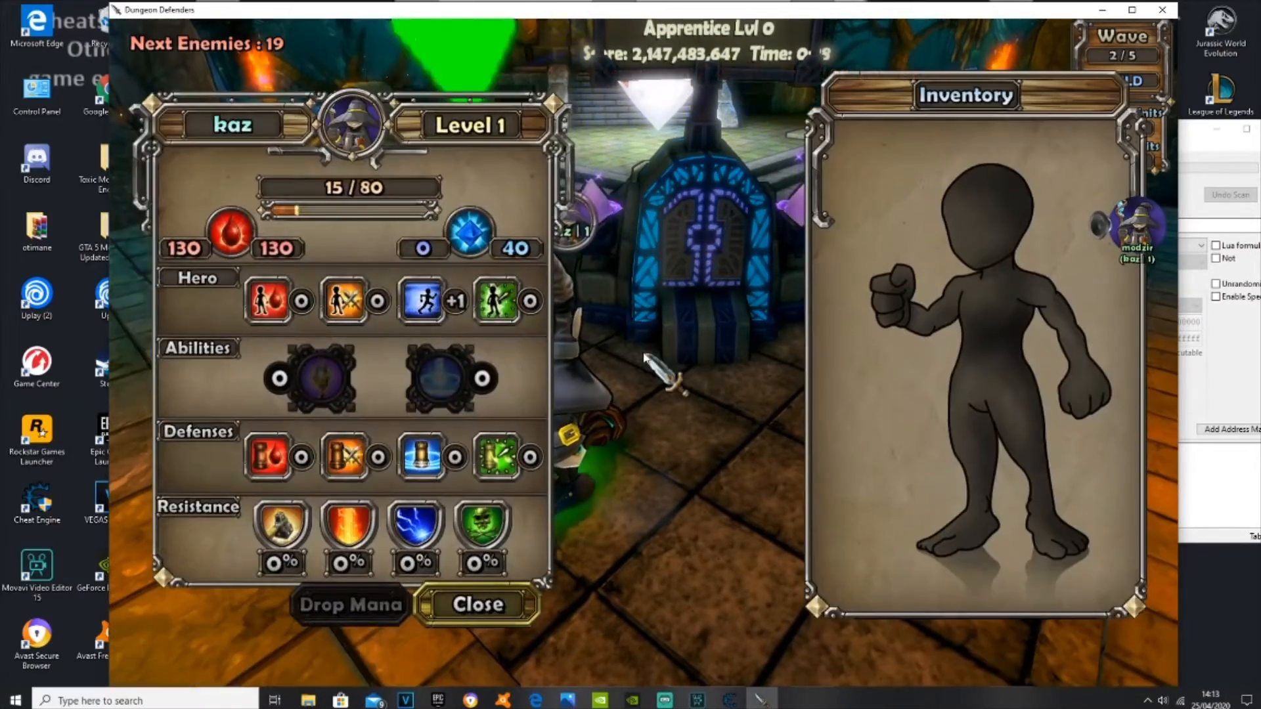
- Recheck kaz's XP in Hero Info, then run a new first scan for the value 15
{"action": "left_click", "coordinate": [476, 604]}
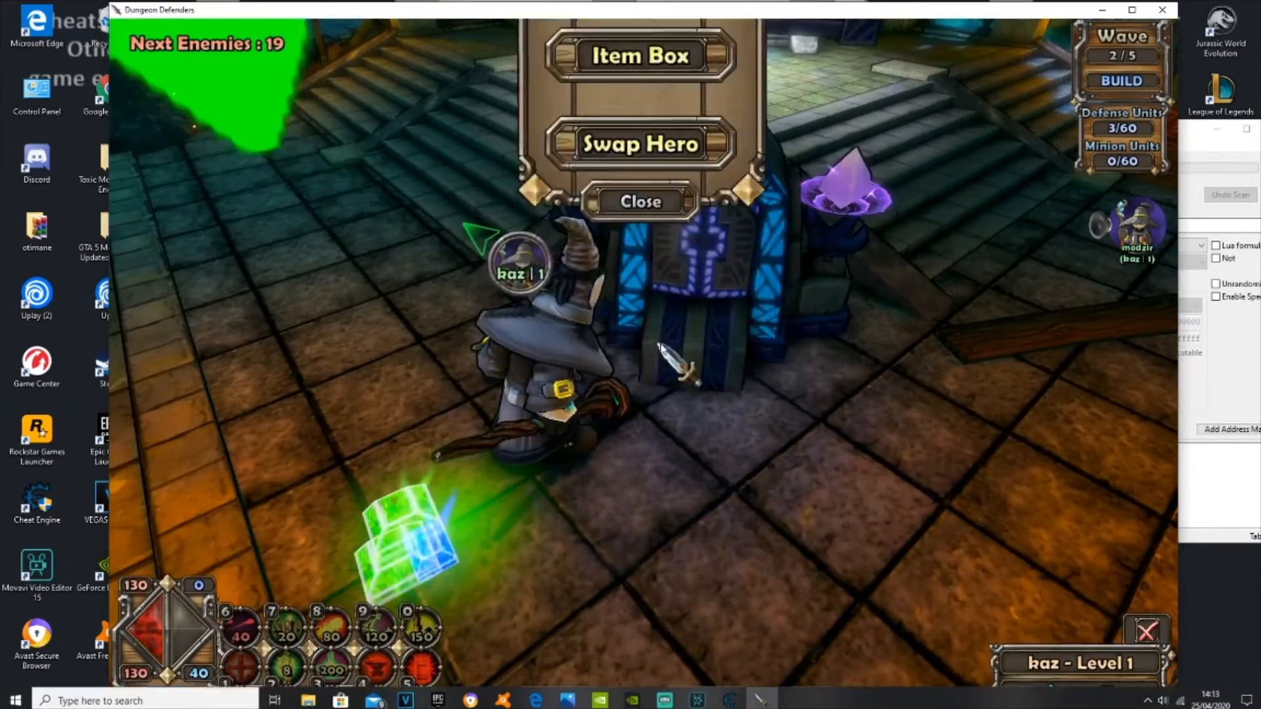
{"action": "left_click", "coordinate": [640, 55]}
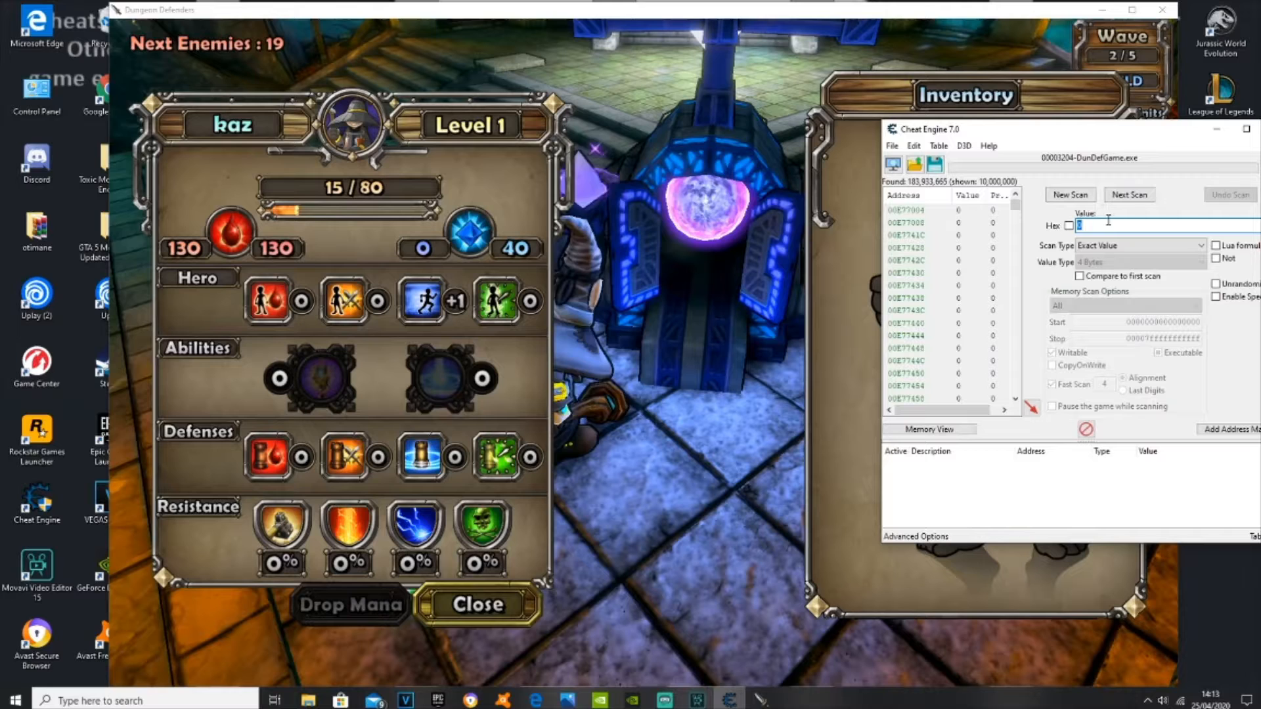
{"action": "type", "text": "19"}
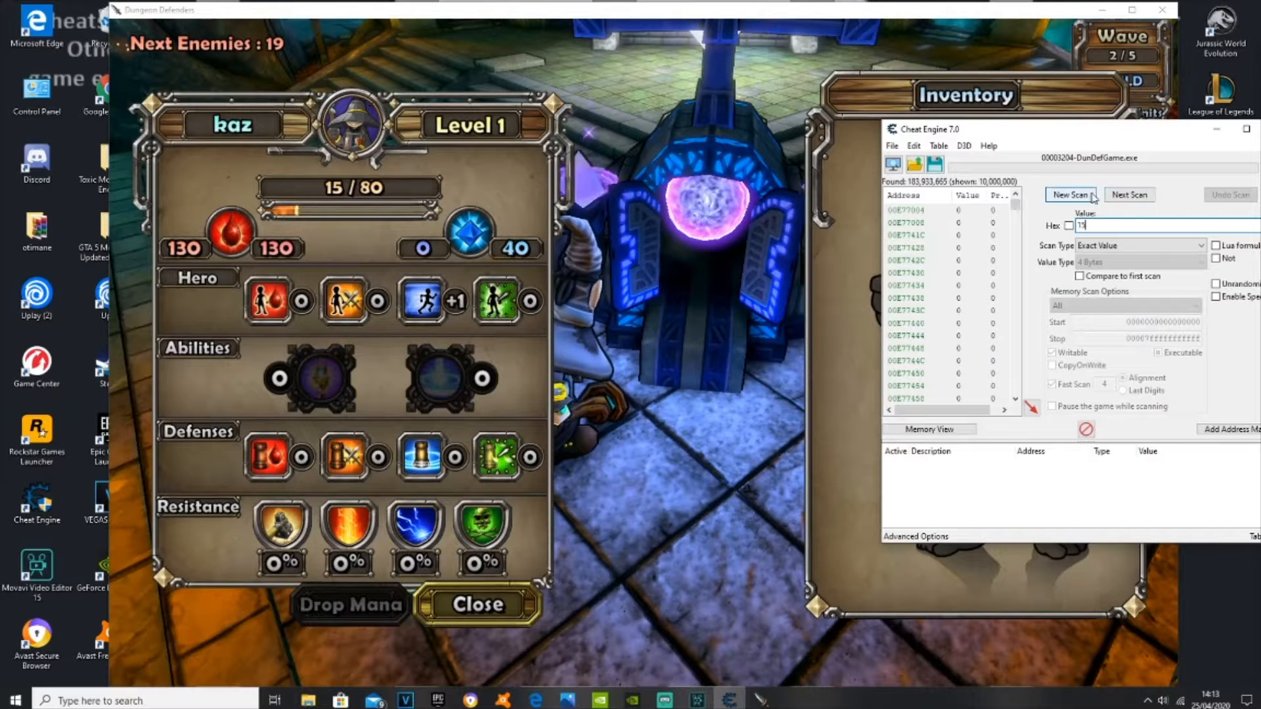
{"action": "left_click", "coordinate": [1067, 194]}
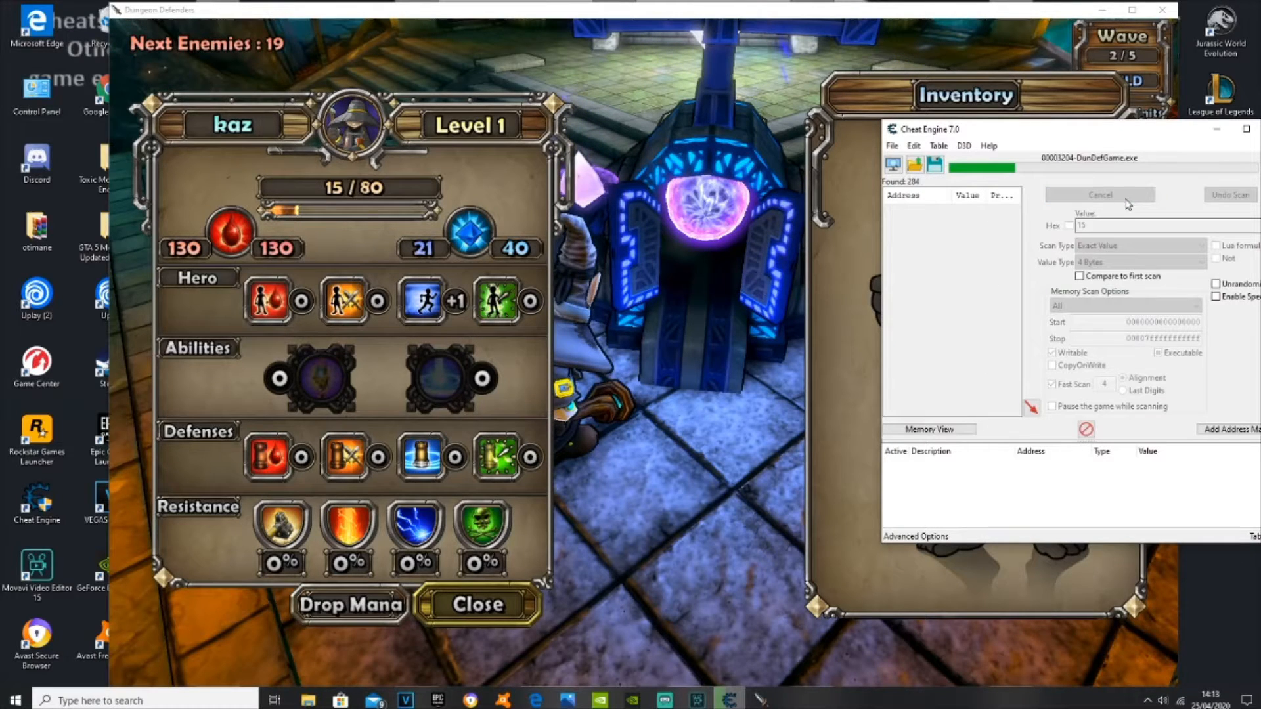
{"action": "left_click", "coordinate": [1098, 194]}
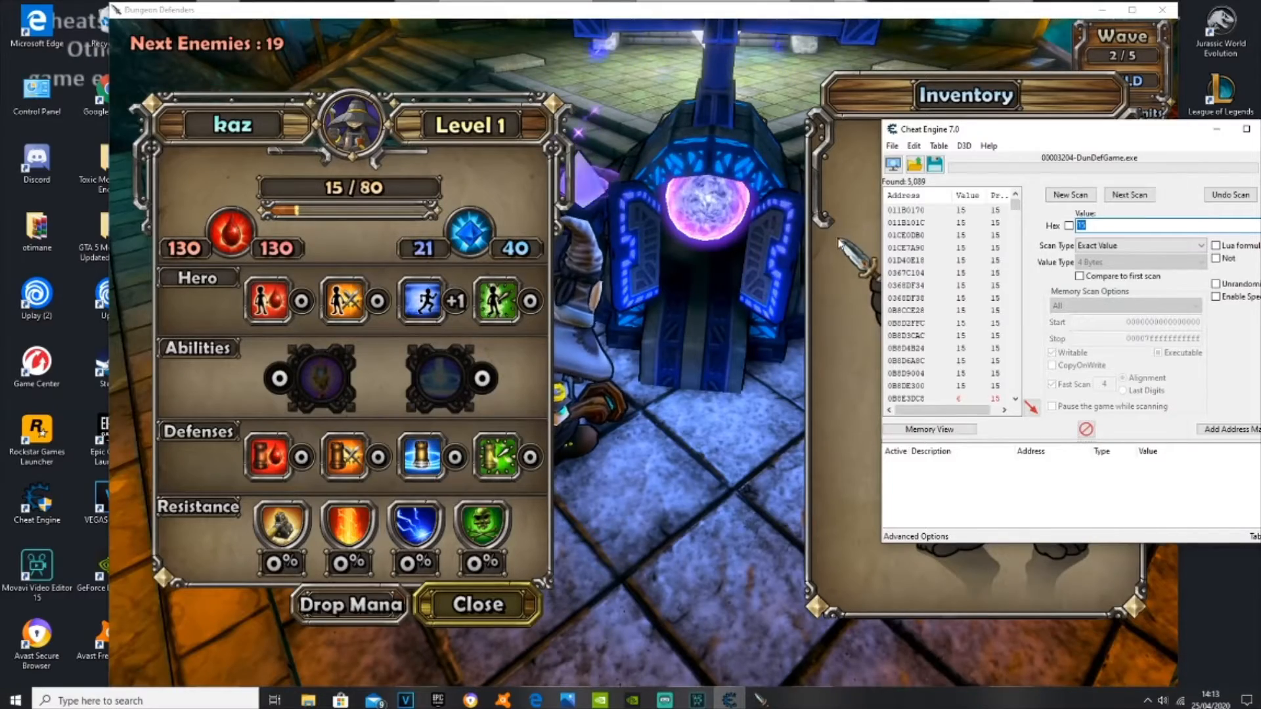
{"action": "left_click", "coordinate": [476, 605]}
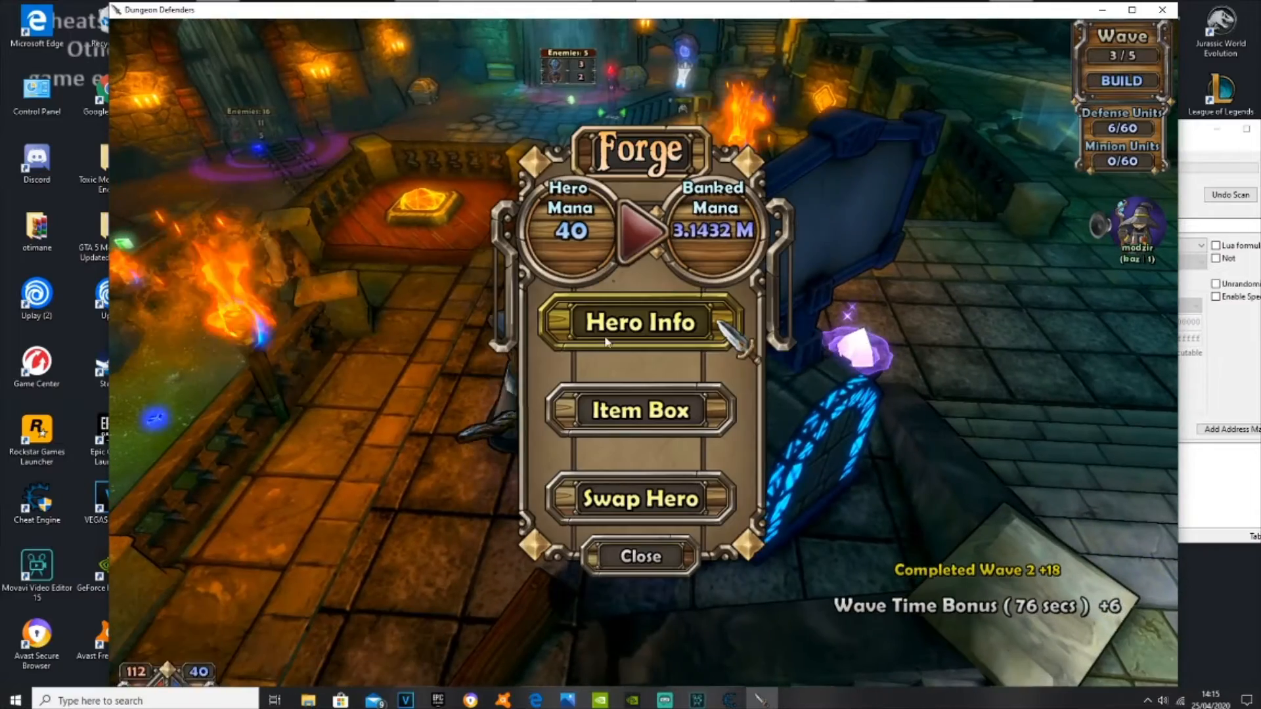
- Next-scan for XP value 68, leaving two addresses, and add both to the address list
{"action": "left_click", "coordinate": [639, 323]}
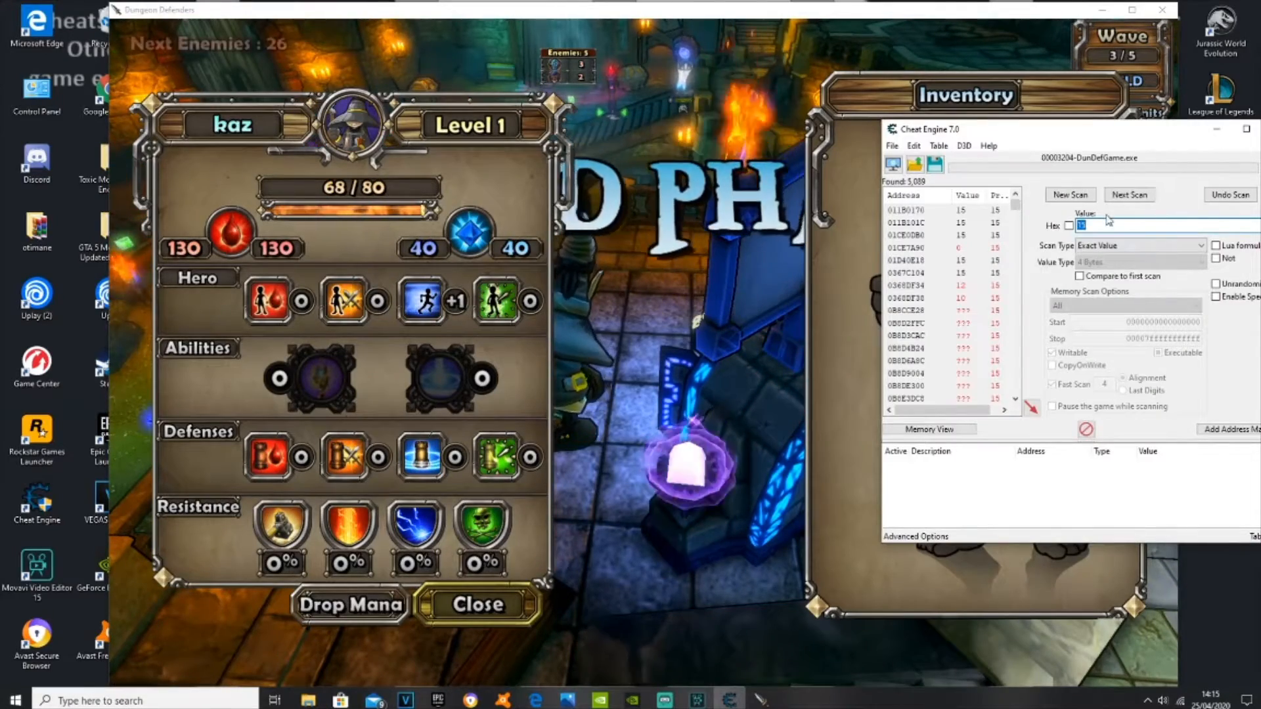
{"action": "right_click", "coordinate": [1086, 224]}
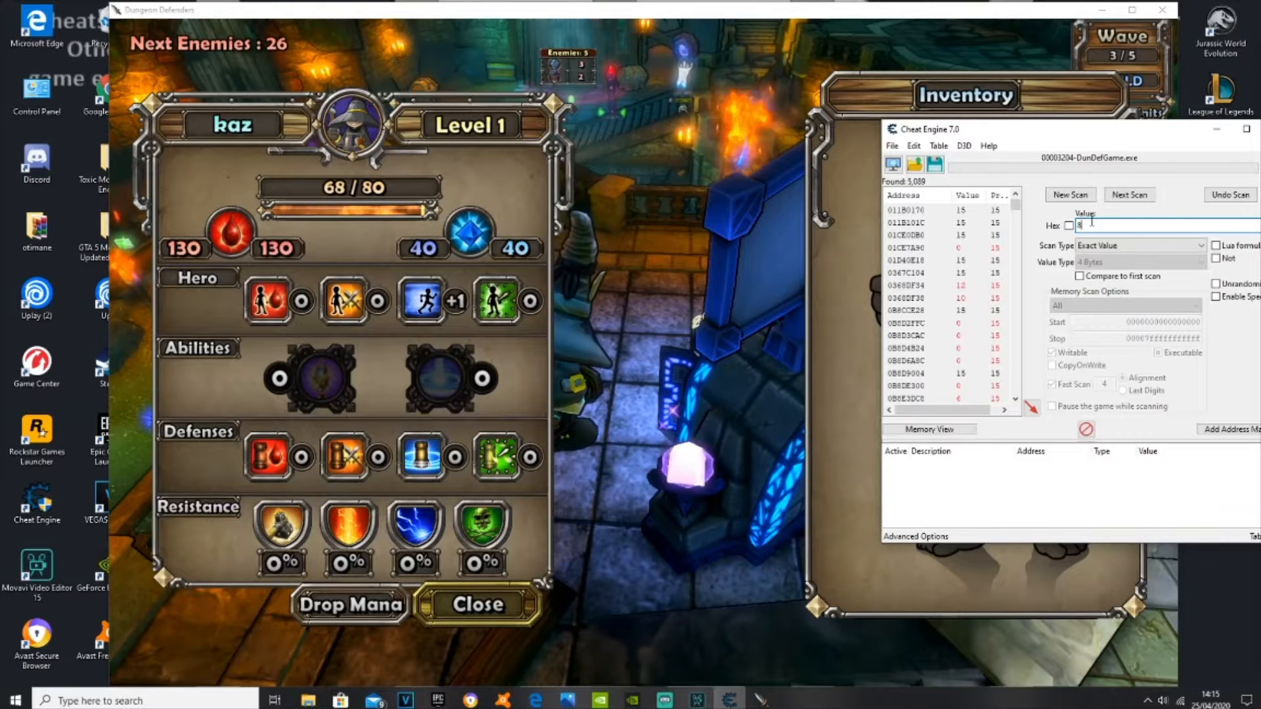
{"action": "type", "text": "68"}
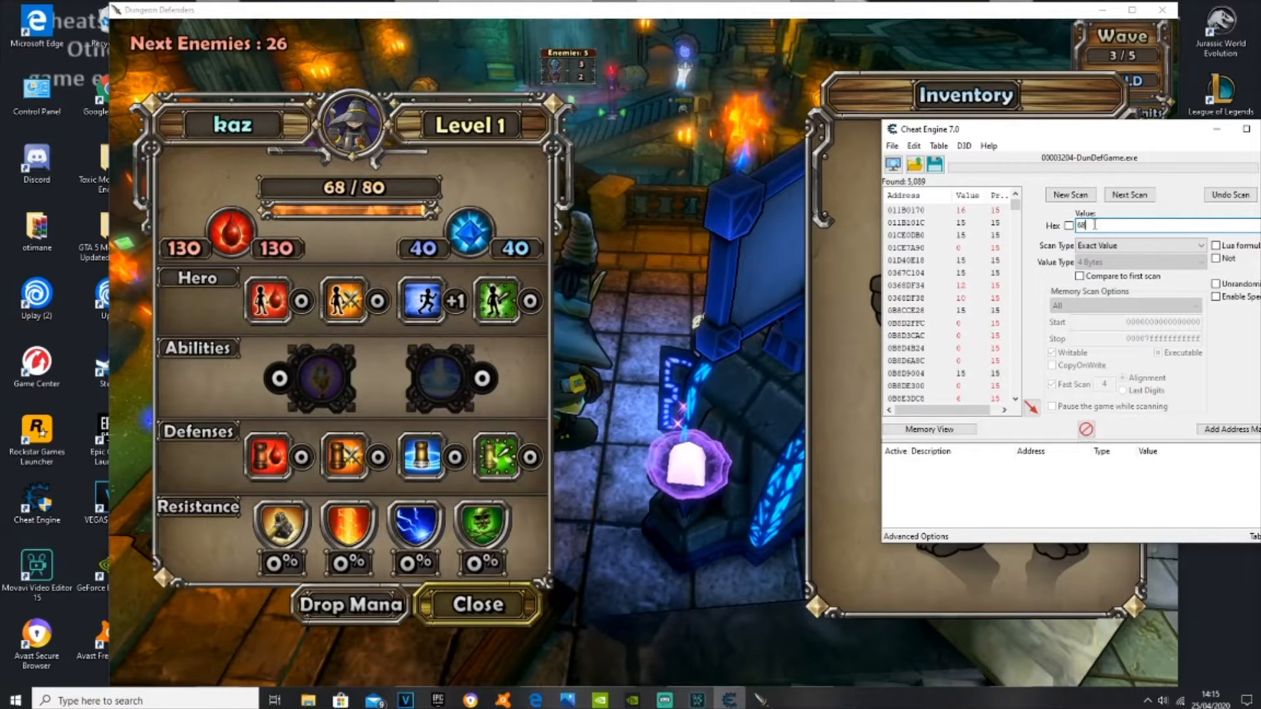
{"action": "left_click", "coordinate": [1129, 194]}
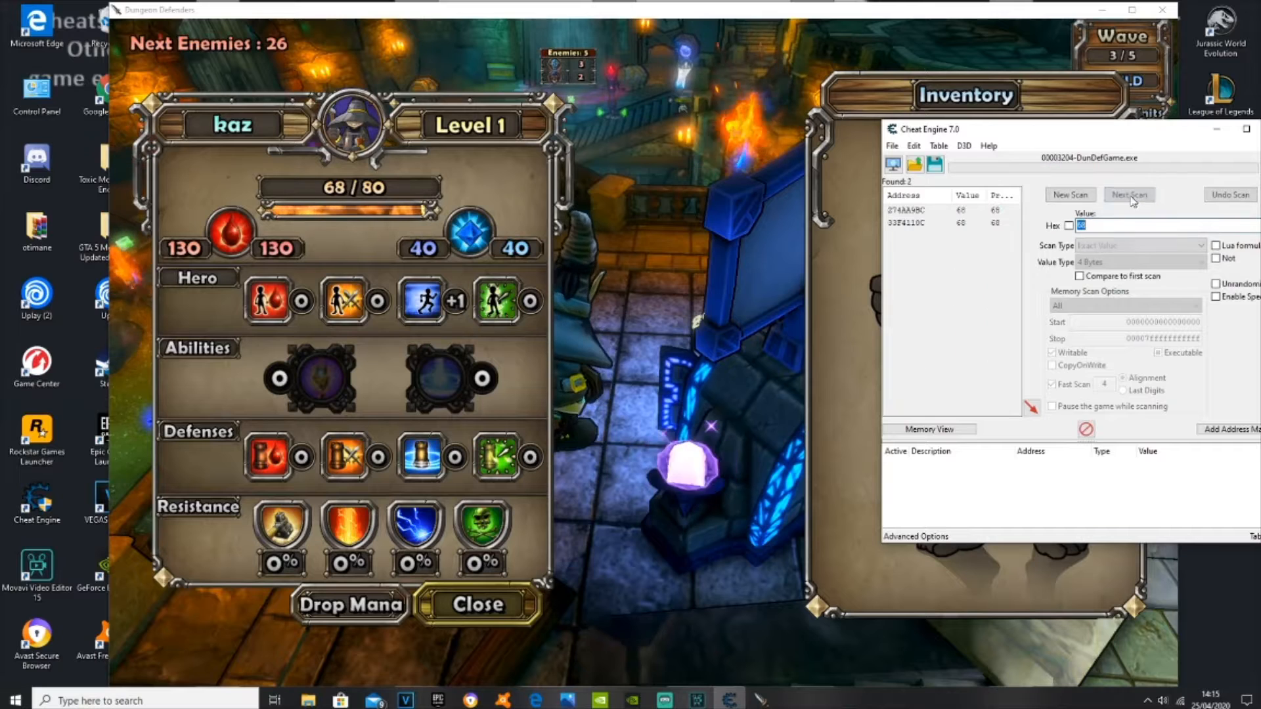
{"action": "left_click", "coordinate": [1128, 194]}
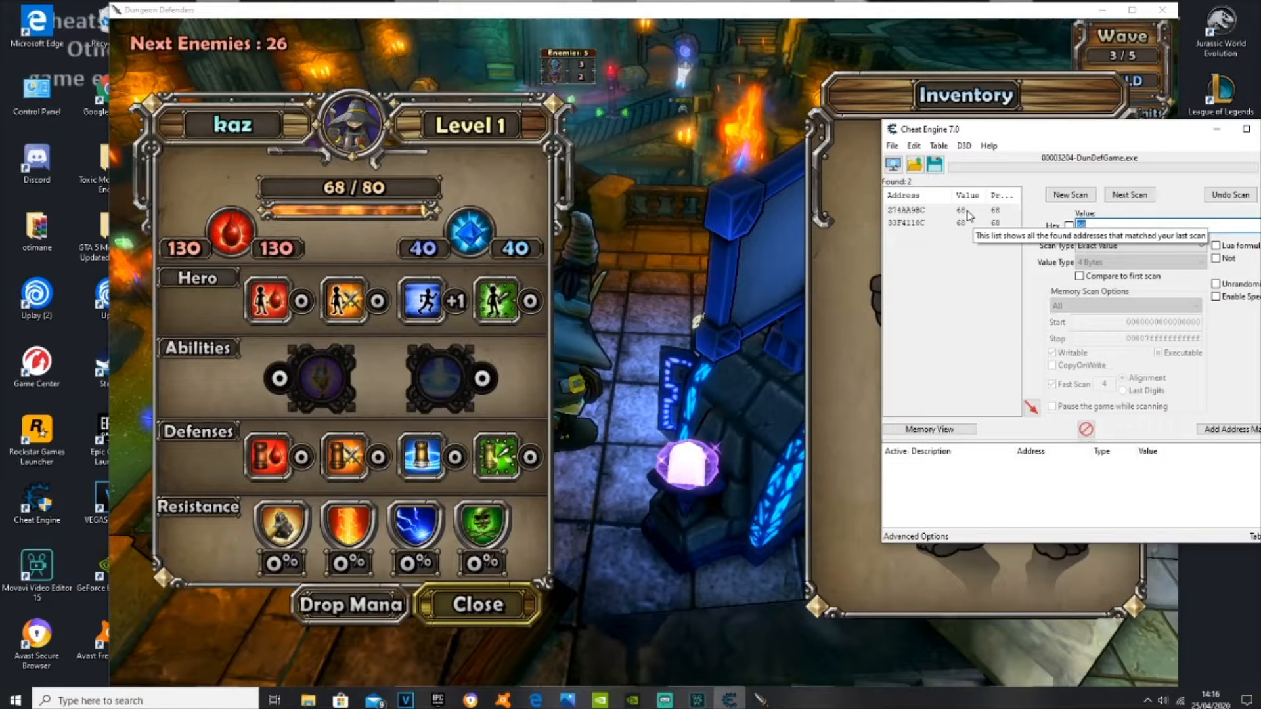
{"action": "left_click", "coordinate": [913, 210]}
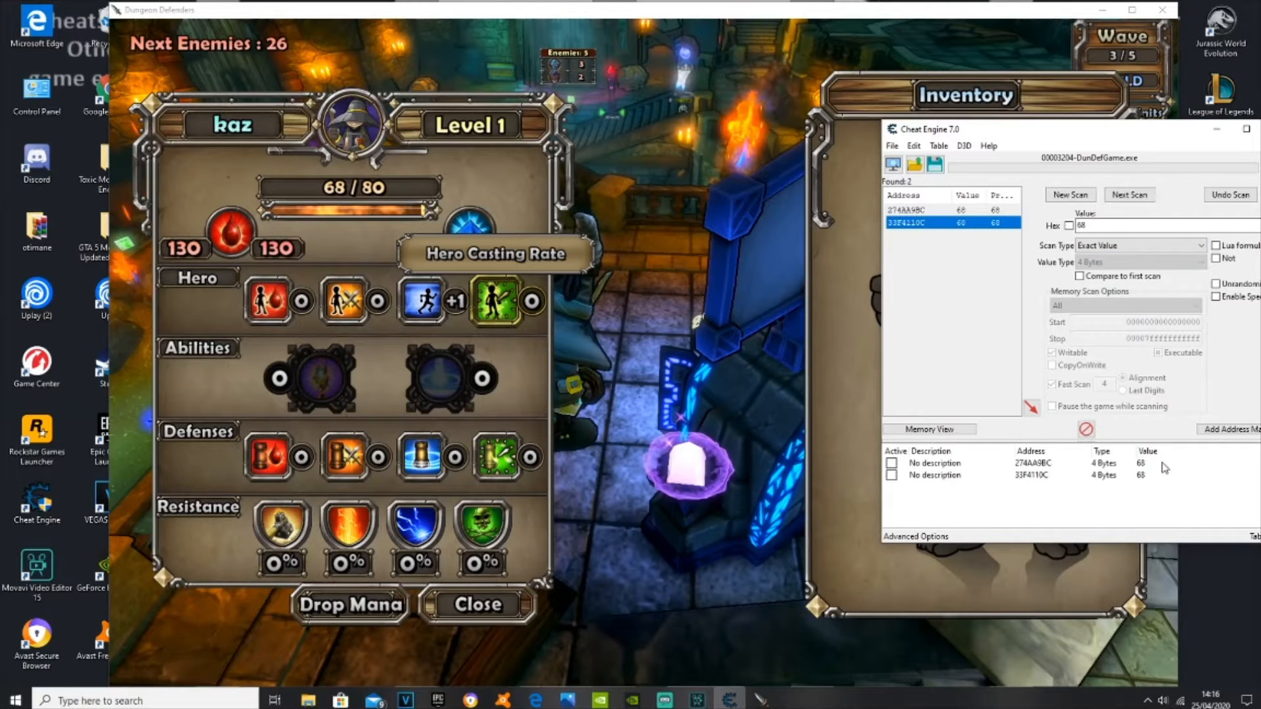
- Set the first saved XP address's value to 999999999
{"action": "double_click", "coordinate": [1102, 462]}
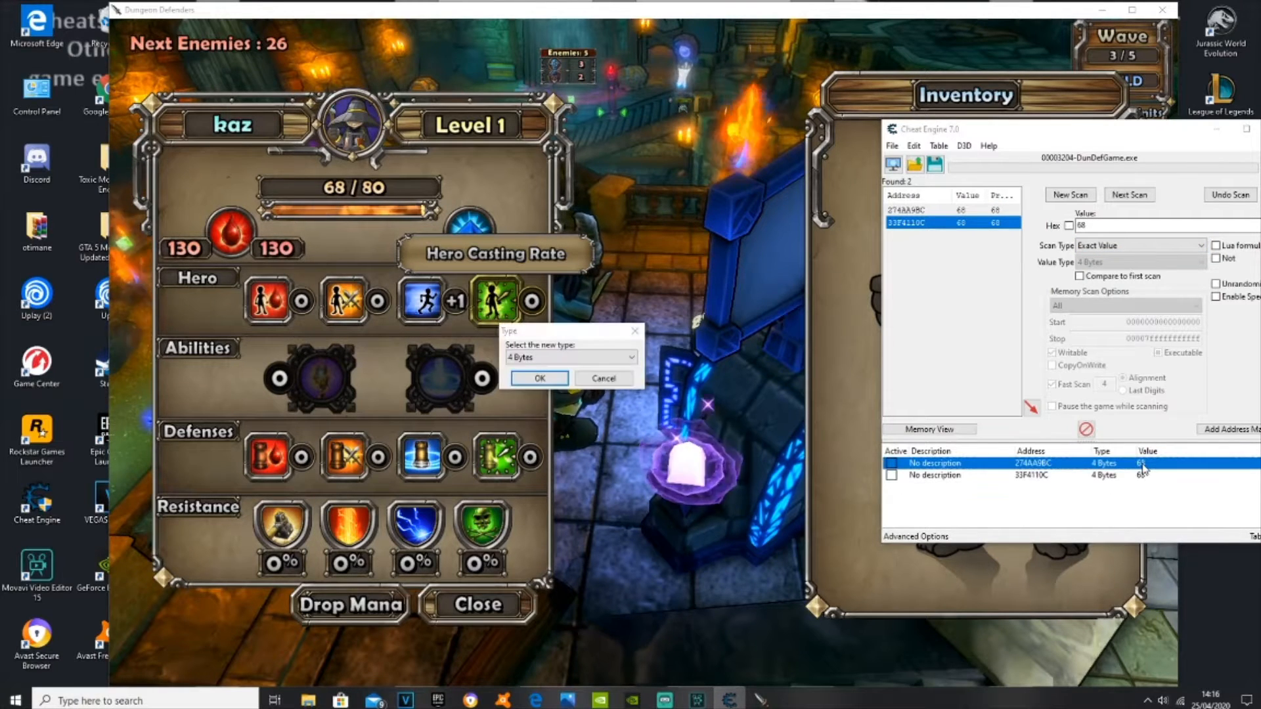
{"action": "left_click", "coordinate": [539, 379]}
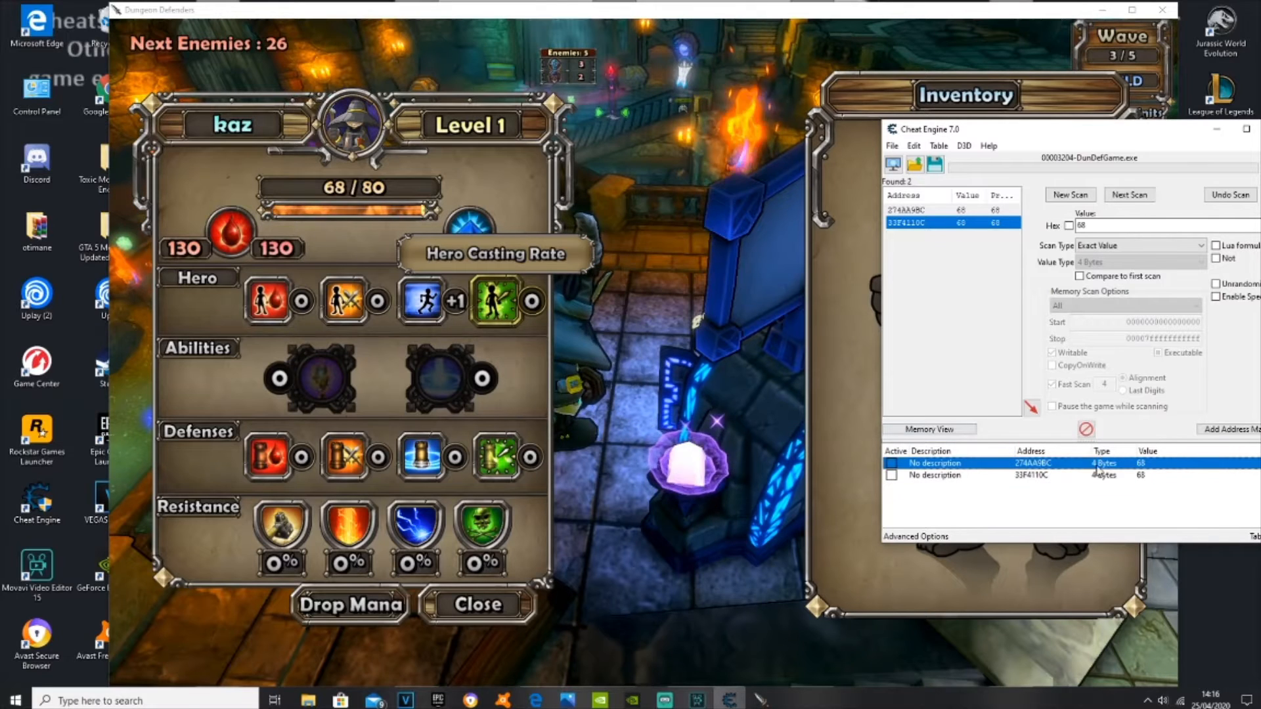
{"action": "double_click", "coordinate": [1142, 463]}
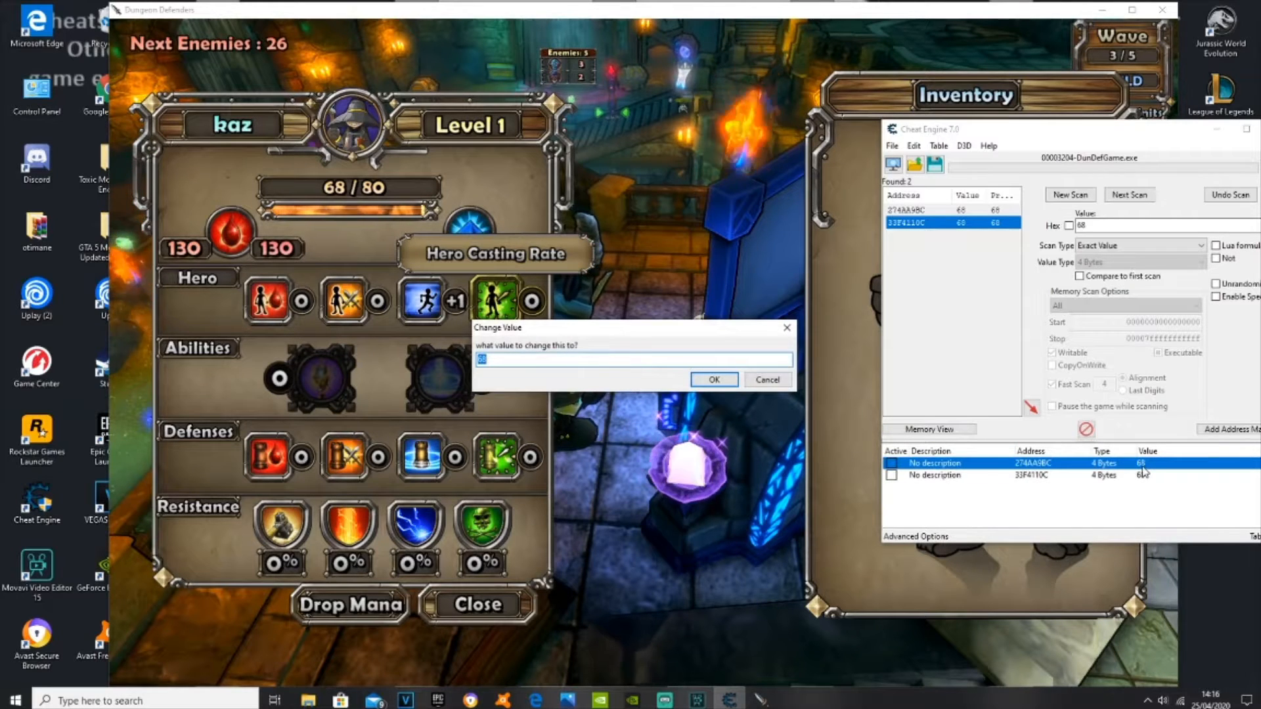
{"action": "type", "text": "9999"}
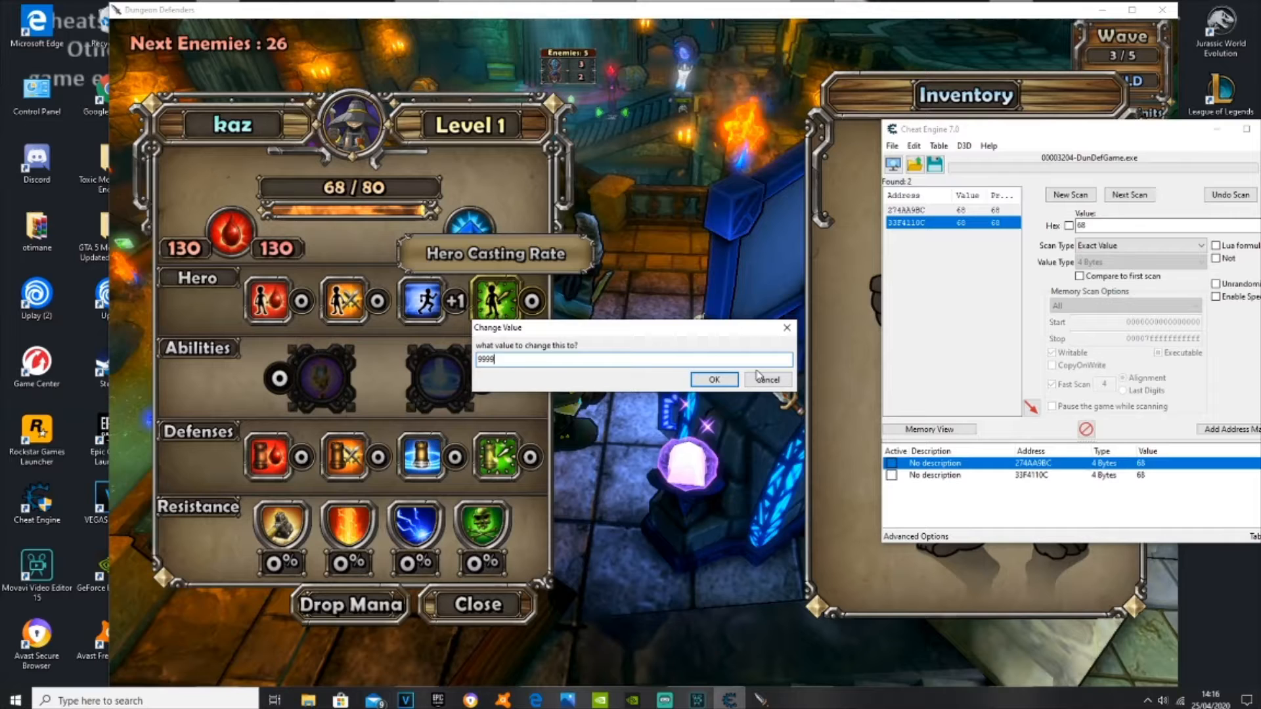
{"action": "type", "text": "999999999"}
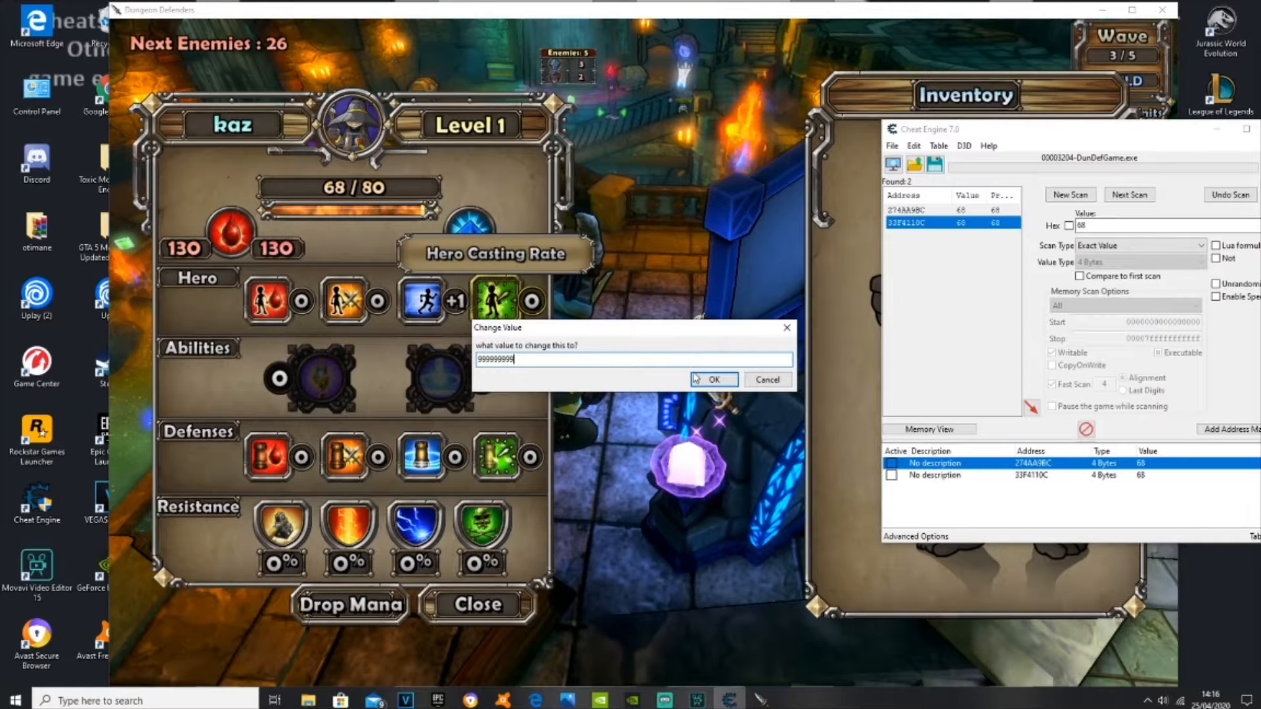
{"action": "left_click", "coordinate": [711, 379]}
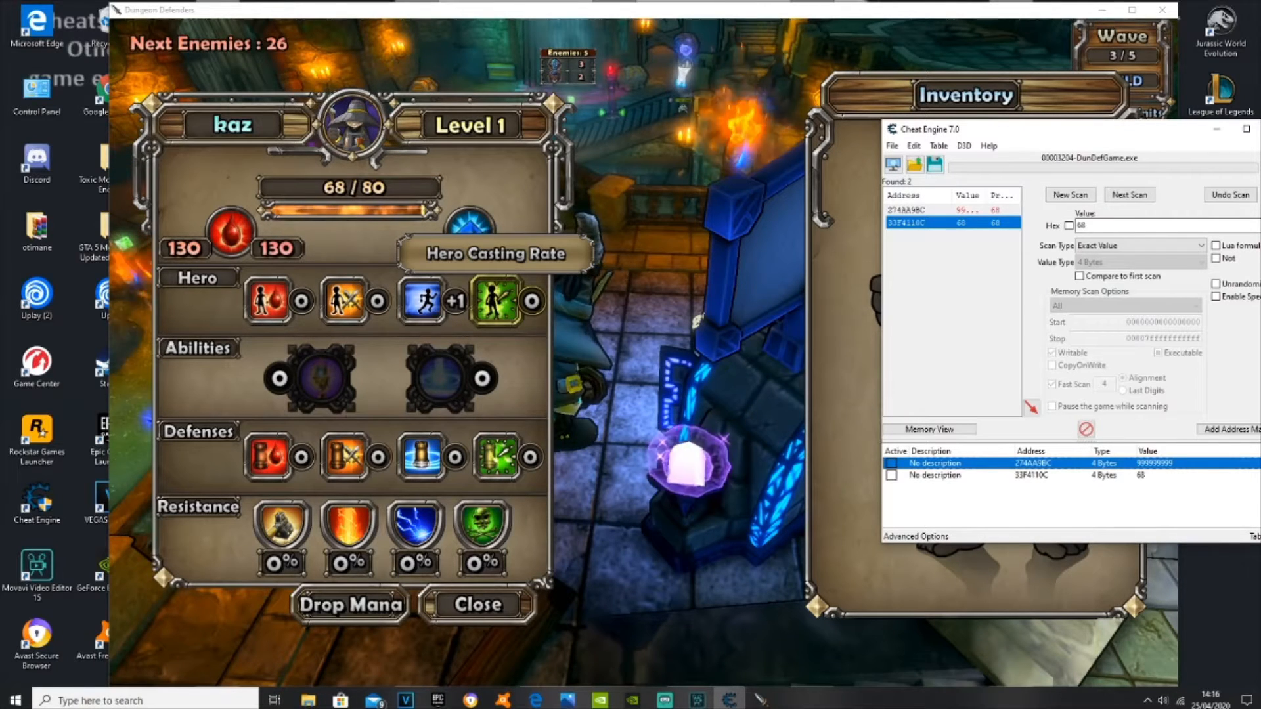
- Set the second saved XP address's value to 999999999 as well
{"action": "double_click", "coordinate": [1142, 475]}
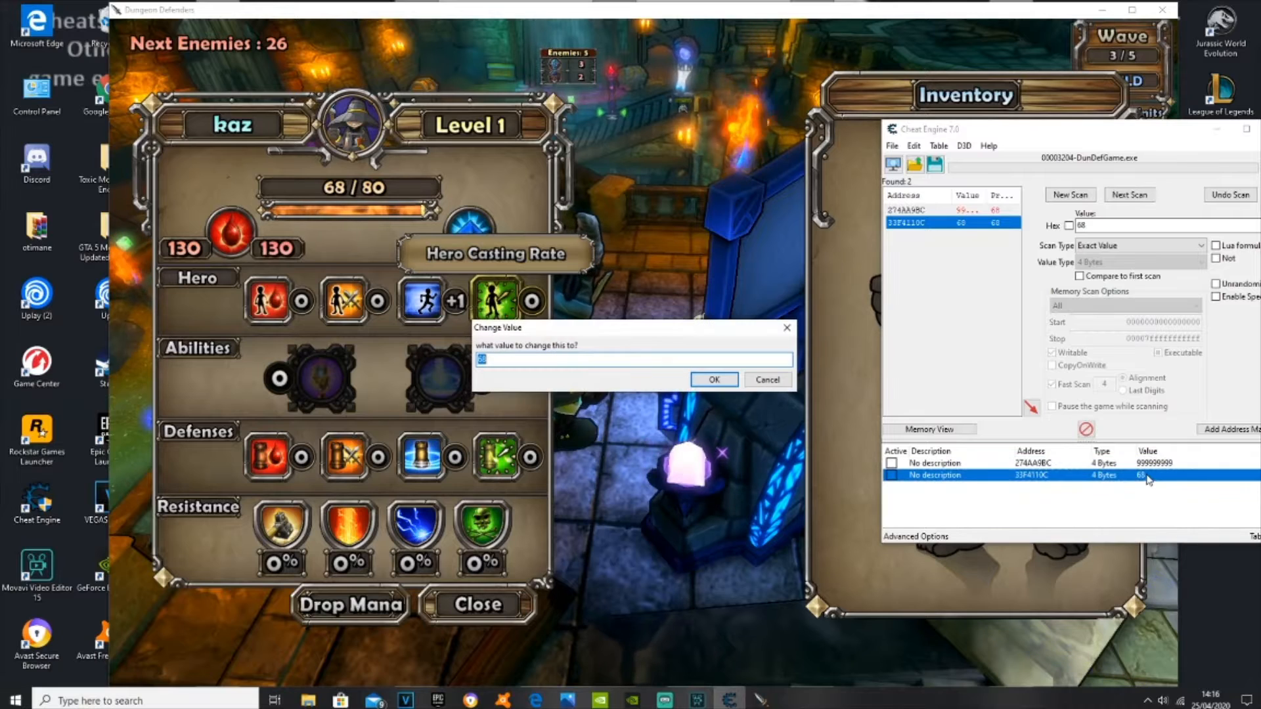
{"action": "type", "text": "999999999"}
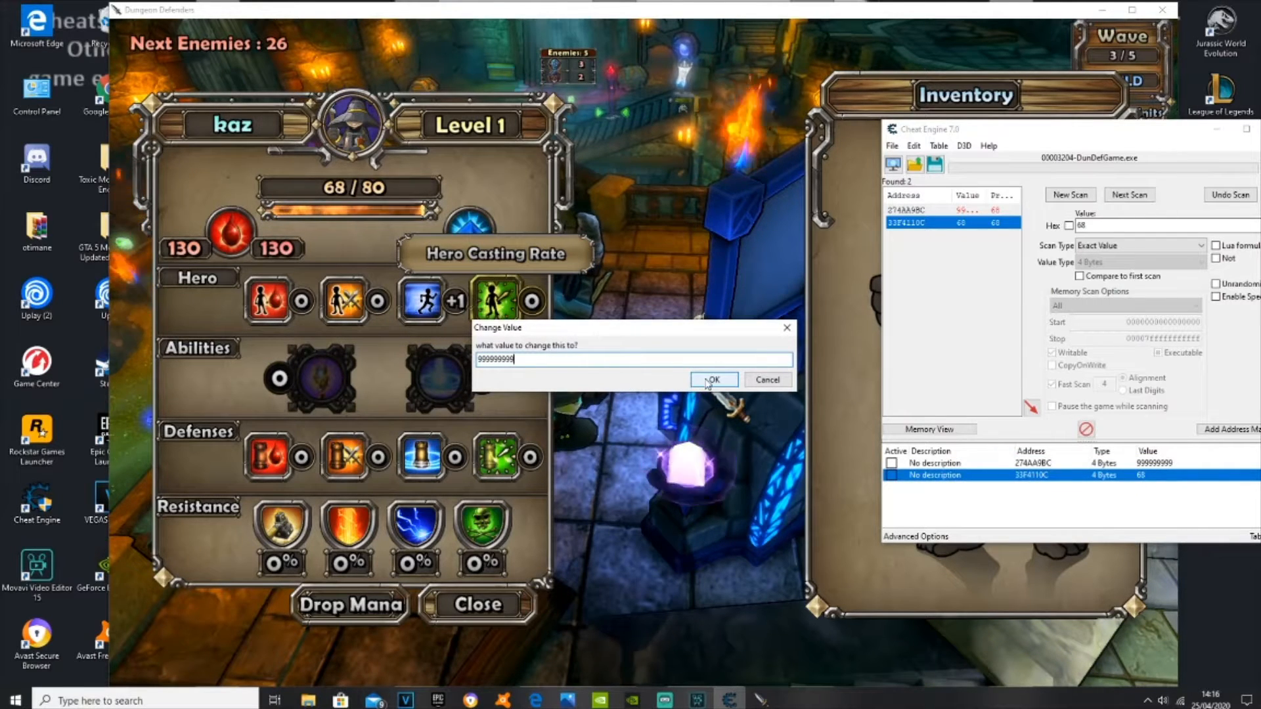
{"action": "left_click", "coordinate": [712, 379]}
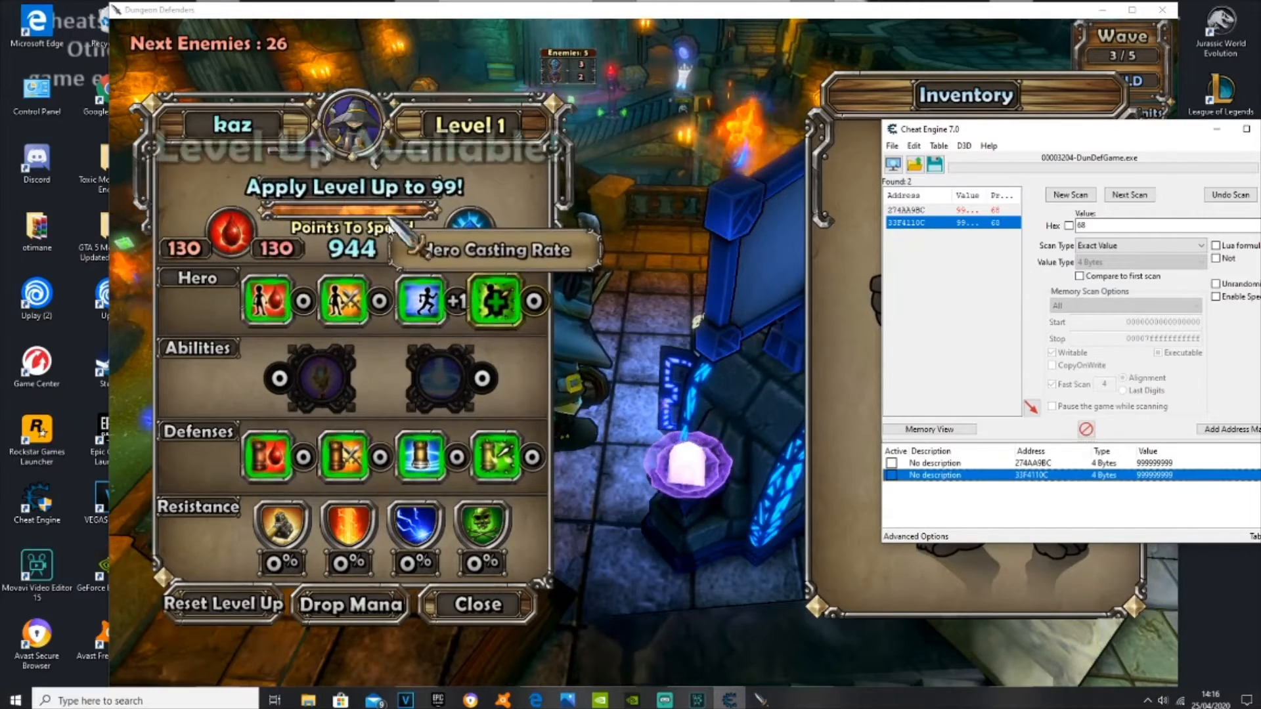
- Spend points on Hero Speed, then start a new first scan for the value 1
{"action": "left_click", "coordinate": [418, 299]}
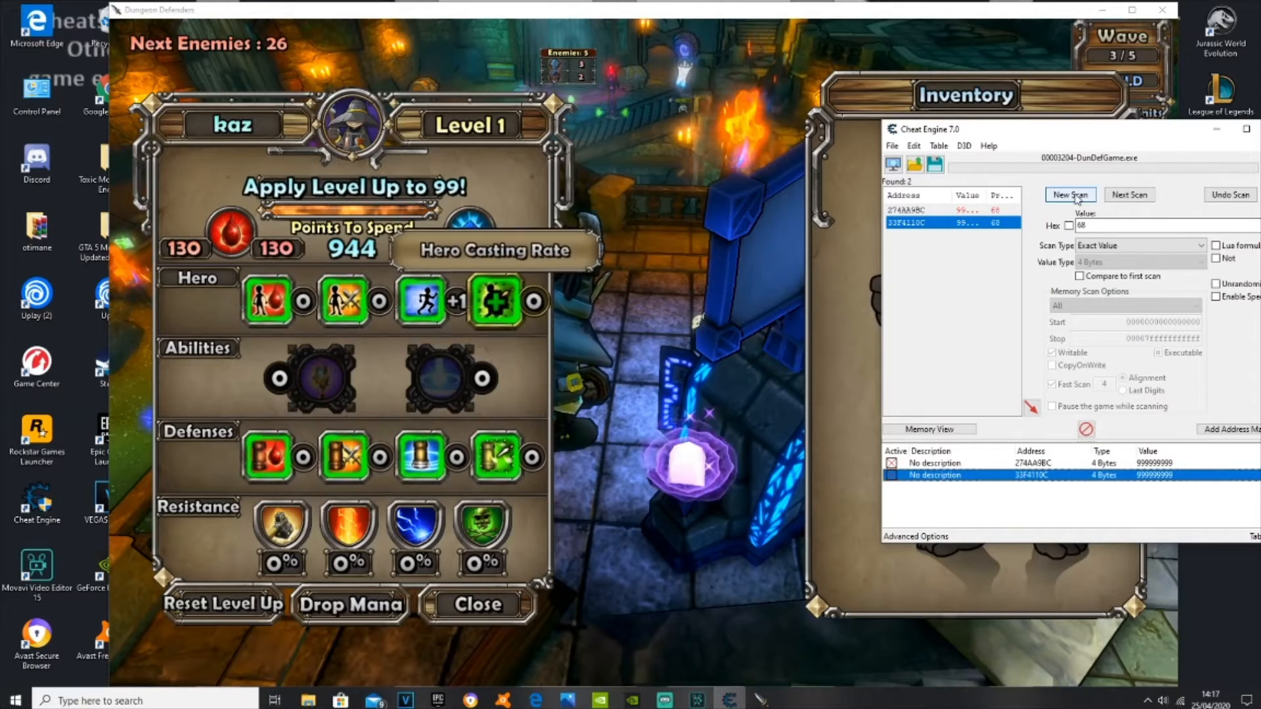
{"action": "left_click", "coordinate": [1069, 194]}
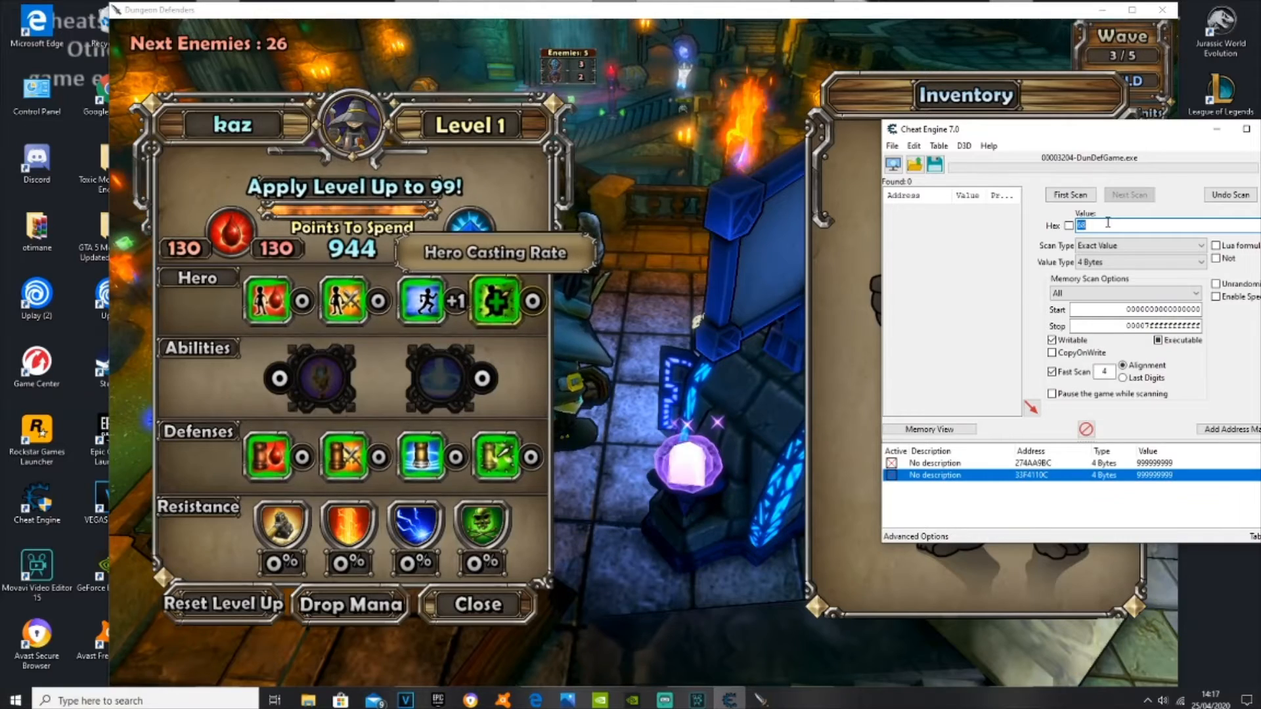
{"action": "type", "text": "leve"}
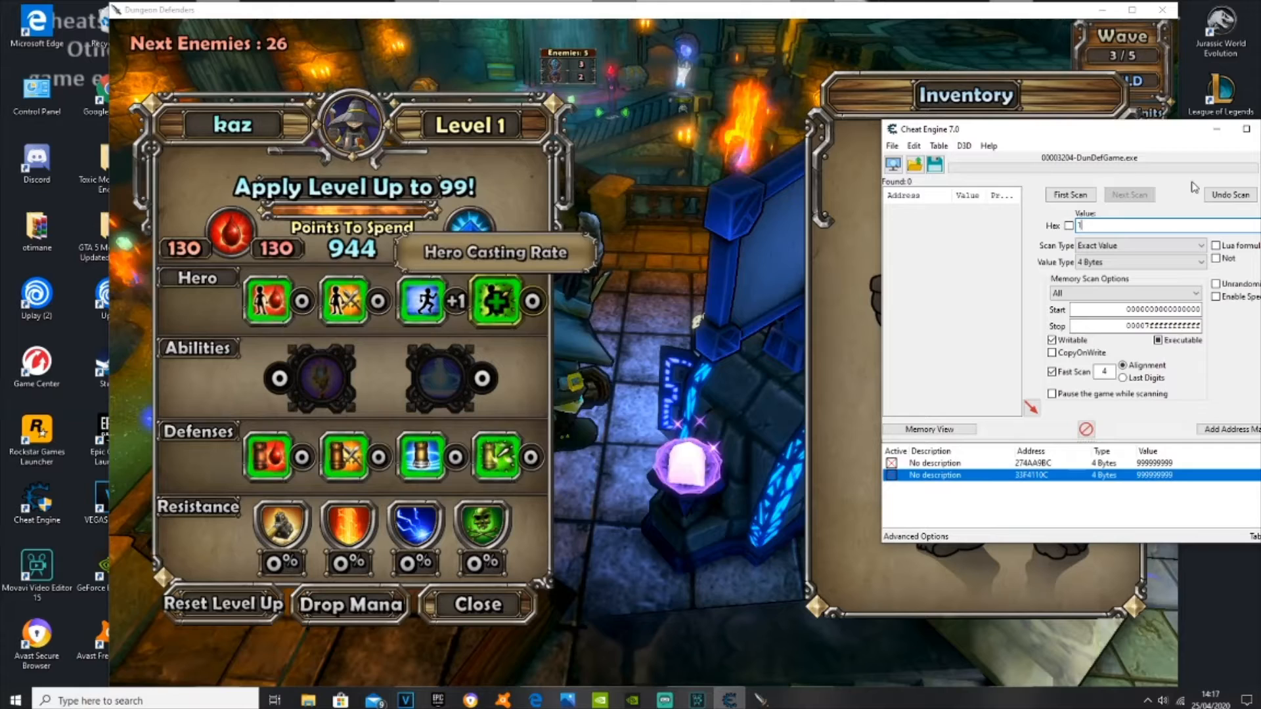
{"action": "left_click", "coordinate": [1071, 194]}
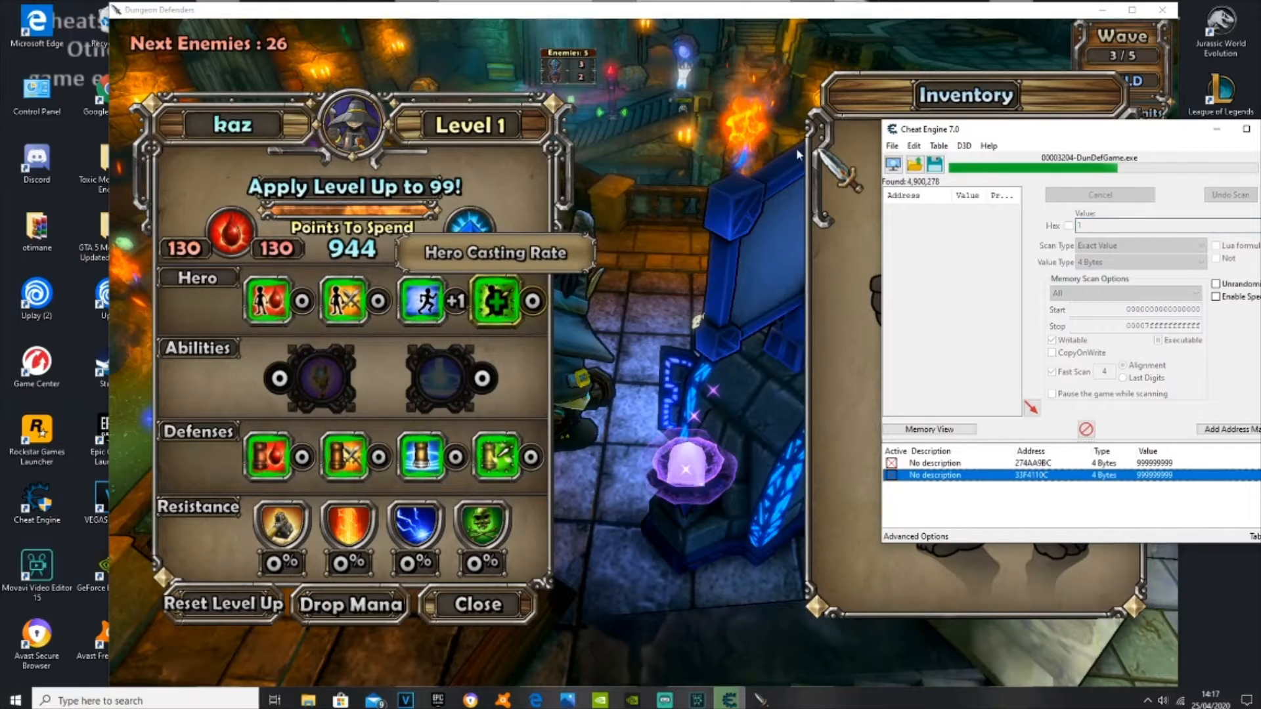
{"action": "left_click", "coordinate": [1100, 194]}
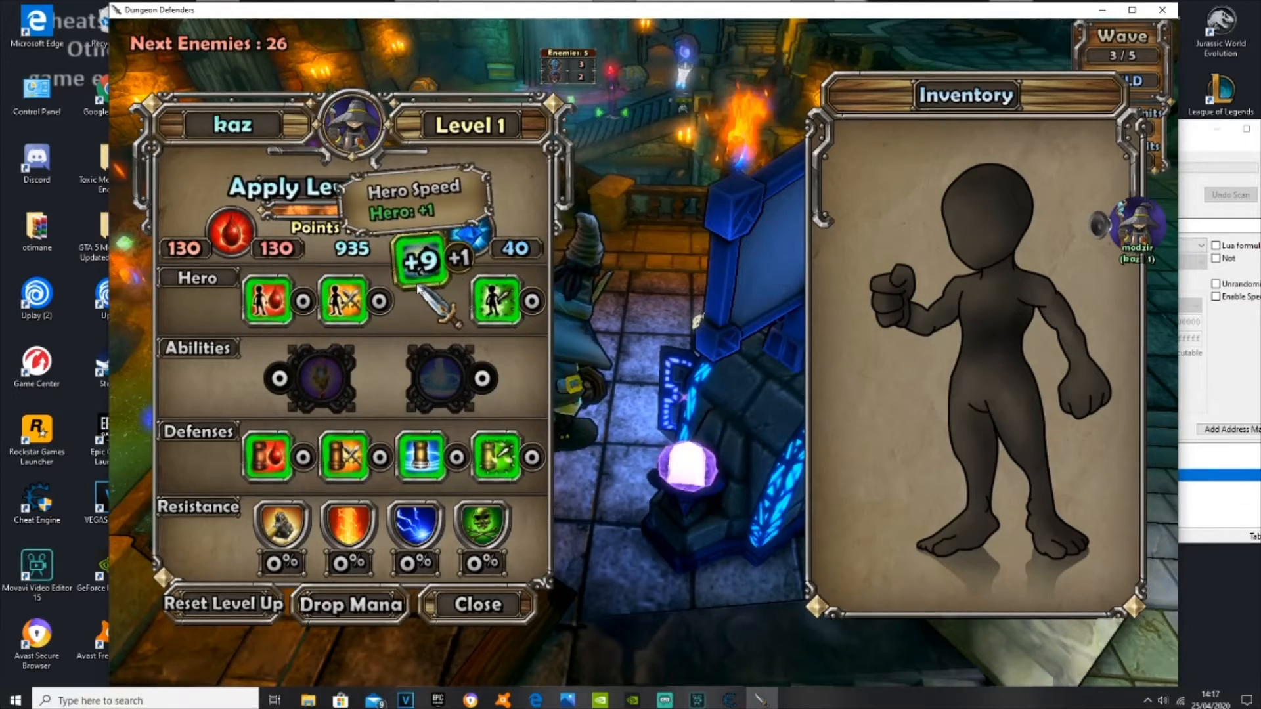
- Pour level-up points into Hero Speed and Hero Damage
{"action": "left_click", "coordinate": [419, 262]}
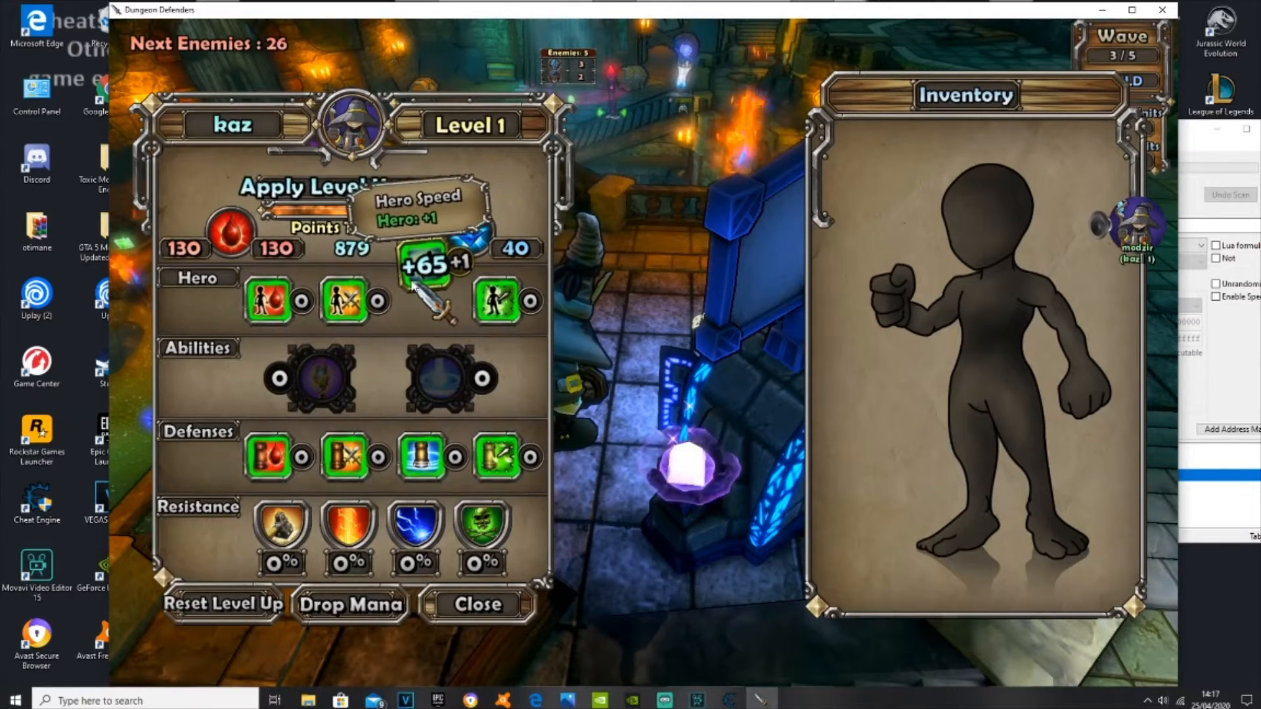
{"action": "left_click", "coordinate": [430, 266]}
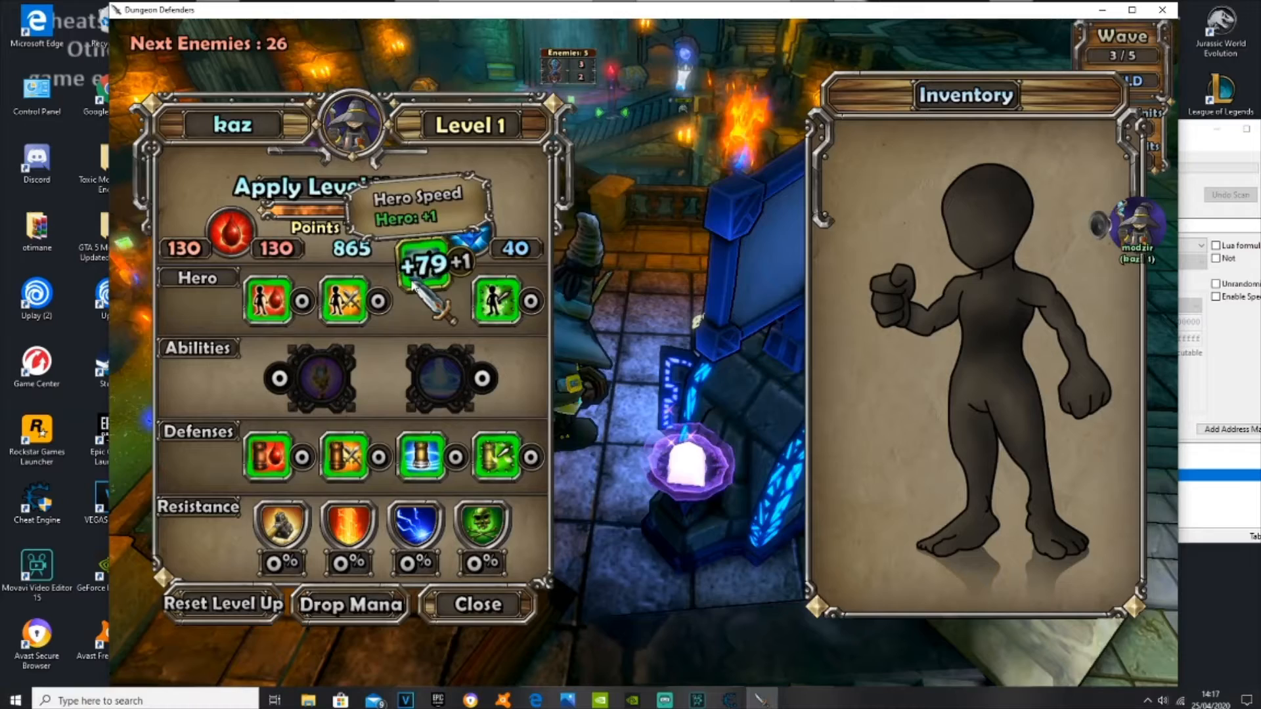
{"action": "left_click", "coordinate": [418, 265]}
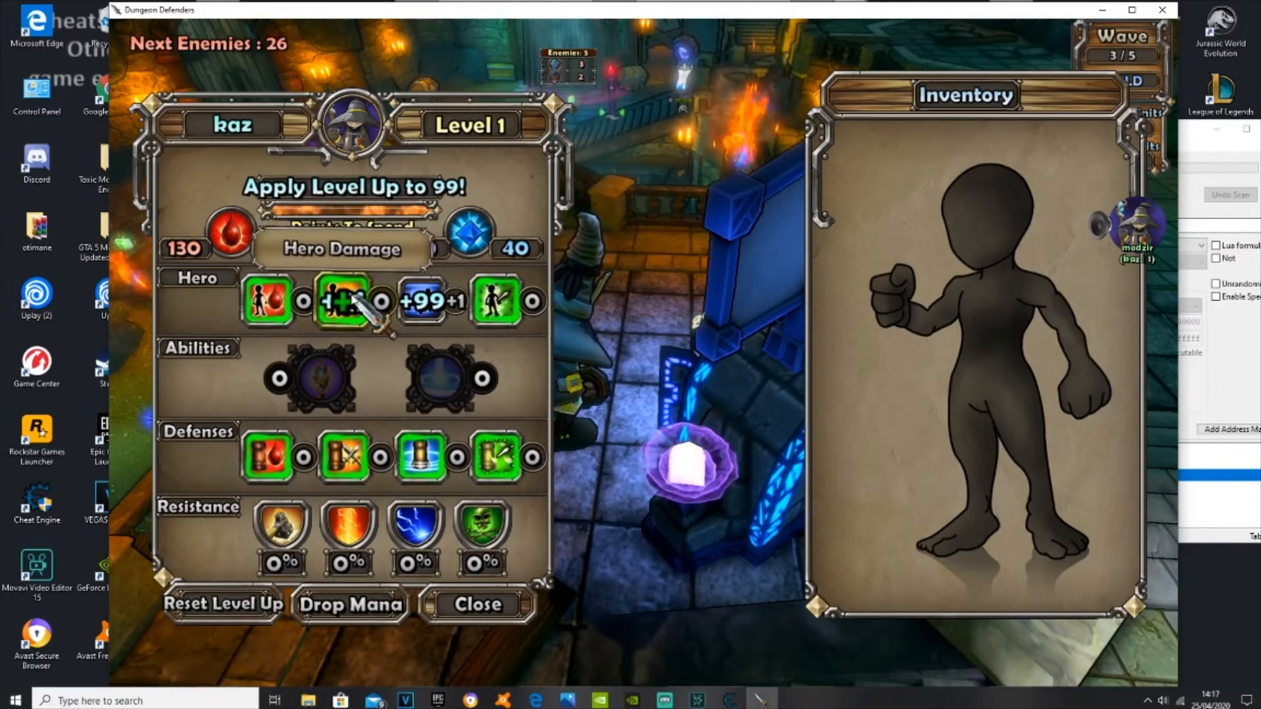
{"action": "left_click", "coordinate": [344, 300]}
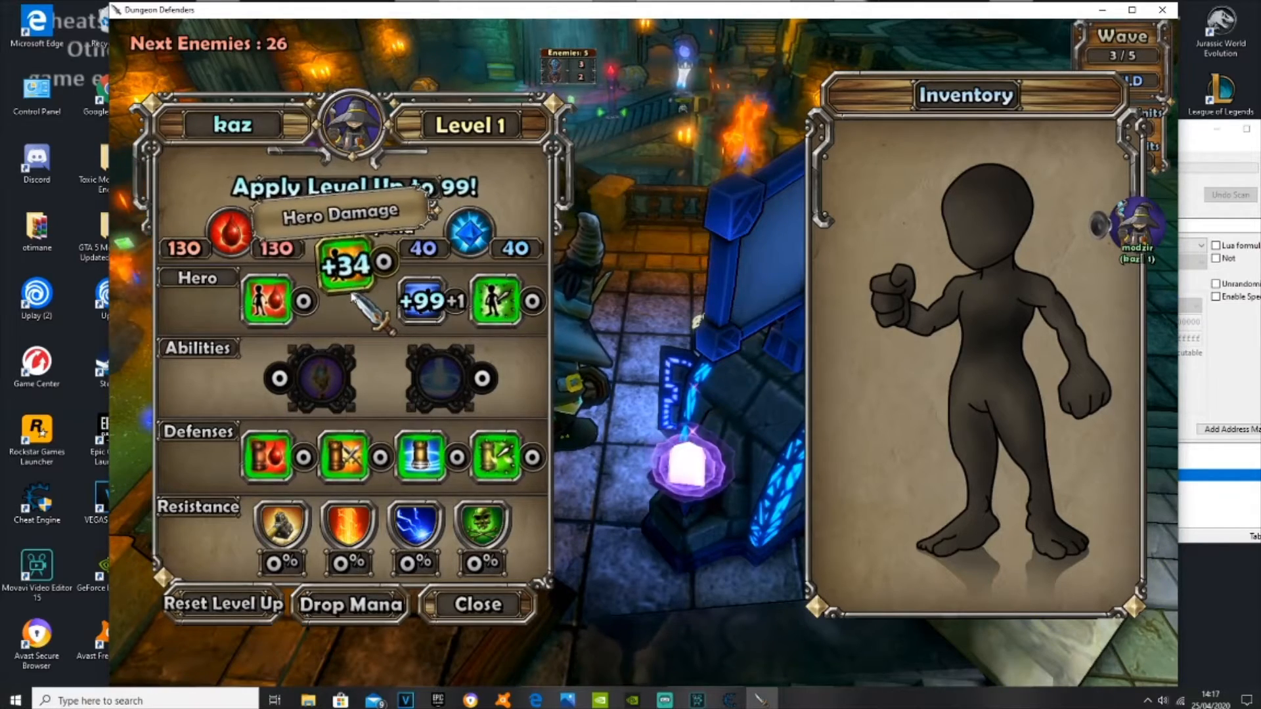
{"action": "left_click", "coordinate": [346, 265]}
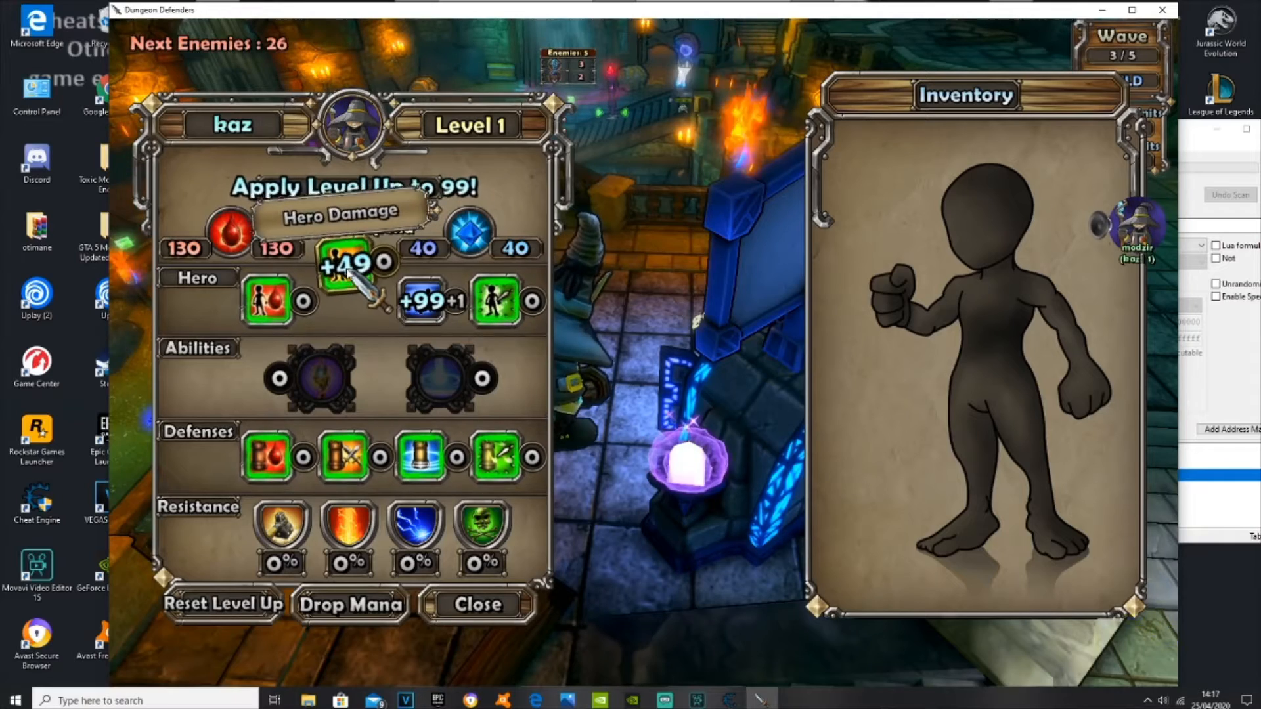
{"action": "left_click", "coordinate": [384, 263]}
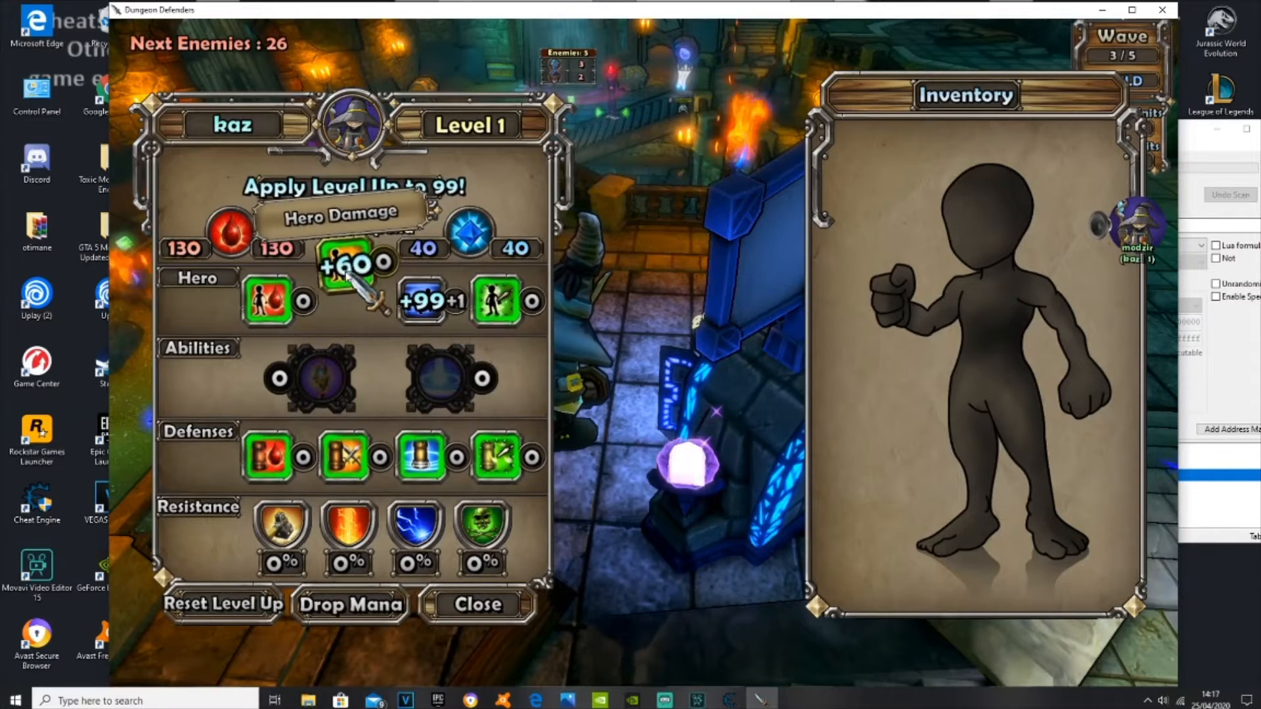
{"action": "left_click", "coordinate": [382, 263]}
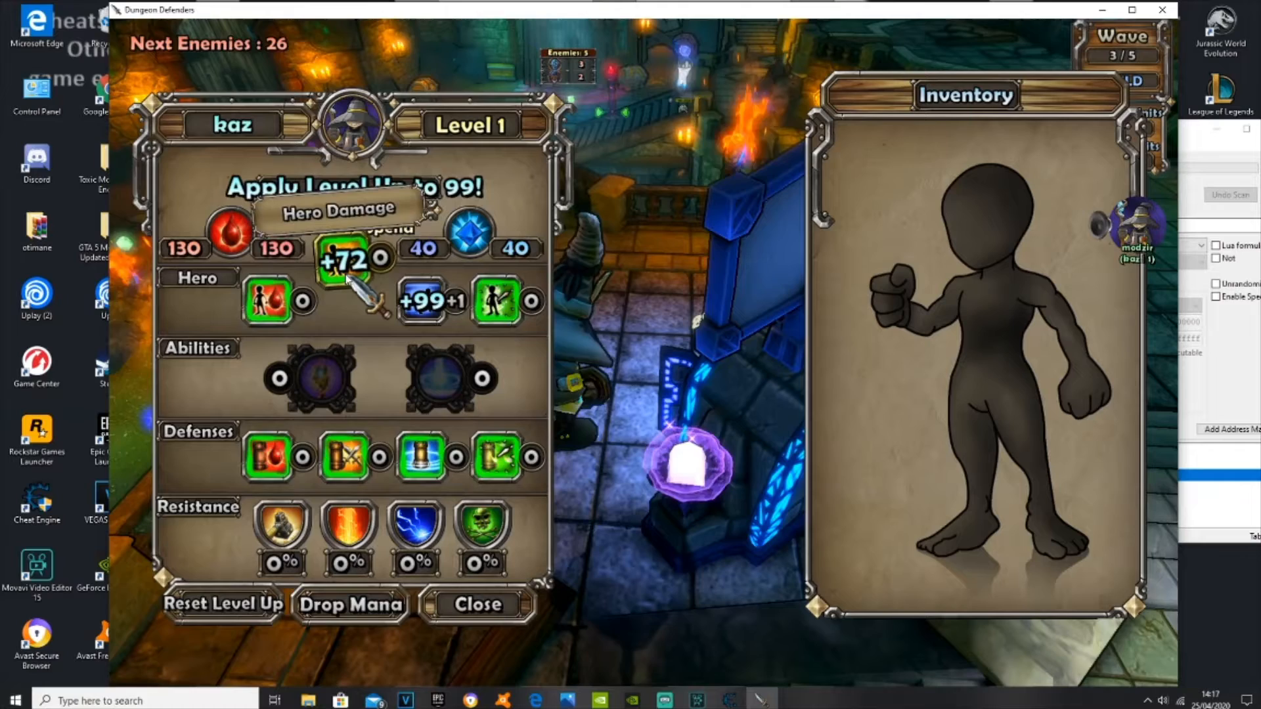
{"action": "left_click", "coordinate": [346, 260]}
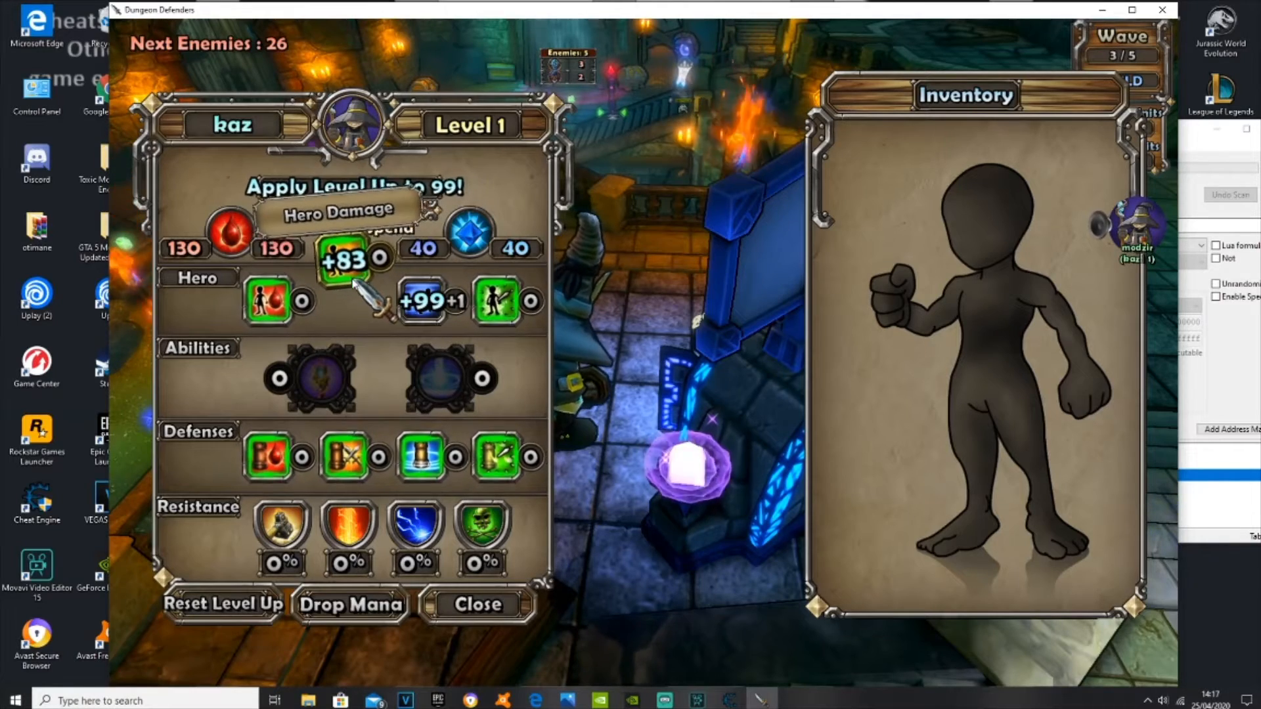
{"action": "left_click", "coordinate": [378, 259]}
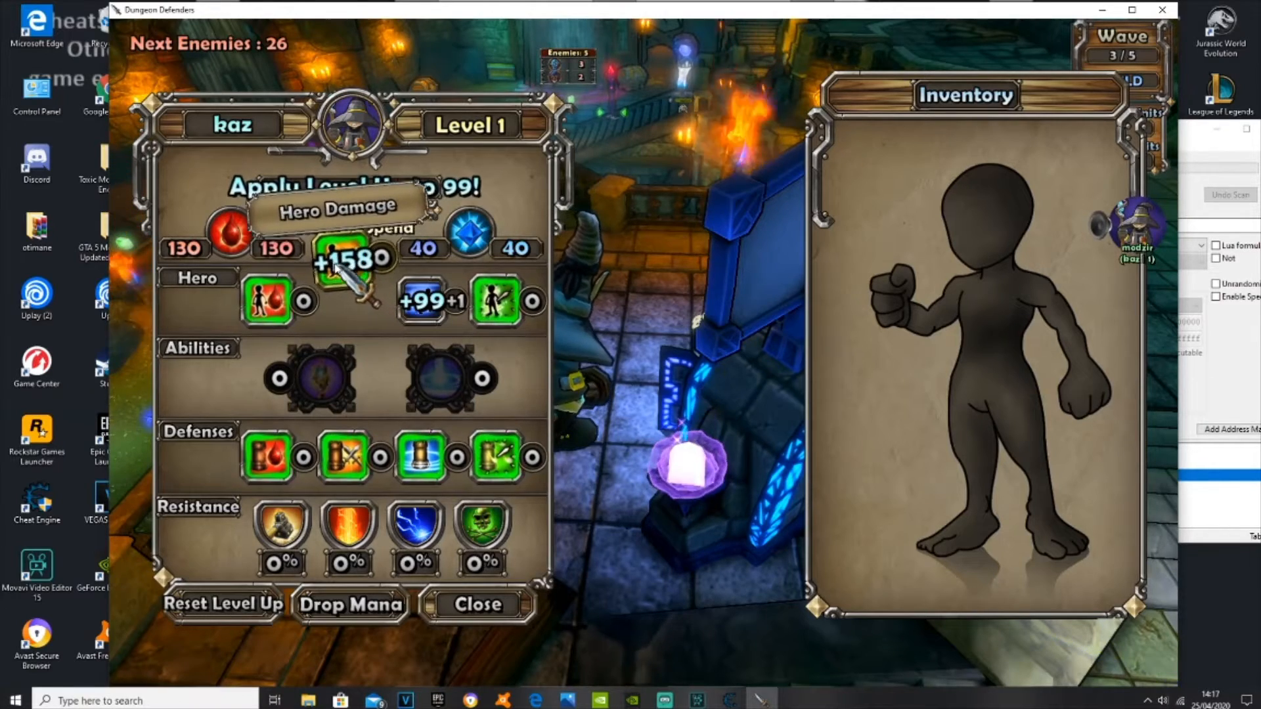
{"action": "left_click", "coordinate": [352, 262]}
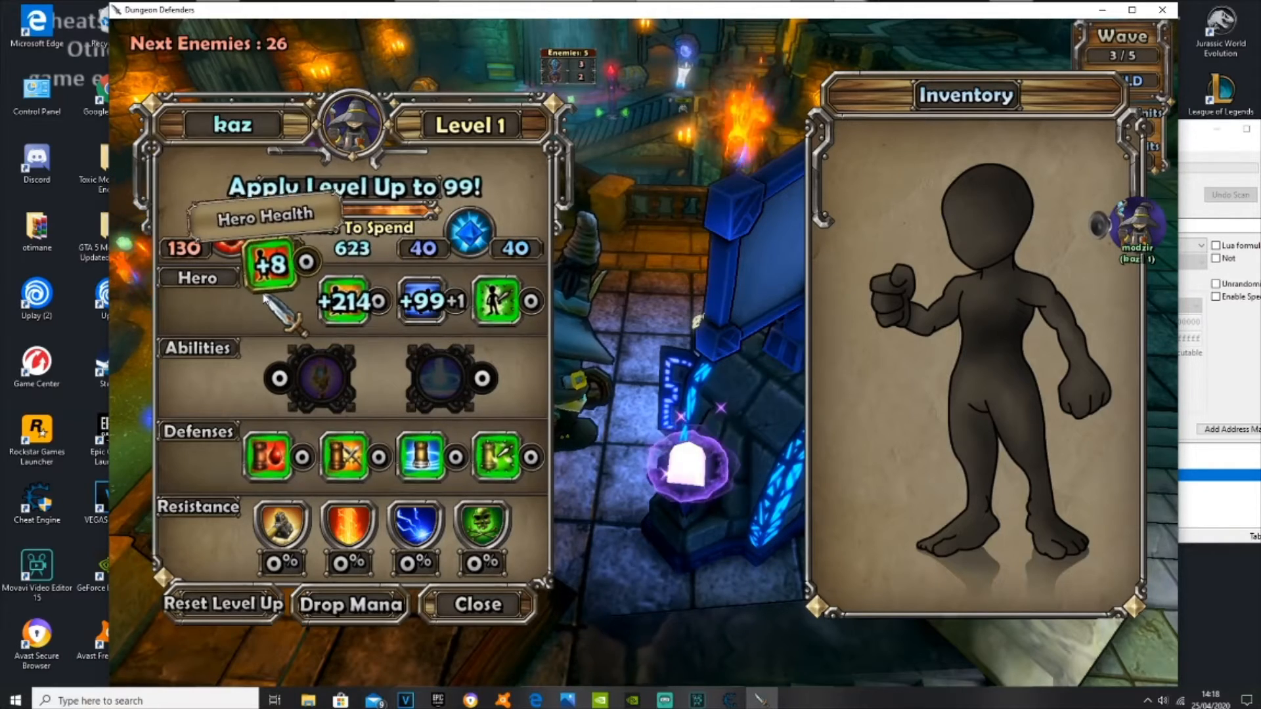
- Spend points repeatedly on Hero Health
{"action": "left_click", "coordinate": [303, 267]}
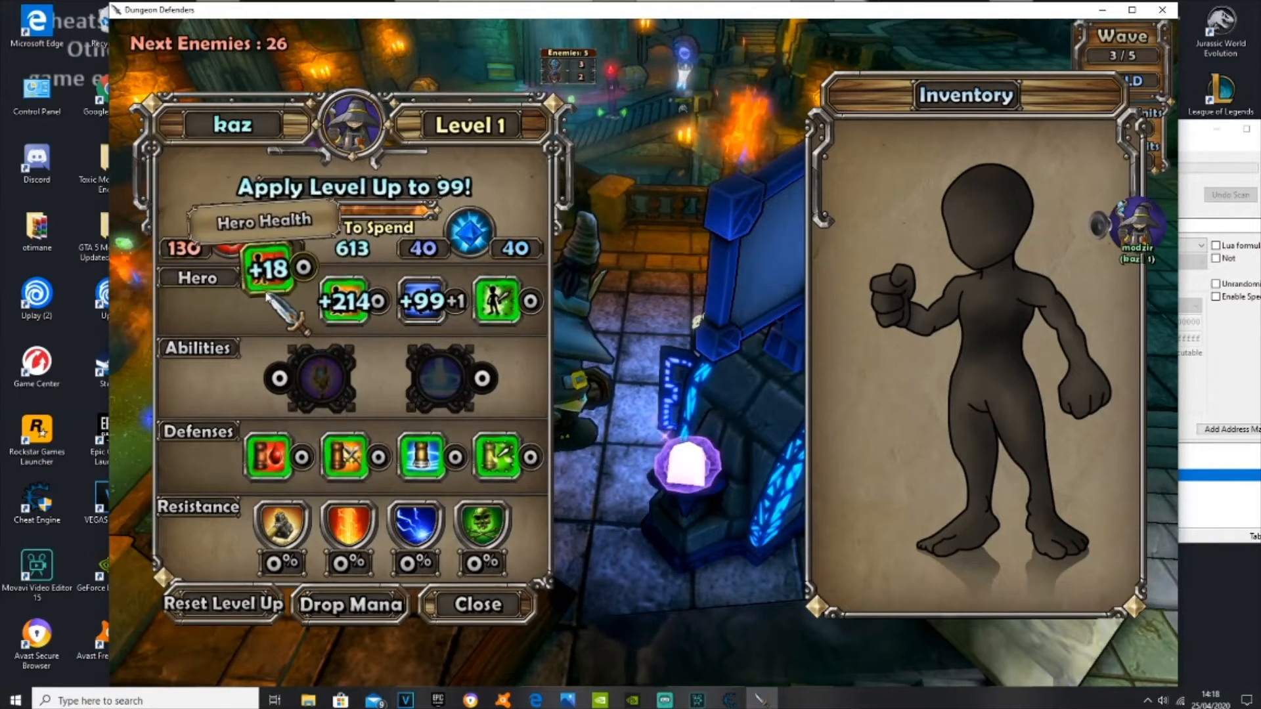
{"action": "left_click", "coordinate": [267, 268]}
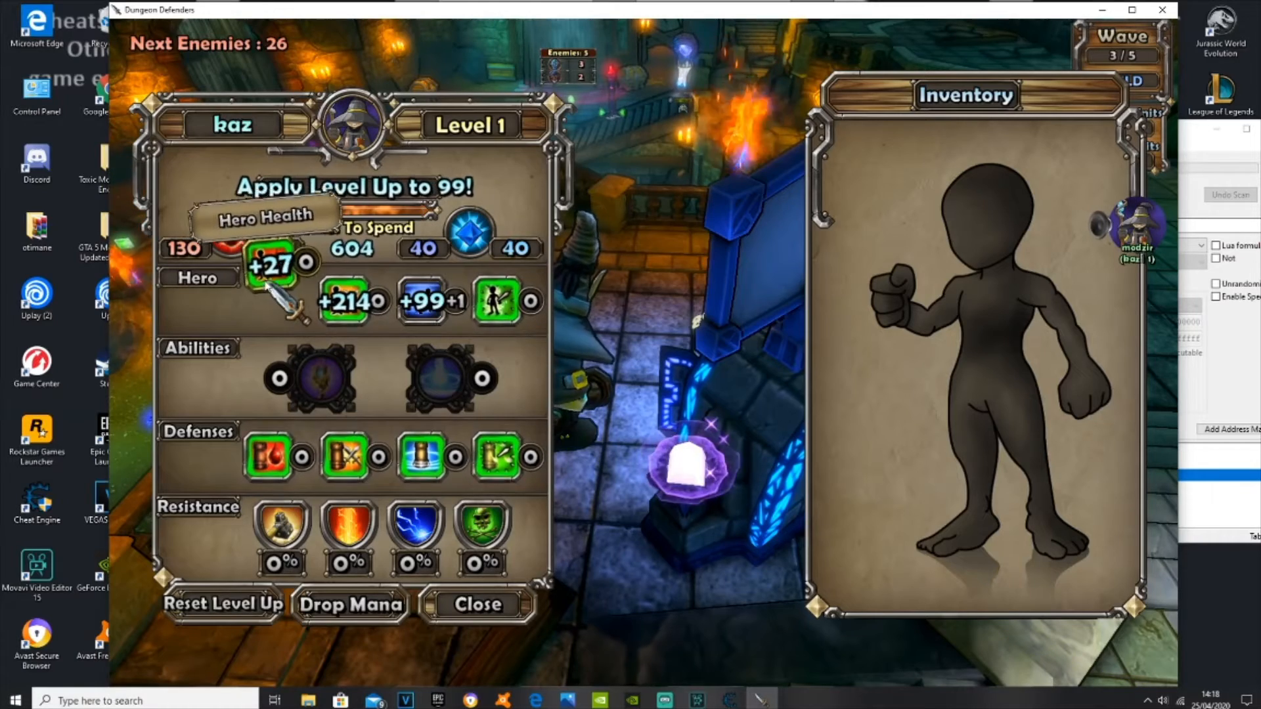
{"action": "left_click", "coordinate": [273, 264]}
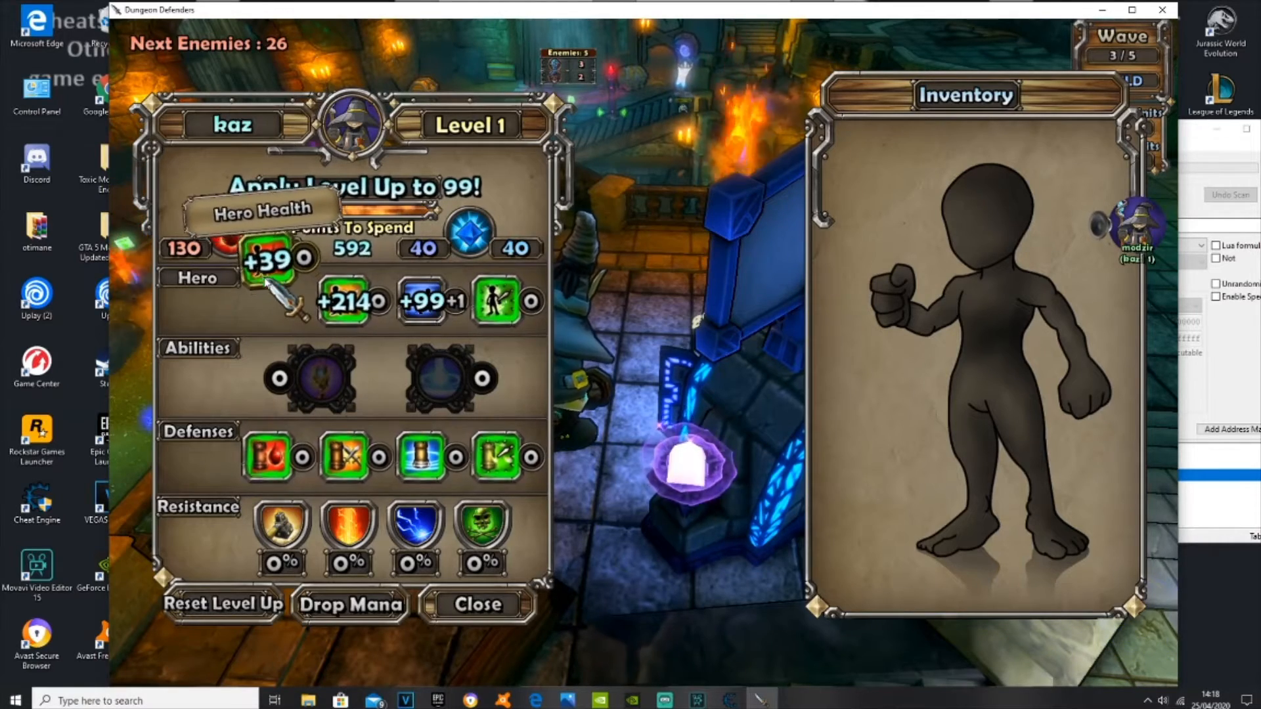
{"action": "left_click", "coordinate": [273, 263]}
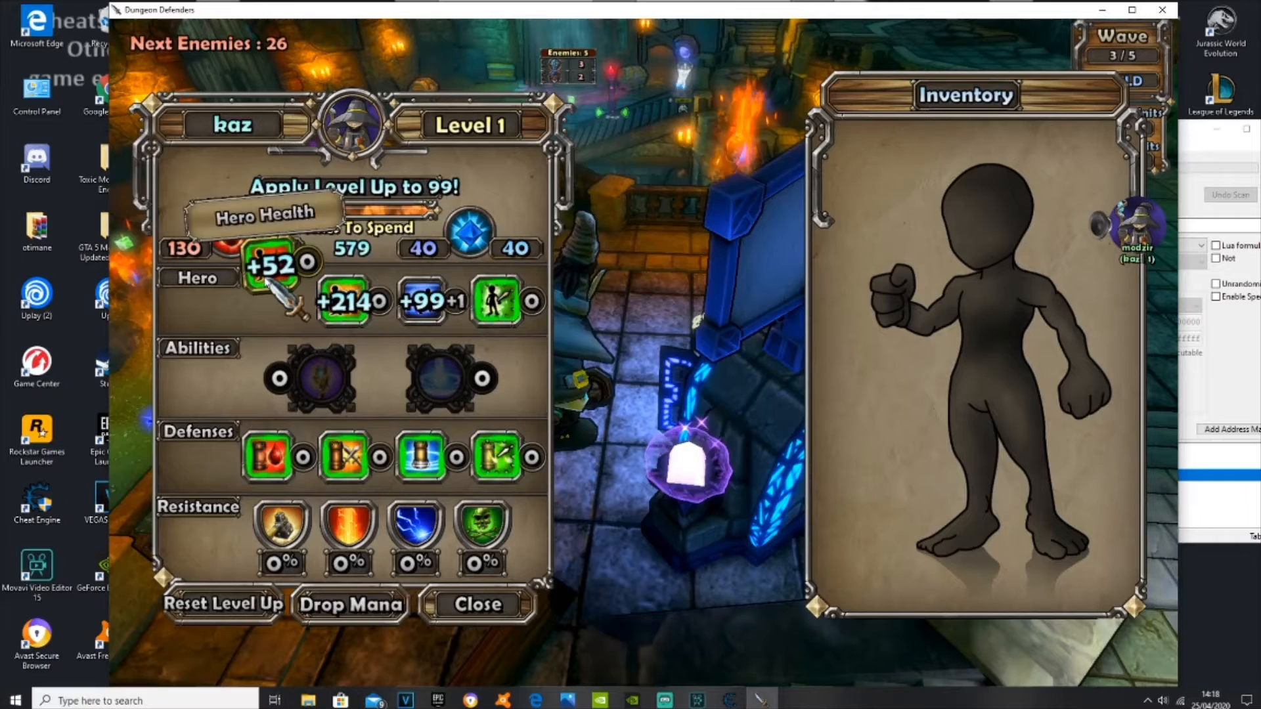
{"action": "left_click", "coordinate": [270, 264]}
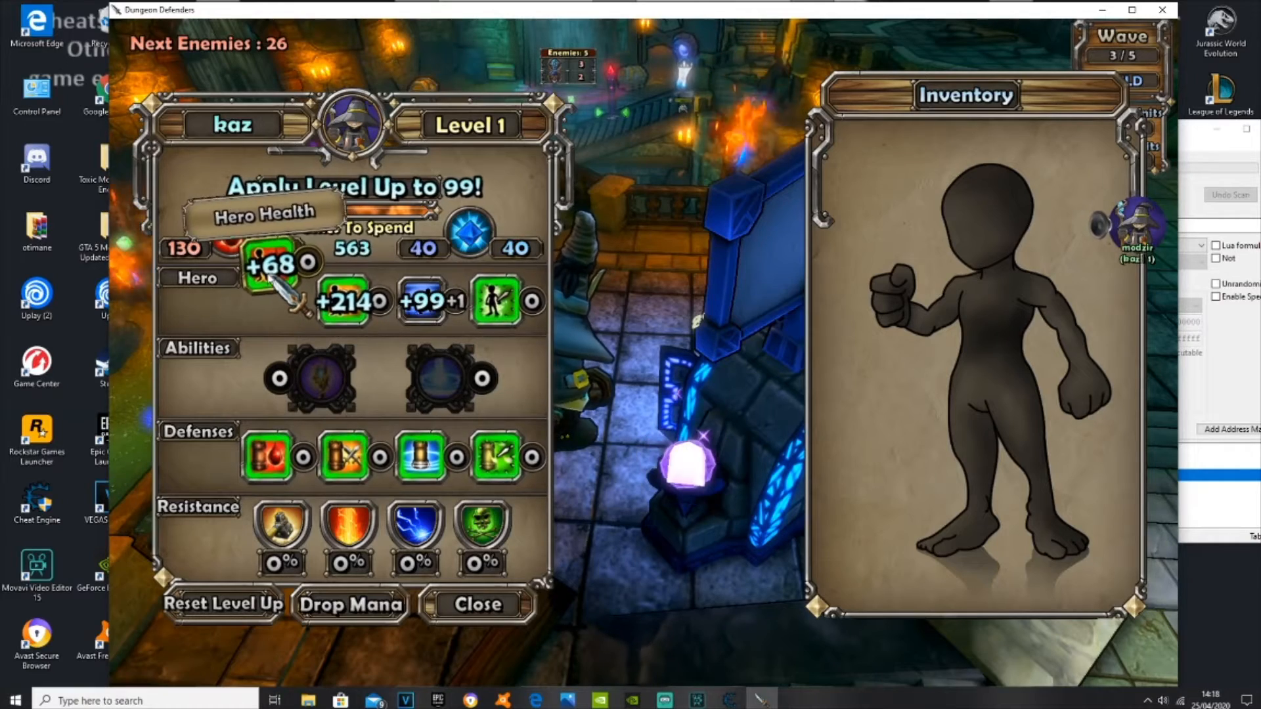
{"action": "left_click", "coordinate": [270, 262]}
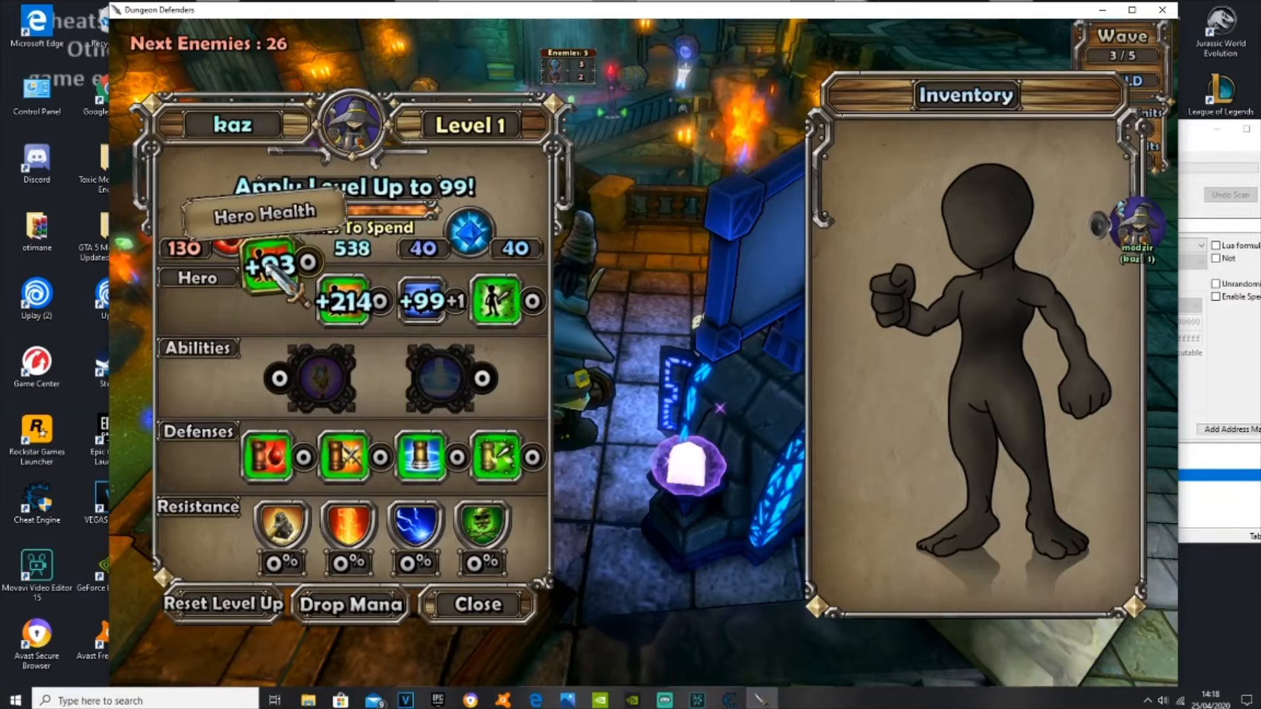
{"action": "left_click", "coordinate": [280, 264]}
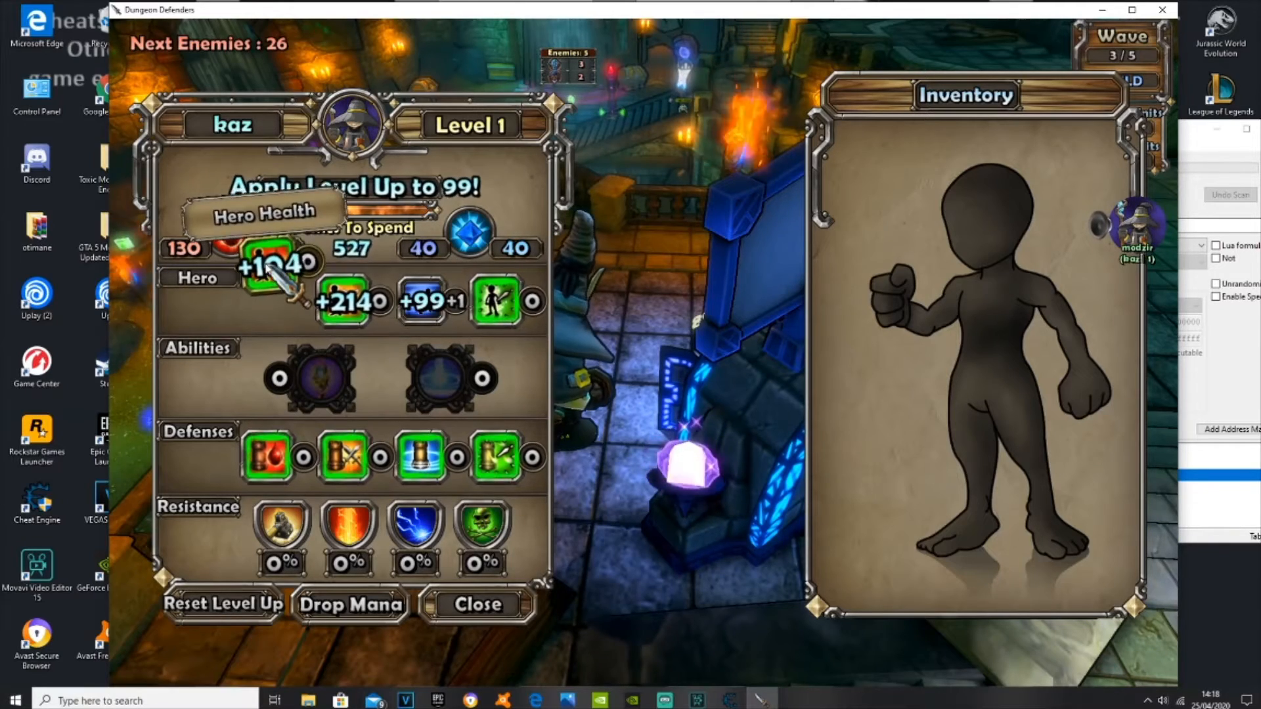
{"action": "left_click", "coordinate": [273, 265]}
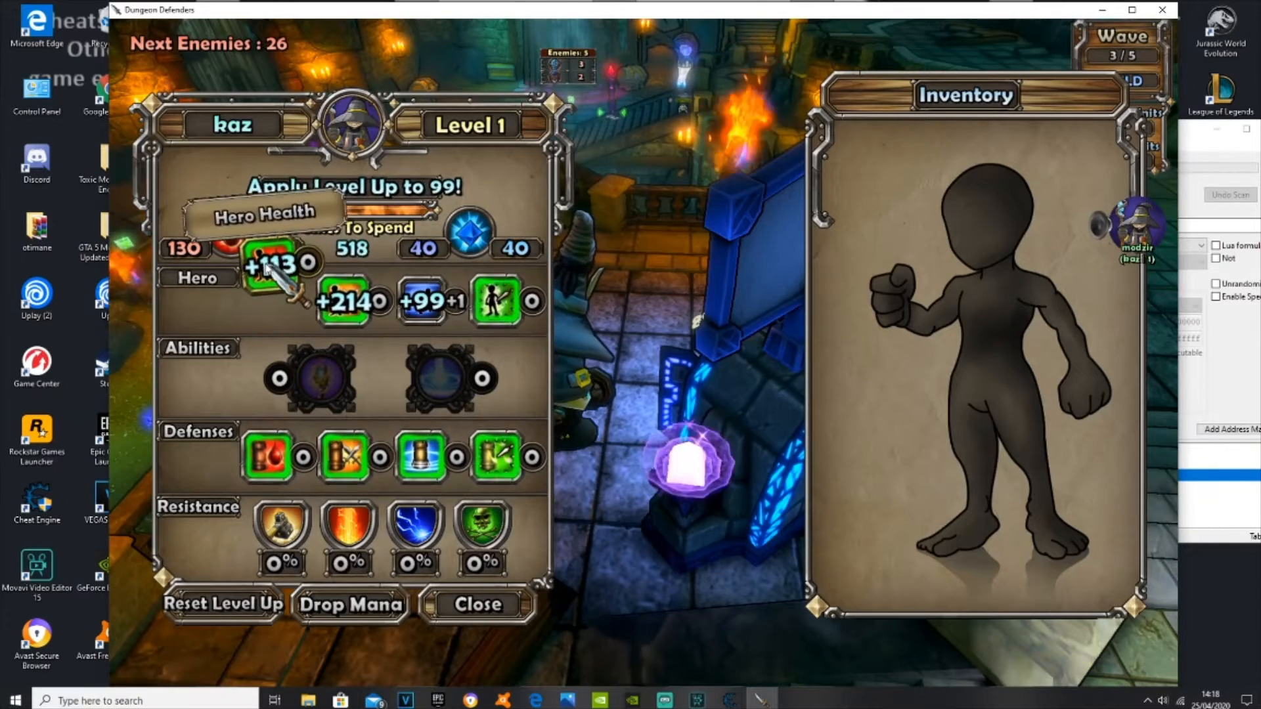
{"action": "left_click", "coordinate": [273, 261]}
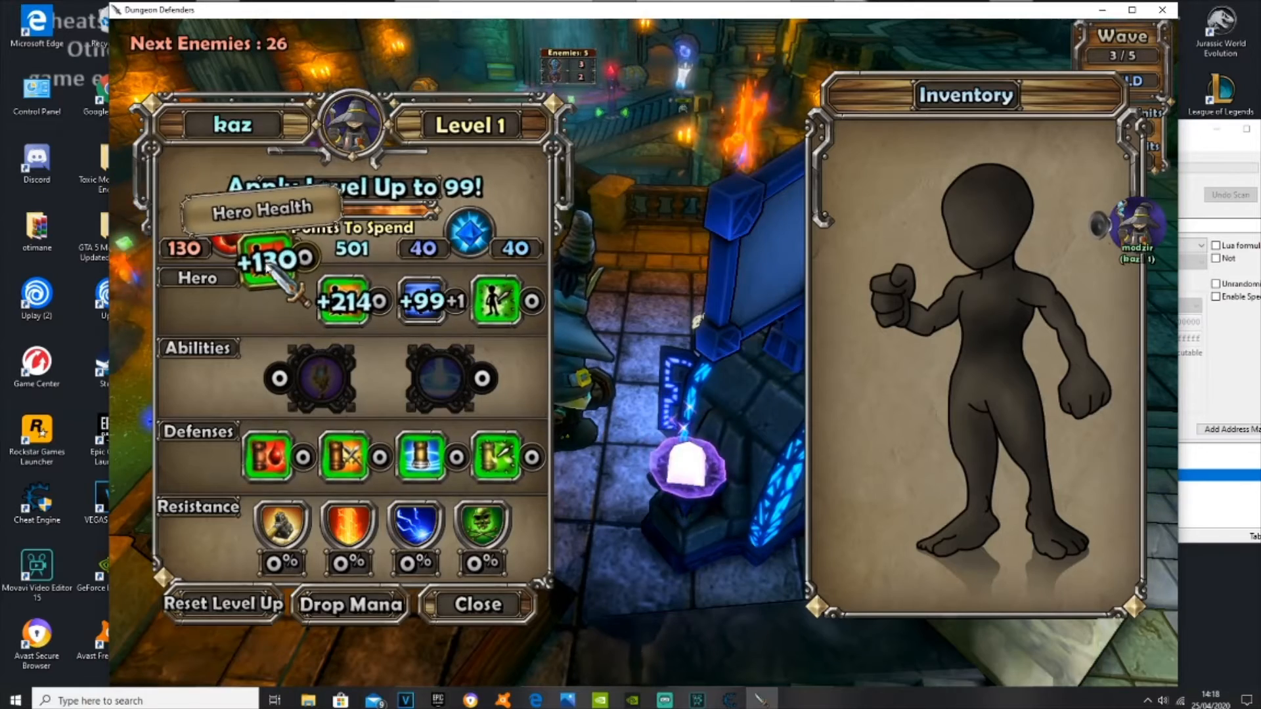
{"action": "left_click", "coordinate": [275, 259]}
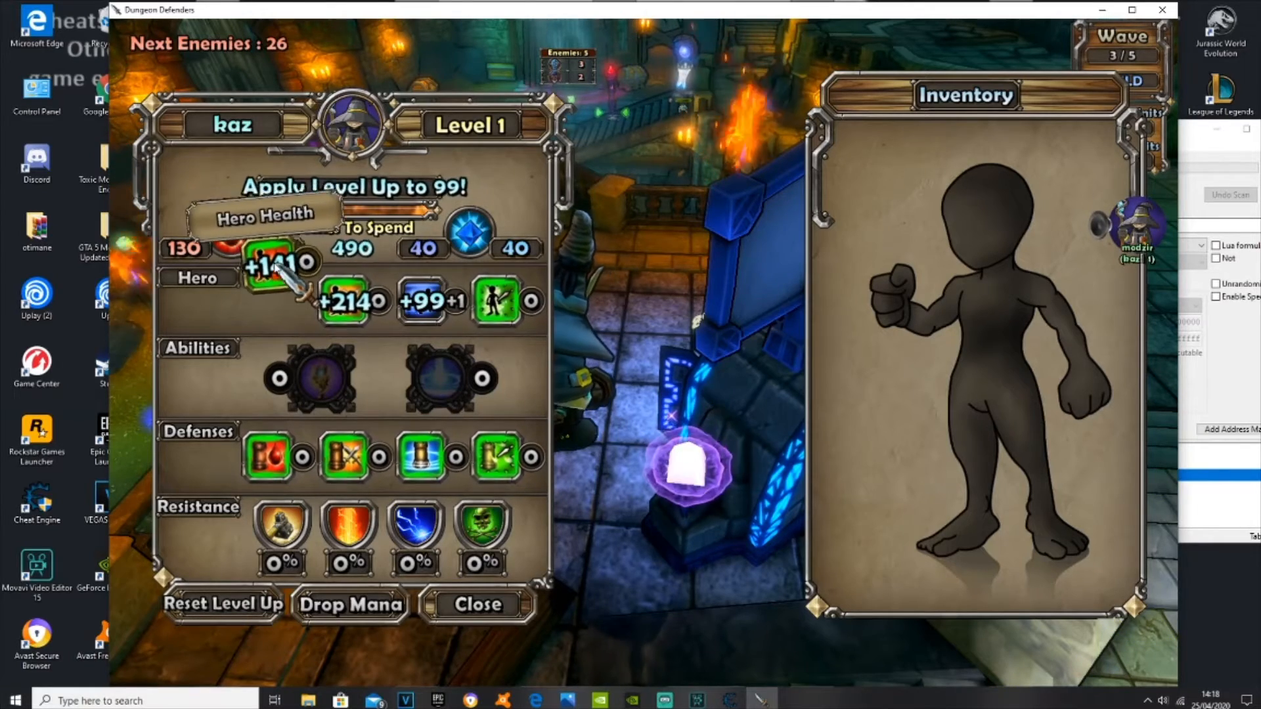
{"action": "left_click", "coordinate": [281, 263]}
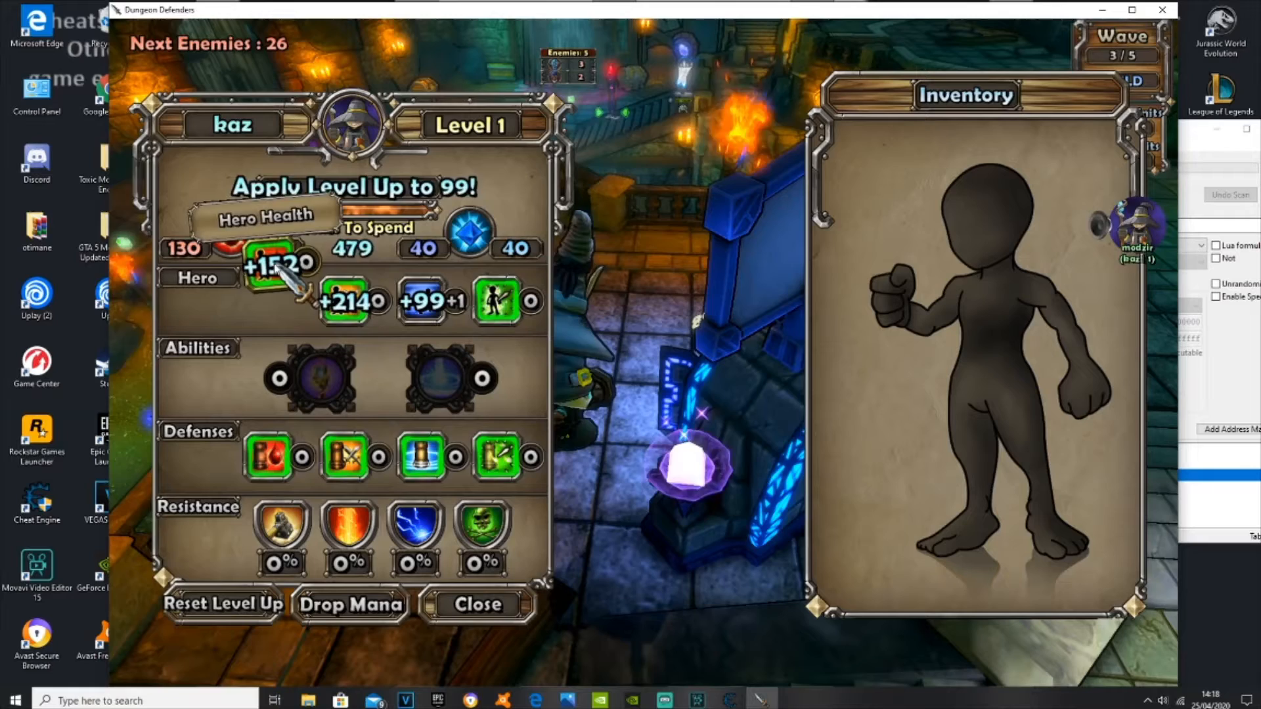
{"action": "left_click", "coordinate": [279, 263]}
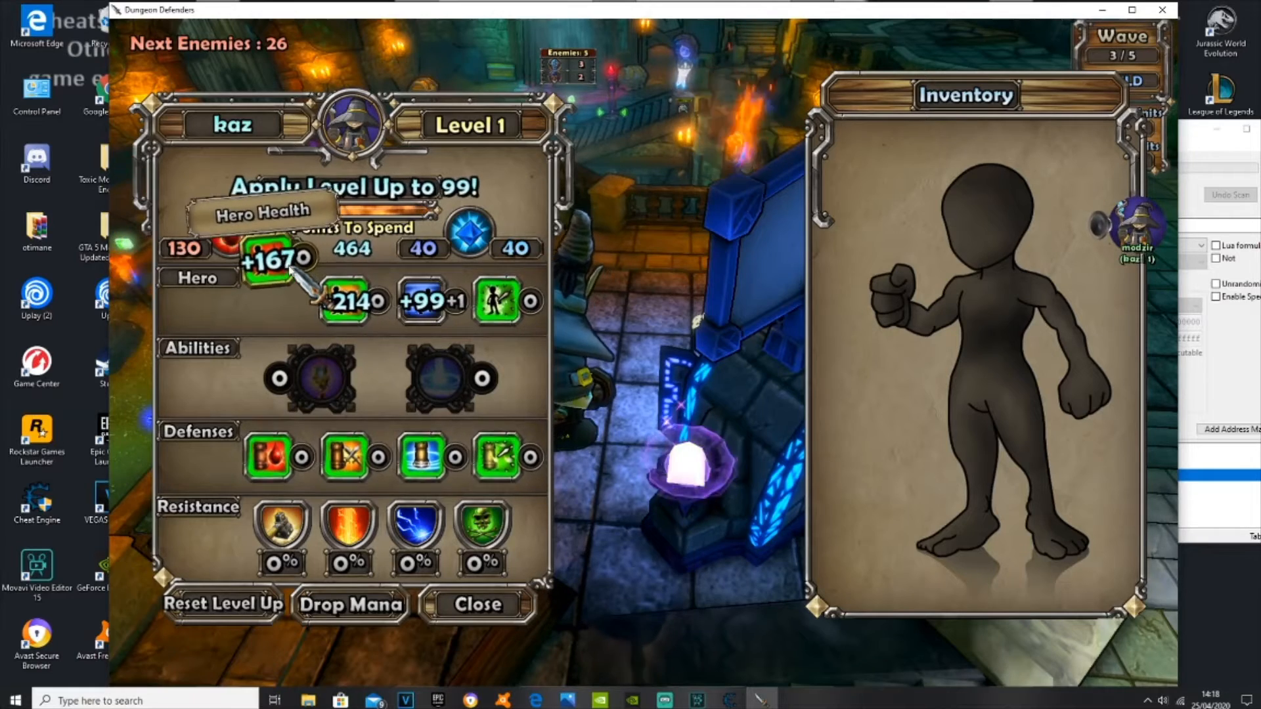
{"action": "left_click", "coordinate": [277, 258]}
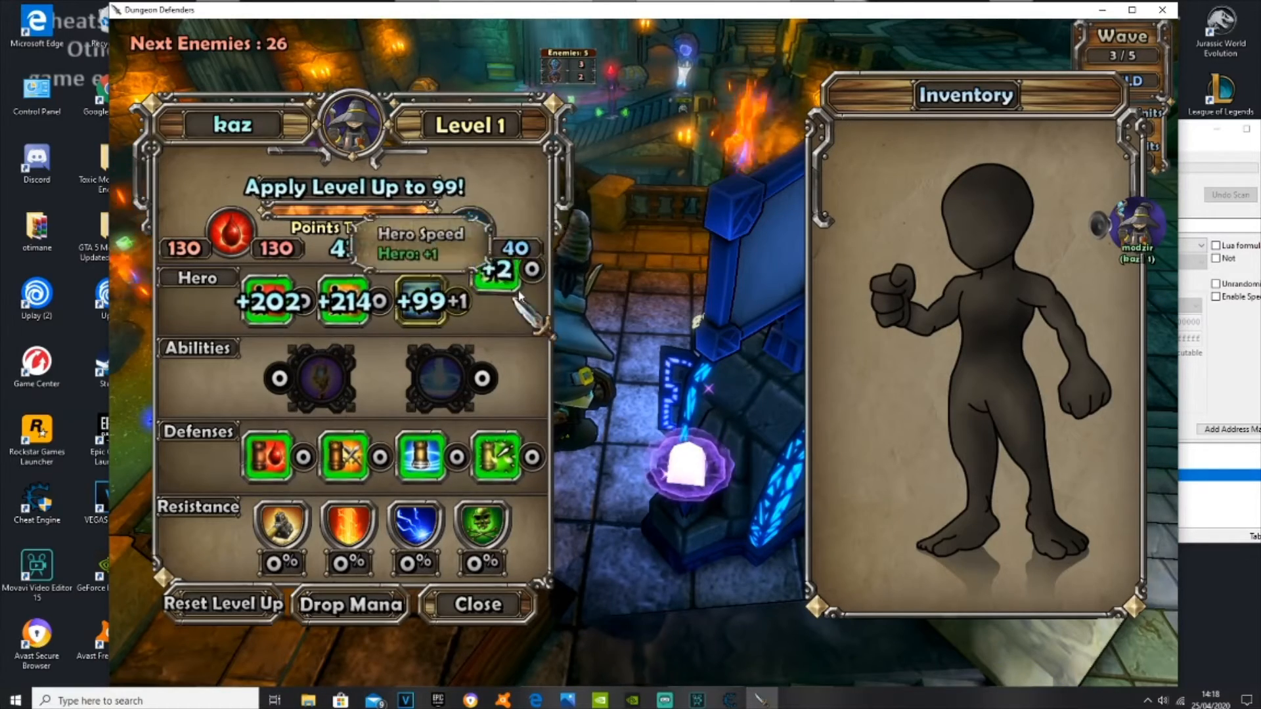
- Spend points repeatedly on Hero Casting Rate, reaching +202, +214, +99, +212 across hero stats
{"action": "left_click", "coordinate": [499, 259]}
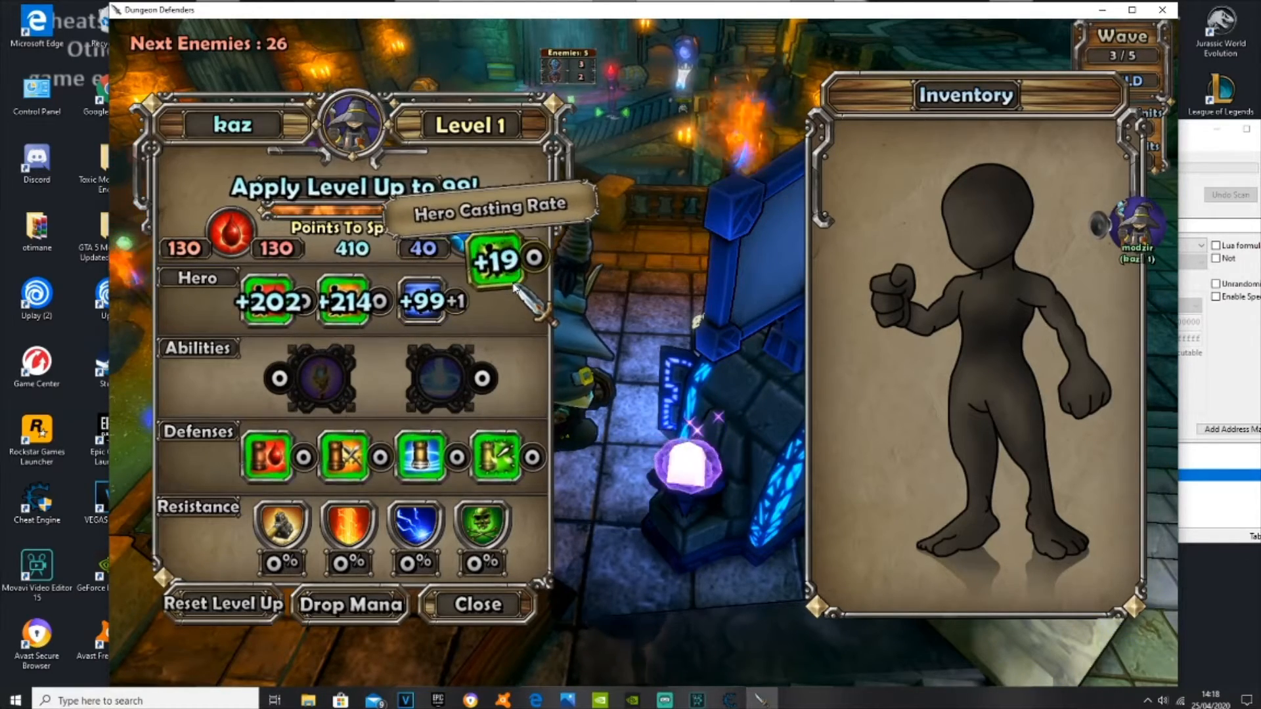
{"action": "left_click", "coordinate": [497, 259]}
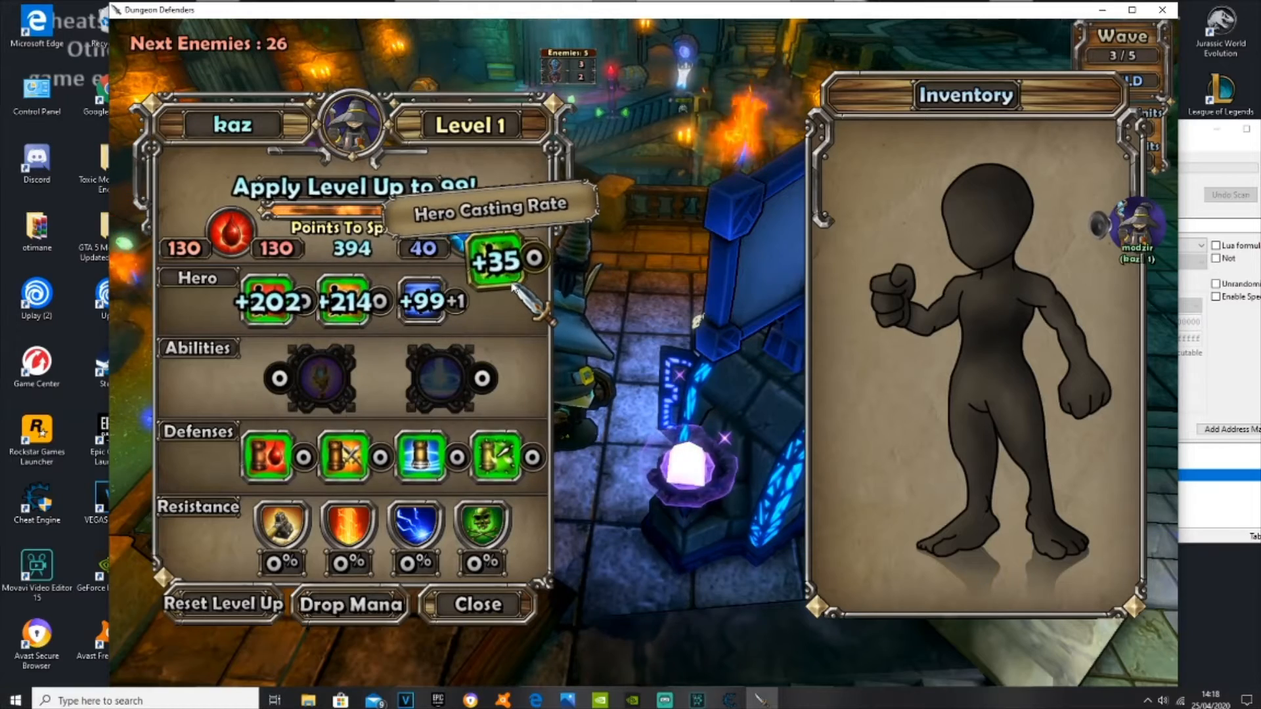
{"action": "left_click", "coordinate": [536, 260]}
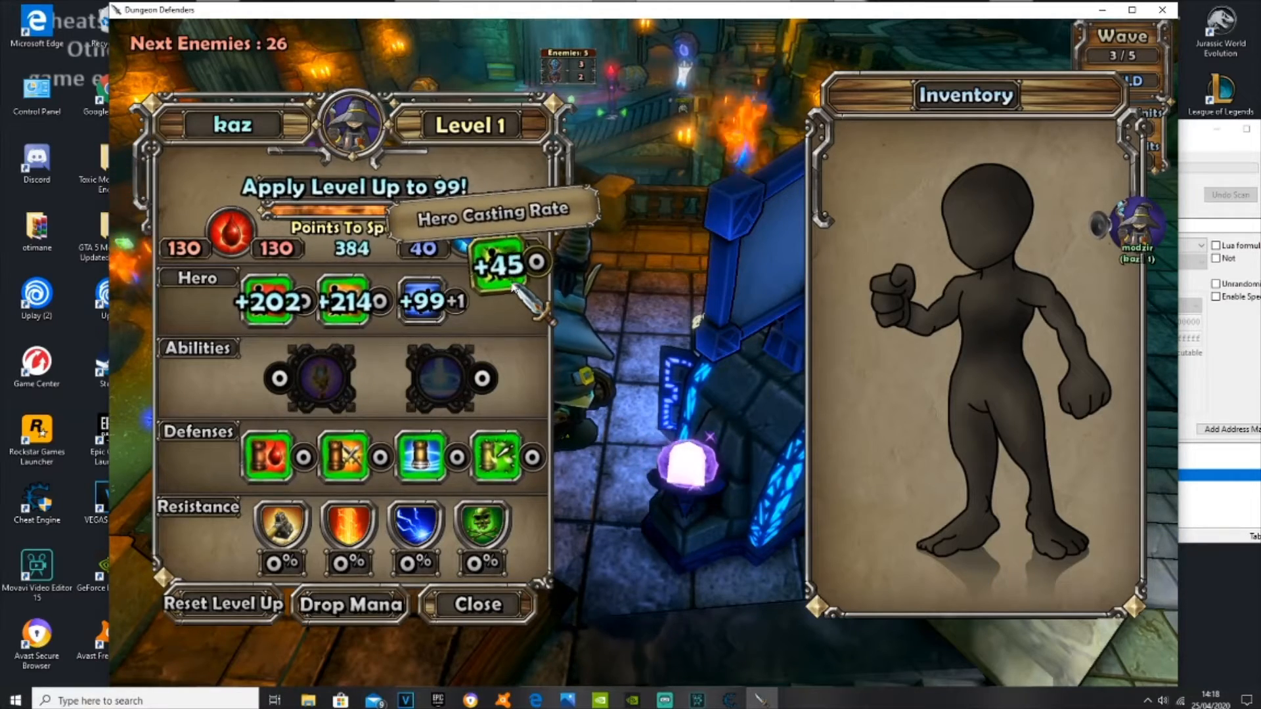
{"action": "left_click", "coordinate": [538, 264]}
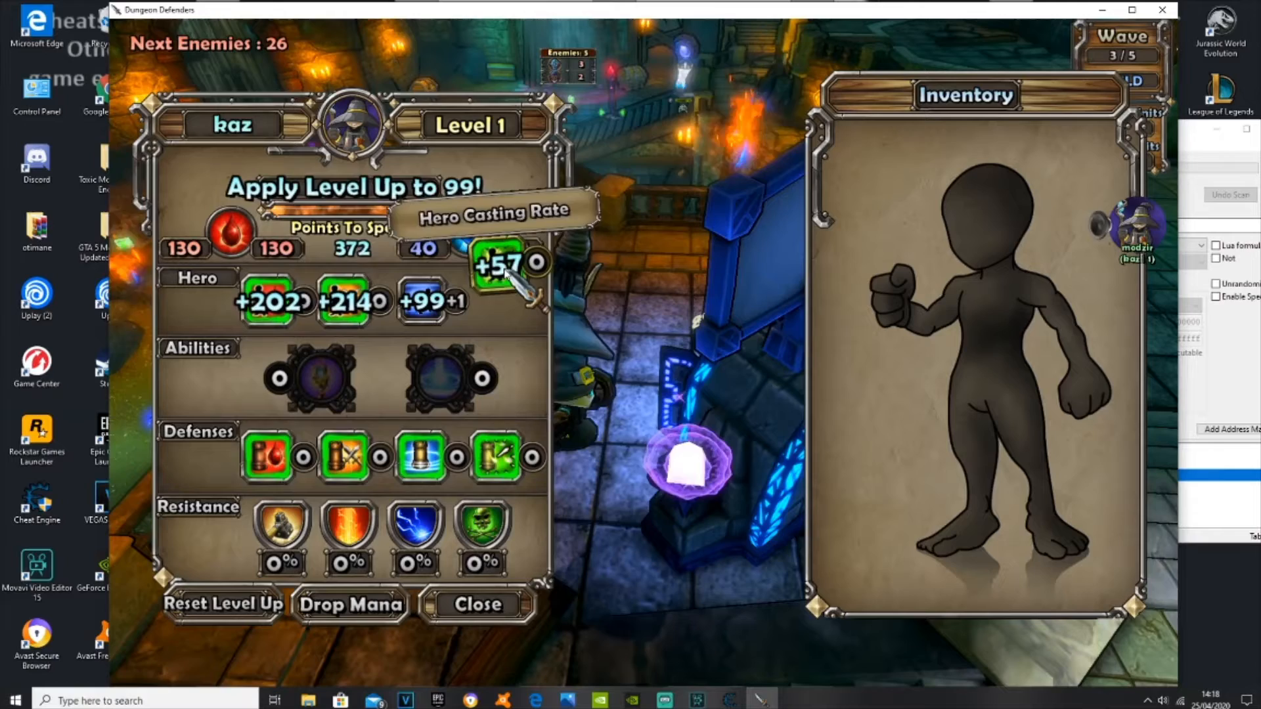
{"action": "left_click", "coordinate": [538, 264]}
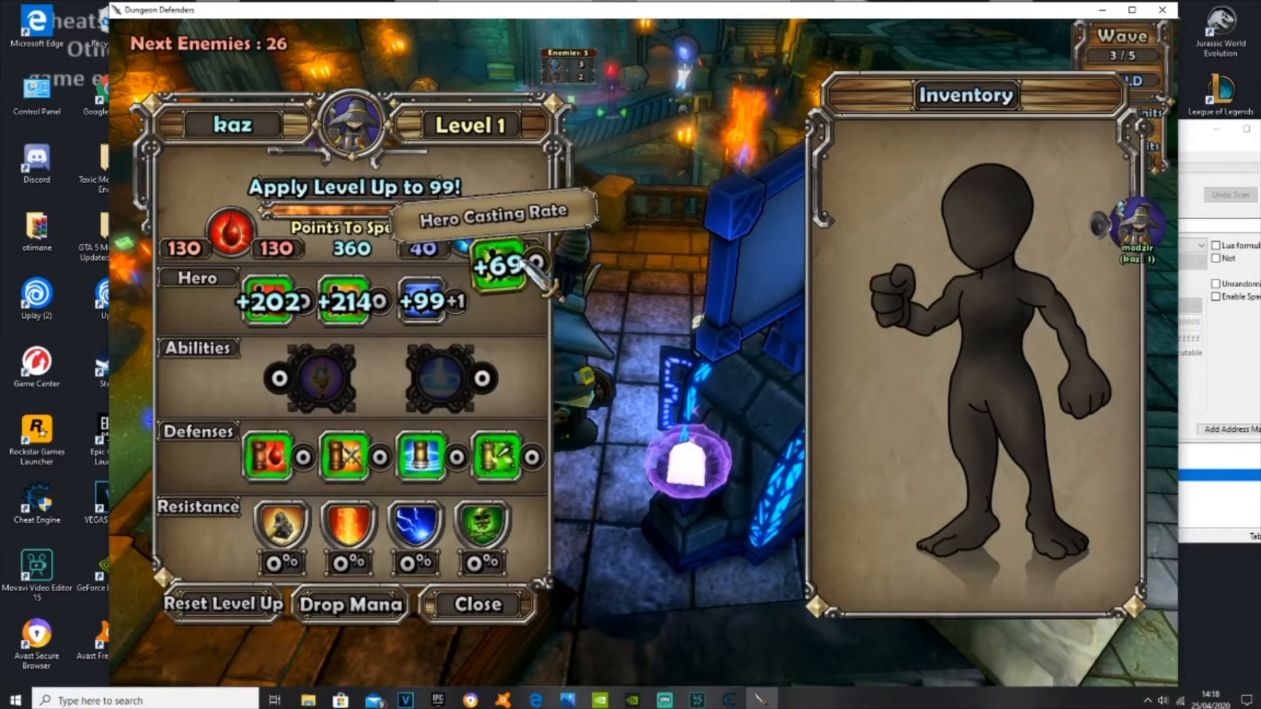
{"action": "left_click", "coordinate": [501, 265]}
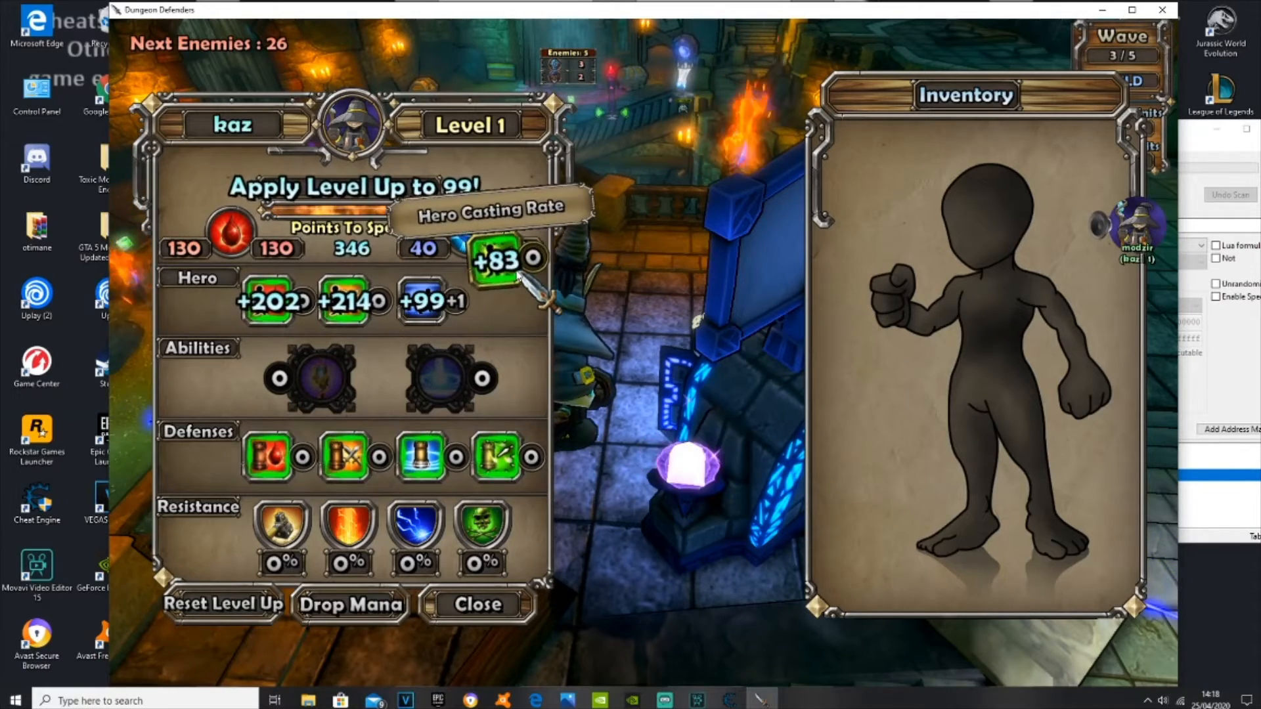
{"action": "left_click", "coordinate": [532, 259]}
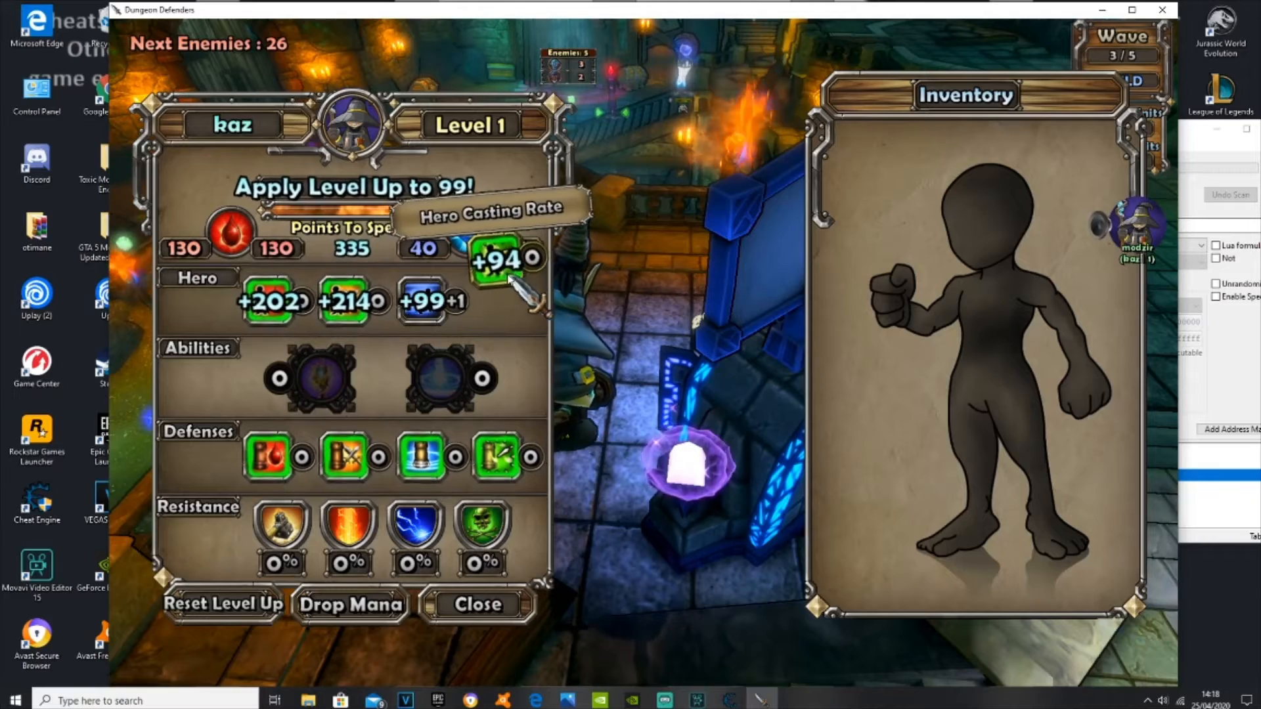
{"action": "left_click", "coordinate": [504, 259]}
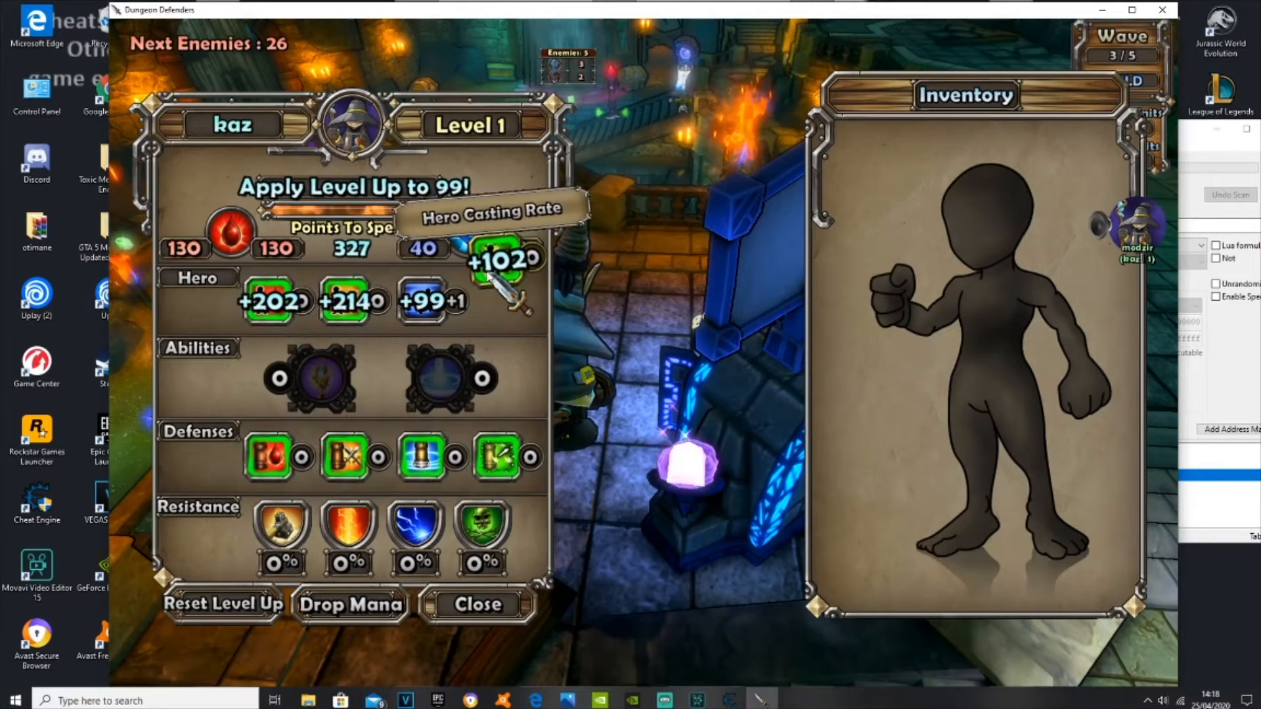
{"action": "left_click", "coordinate": [504, 261]}
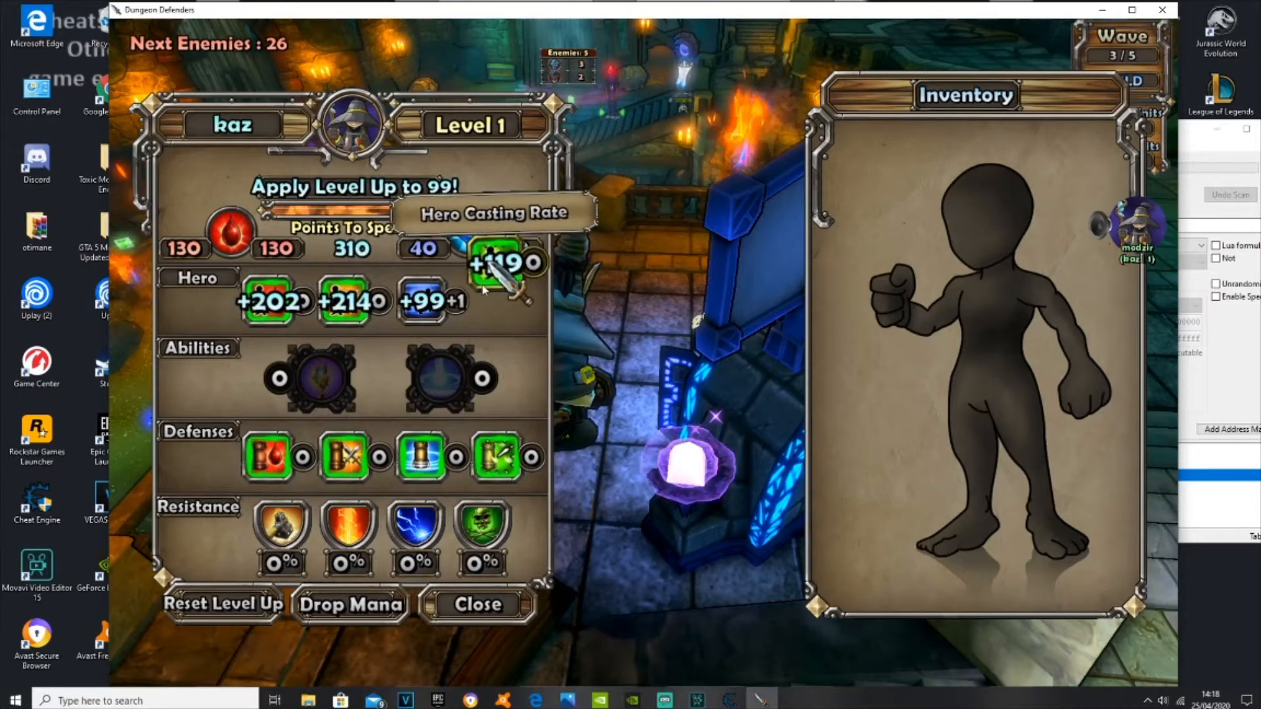
{"action": "left_click", "coordinate": [505, 263]}
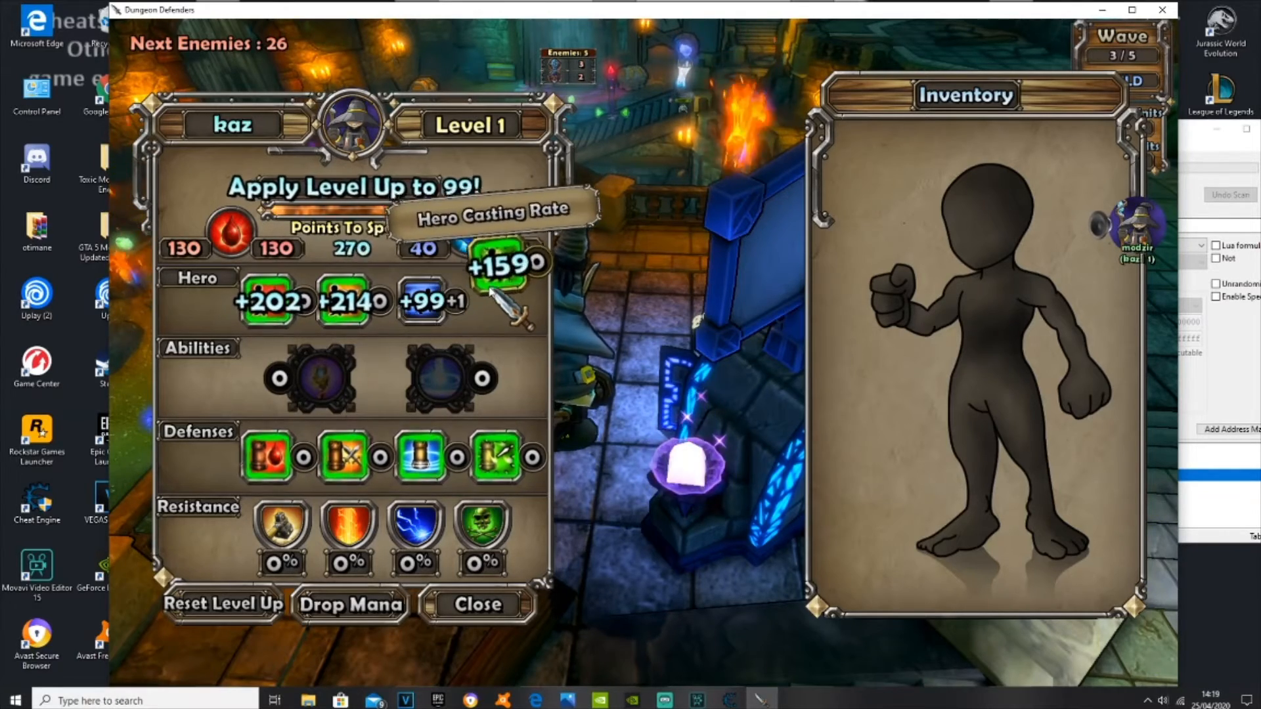
{"action": "left_click", "coordinate": [494, 264]}
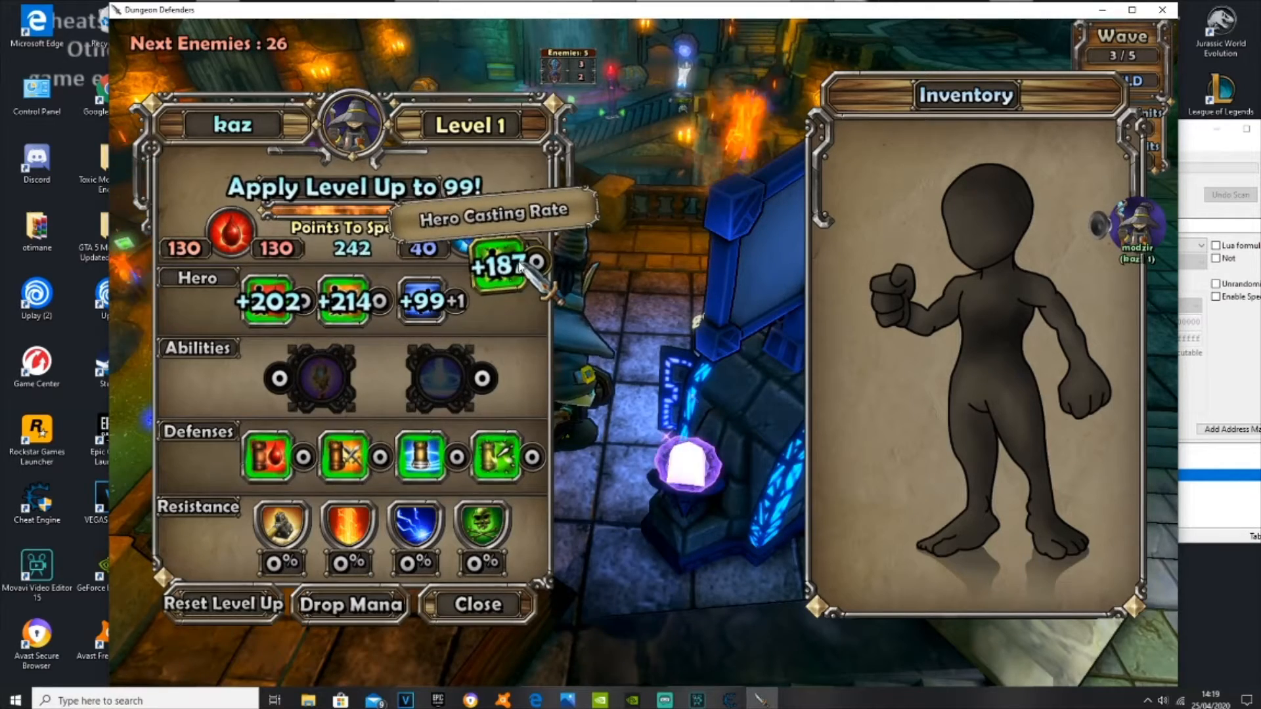
{"action": "left_click", "coordinate": [497, 266]}
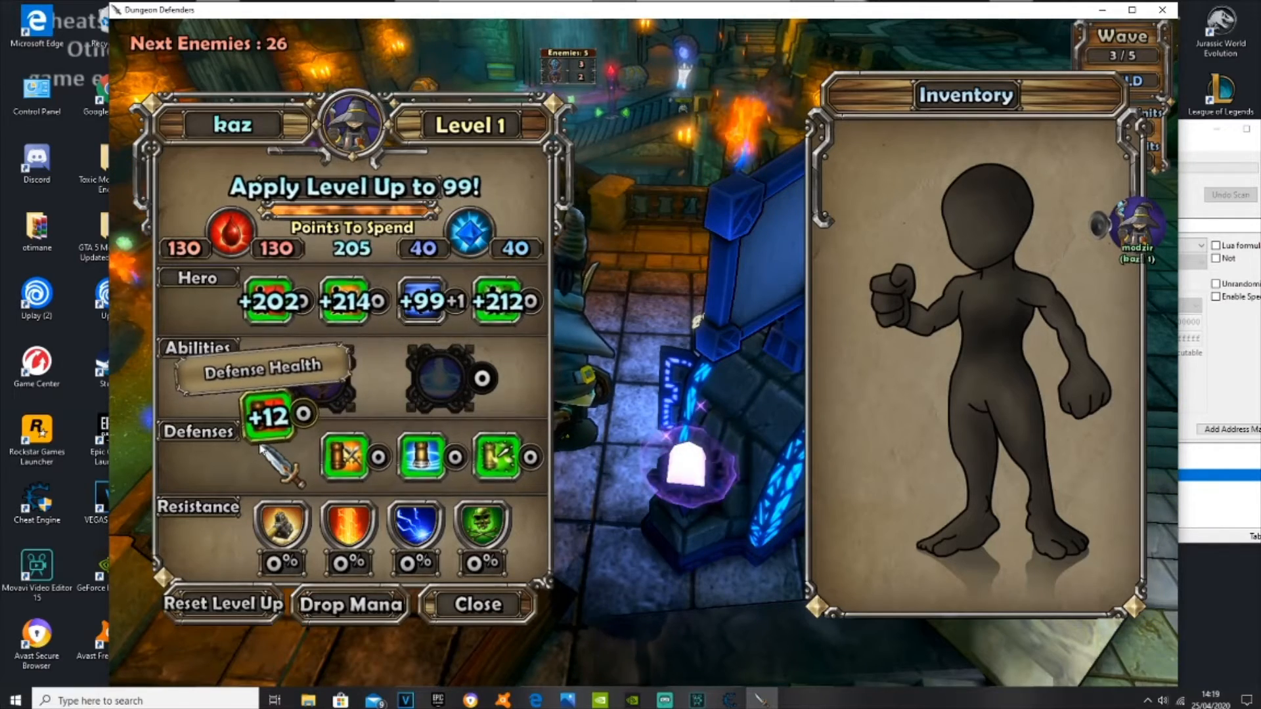
- Raise Defense Health with repeated points up to +188
{"action": "left_click", "coordinate": [270, 419]}
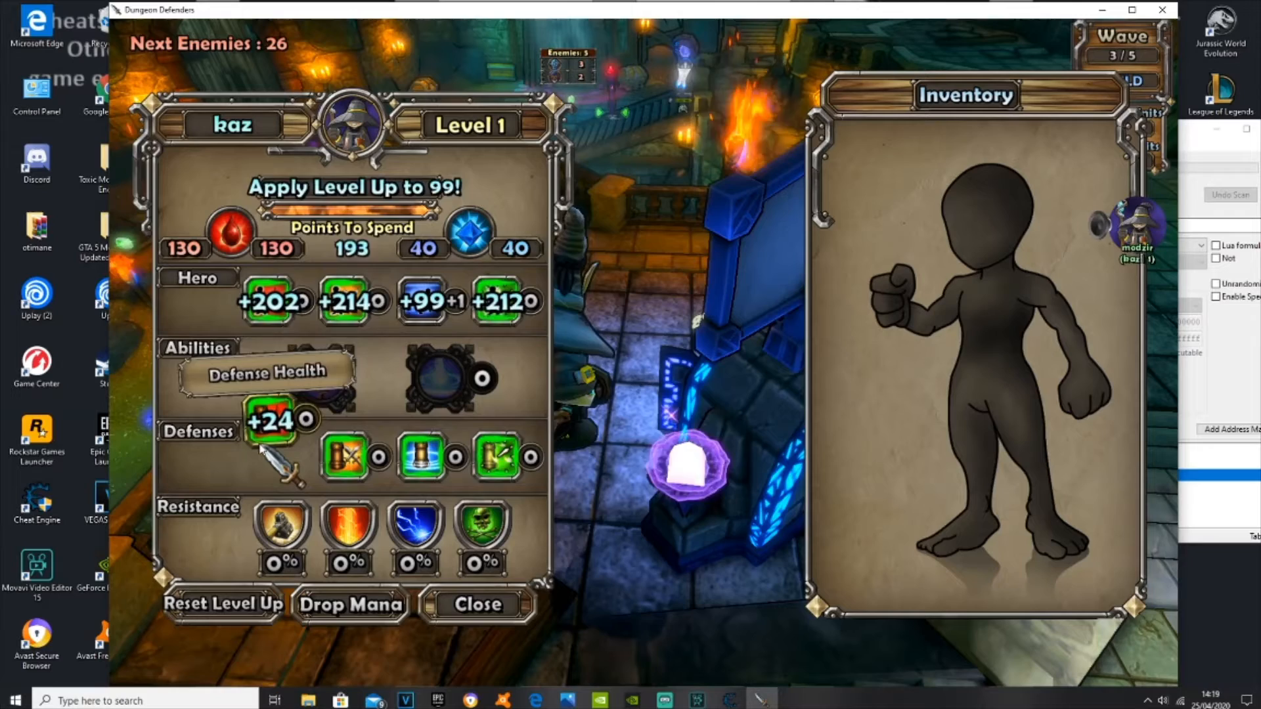
{"action": "left_click", "coordinate": [273, 419]}
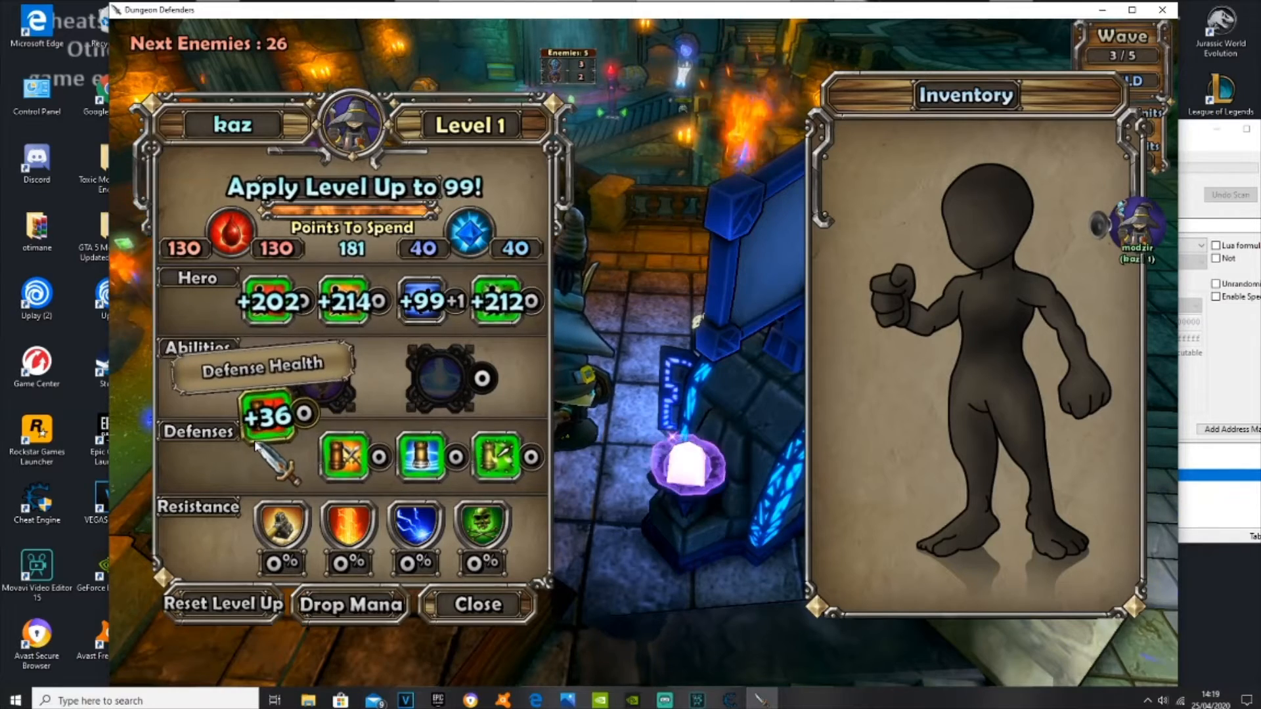
{"action": "left_click", "coordinate": [268, 418]}
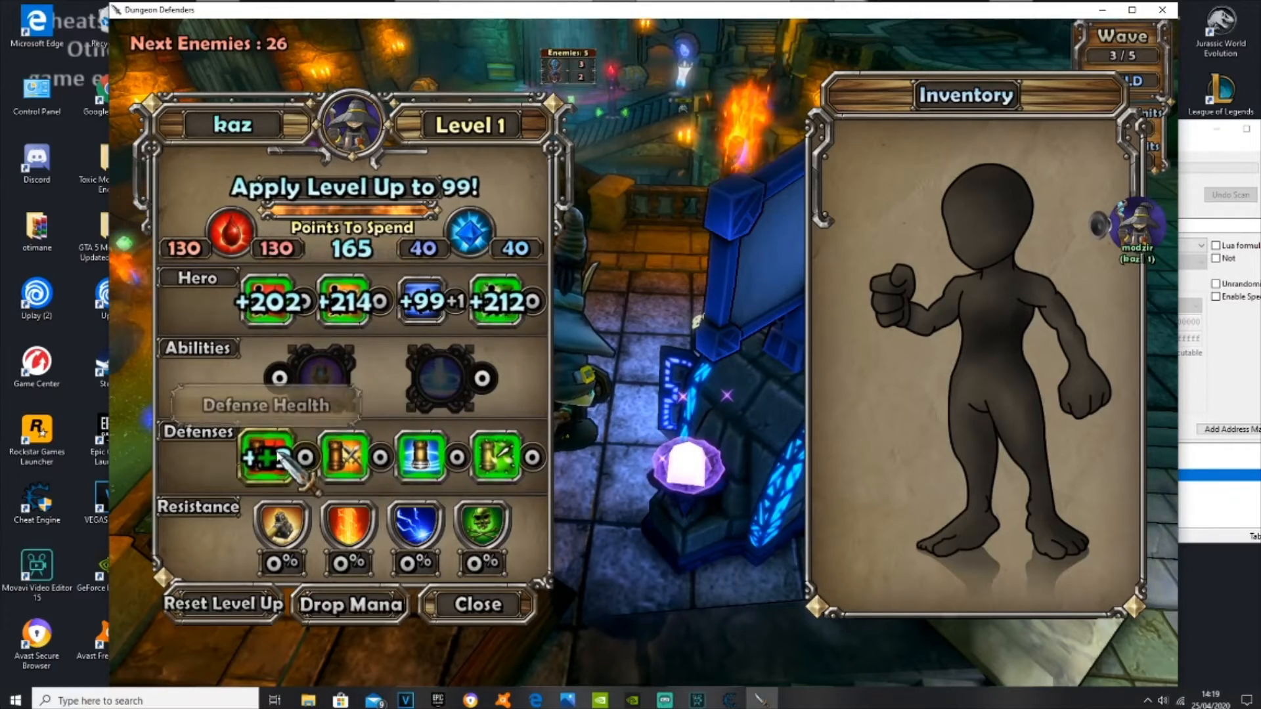
{"action": "left_click", "coordinate": [268, 457]}
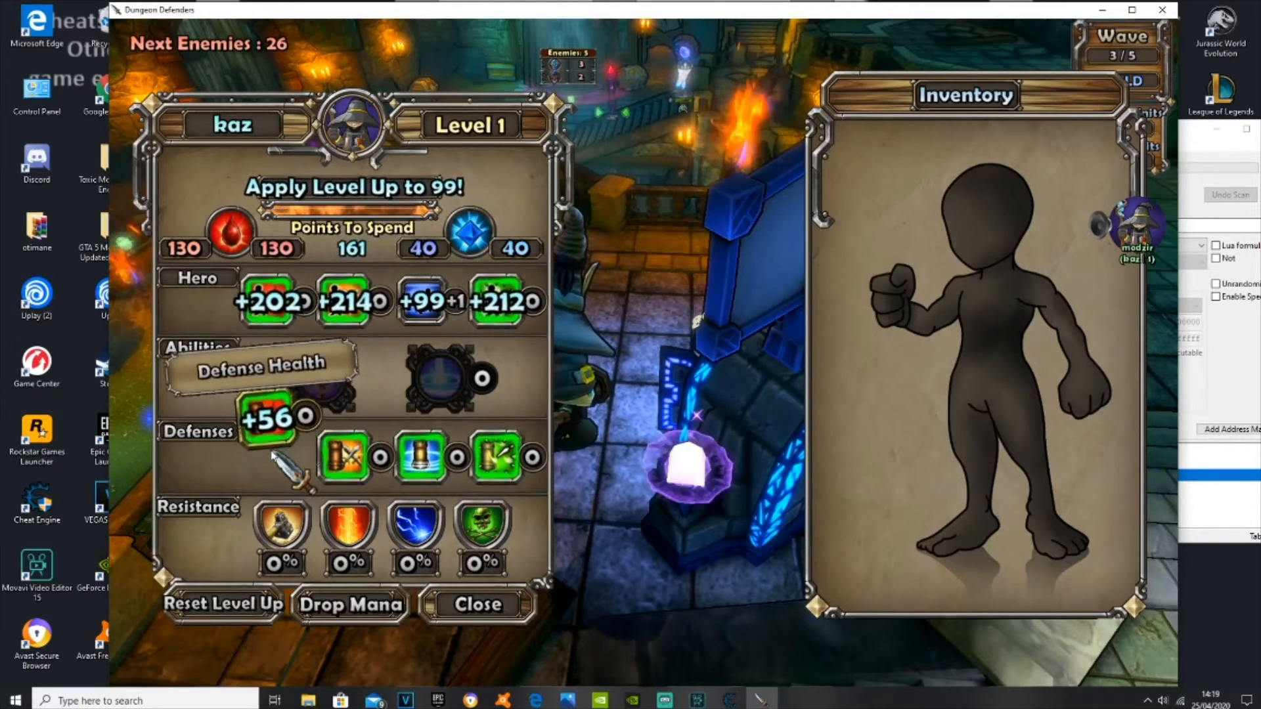
{"action": "left_click", "coordinate": [272, 421]}
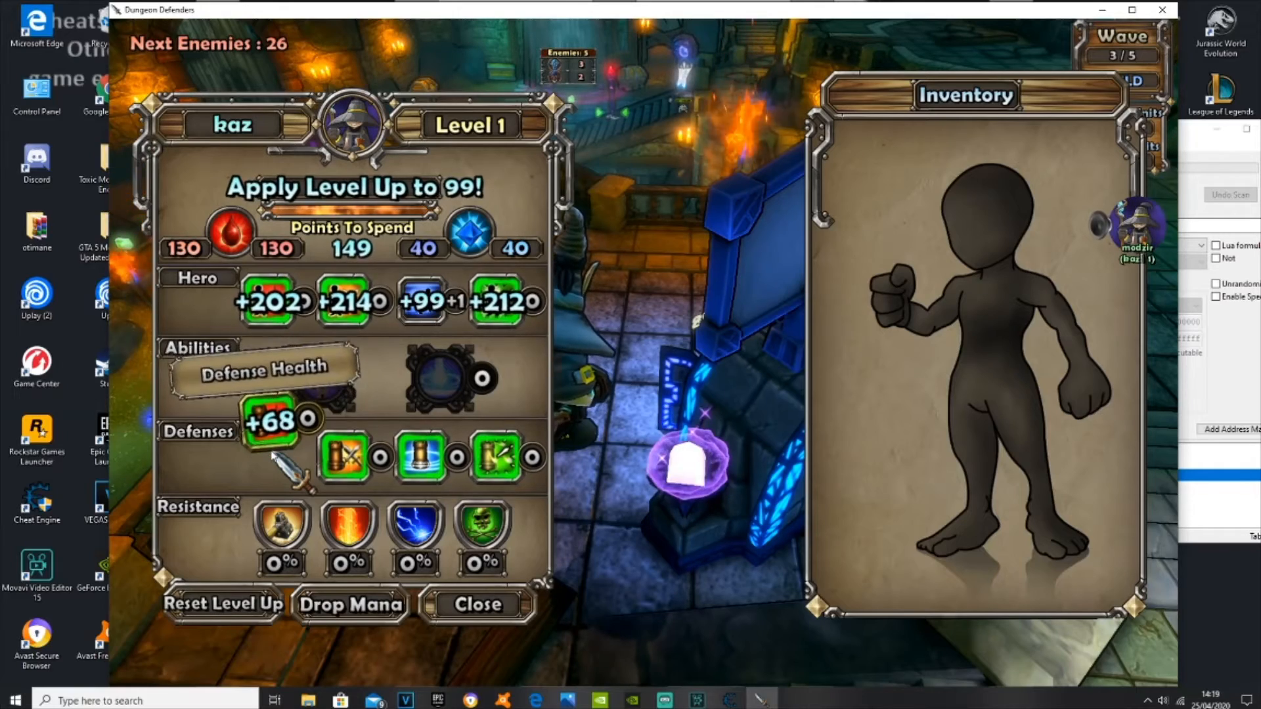
{"action": "left_click", "coordinate": [268, 426]}
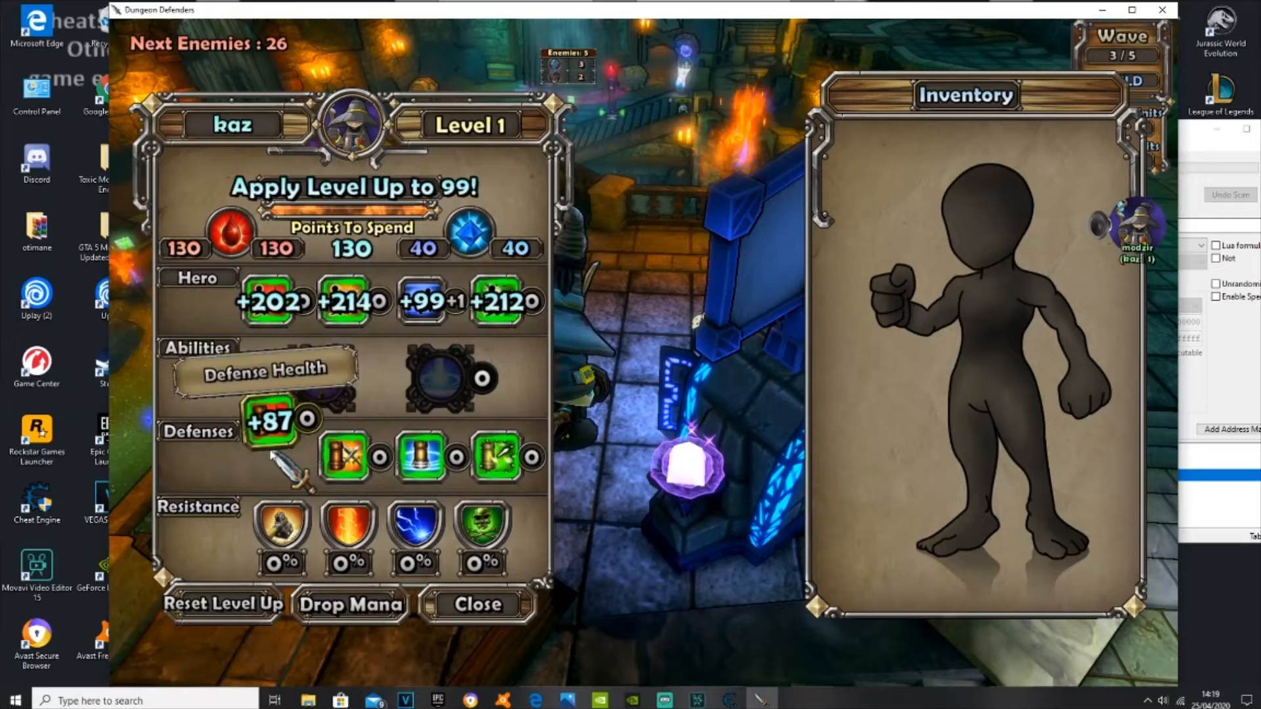
{"action": "left_click", "coordinate": [268, 421]}
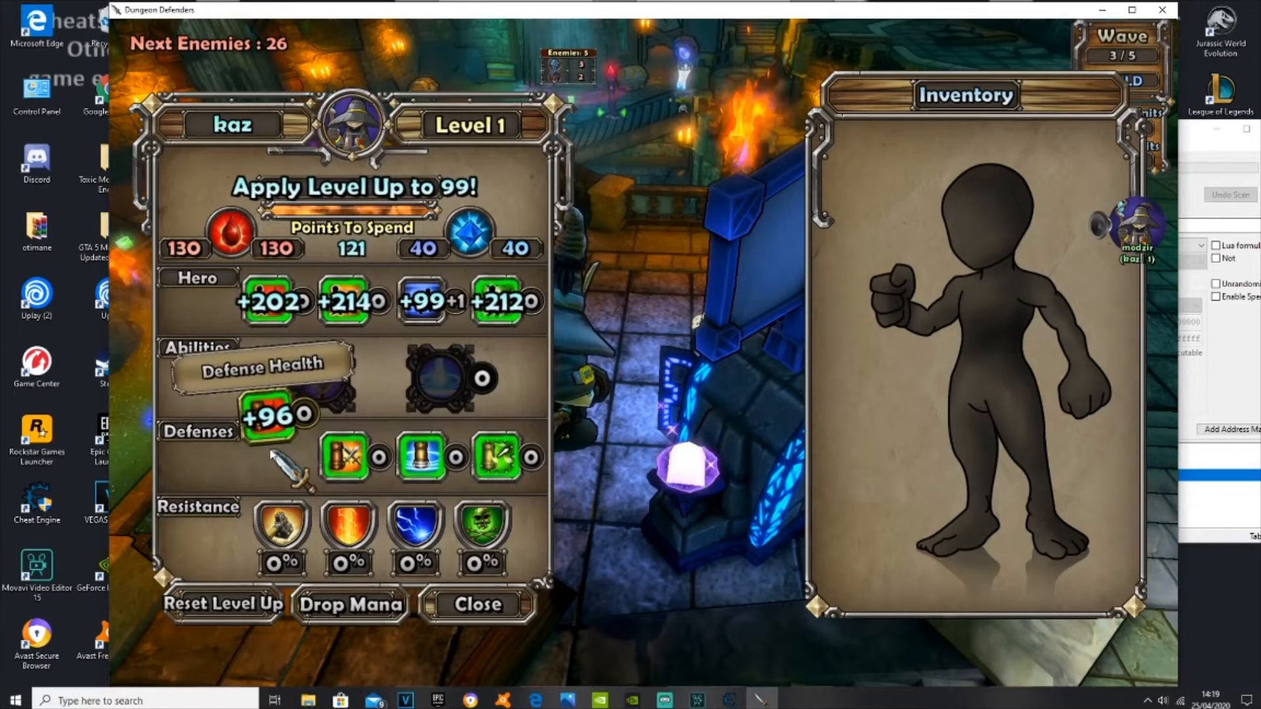
{"action": "left_click", "coordinate": [274, 416]}
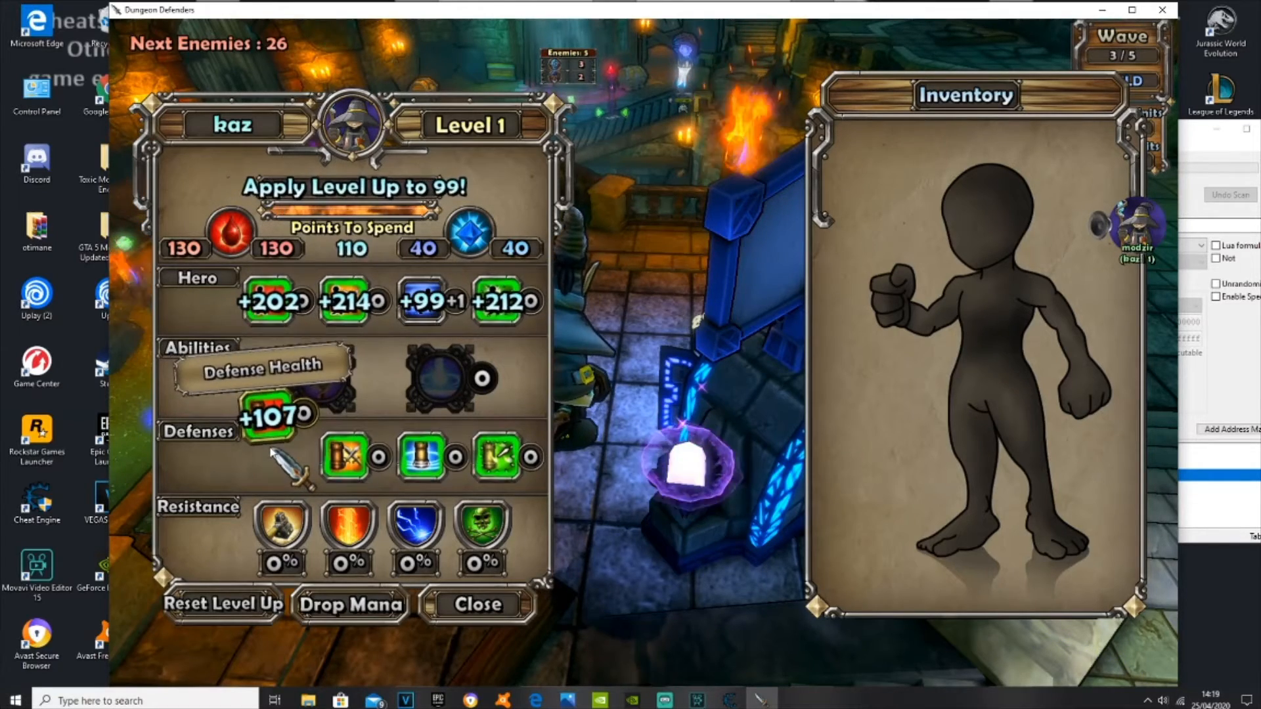
{"action": "left_click", "coordinate": [274, 421]}
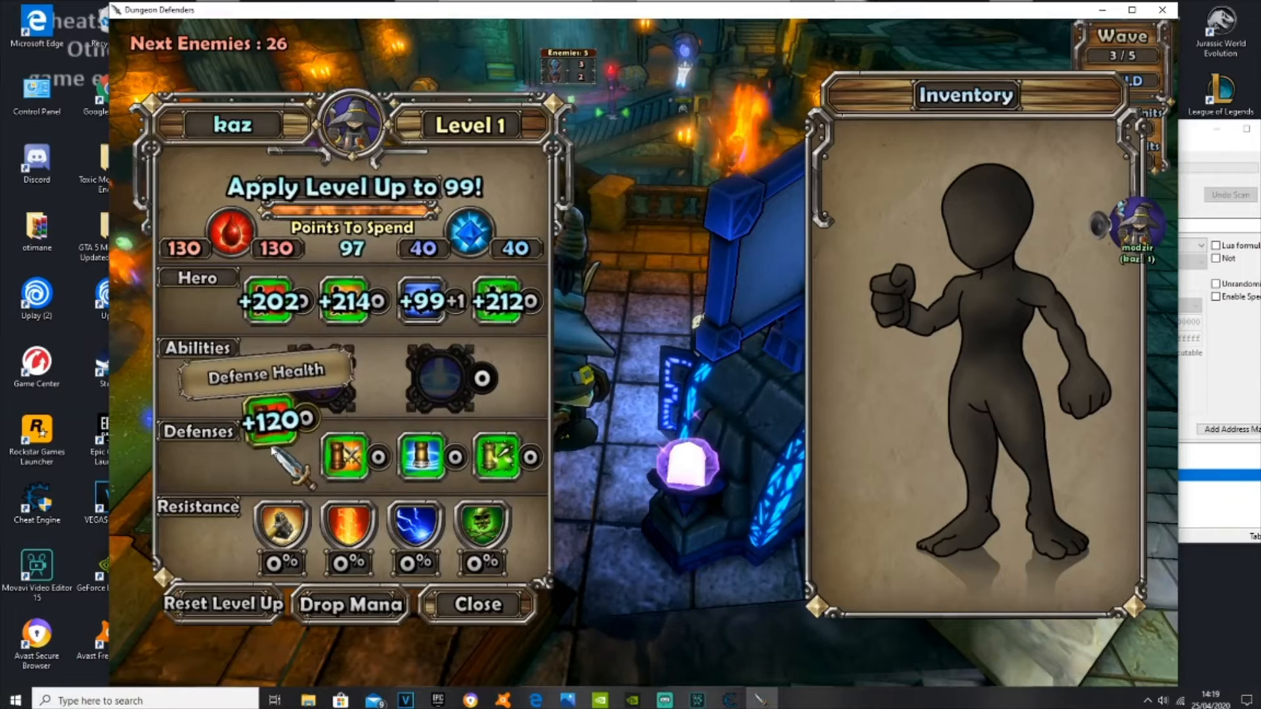
{"action": "left_click", "coordinate": [270, 422]}
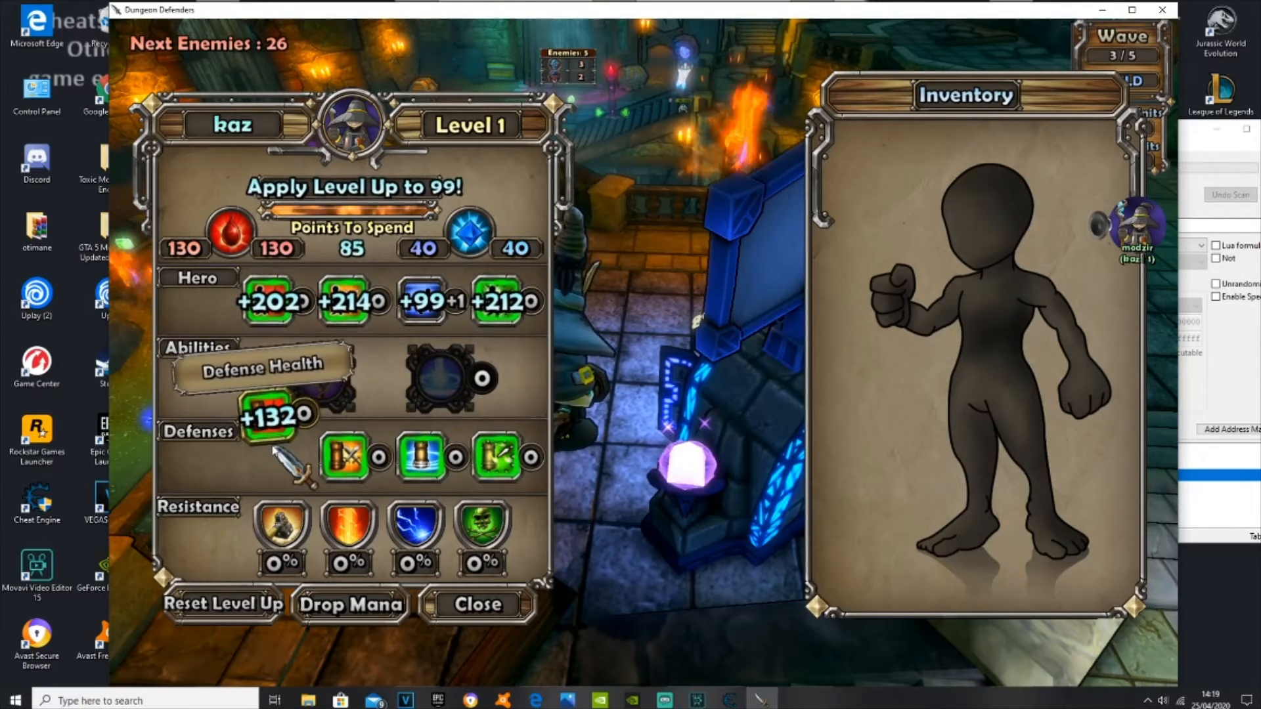
{"action": "left_click", "coordinate": [273, 416]}
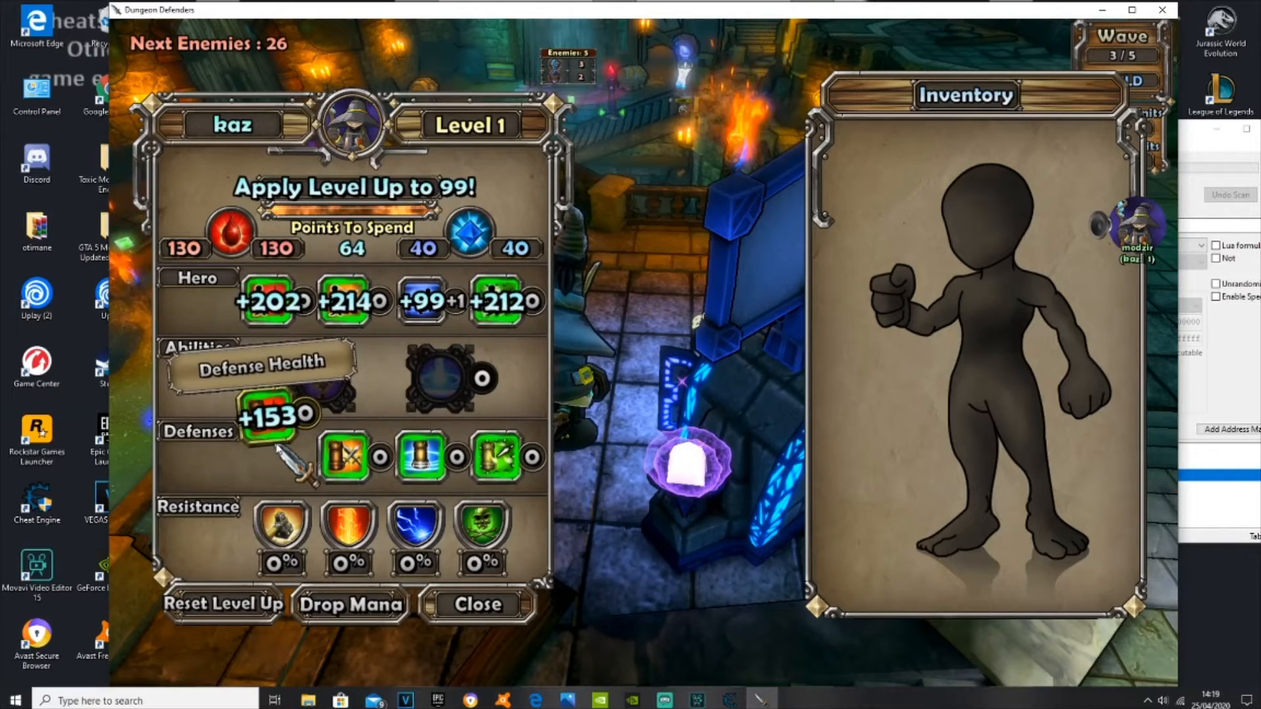
{"action": "left_click", "coordinate": [277, 418]}
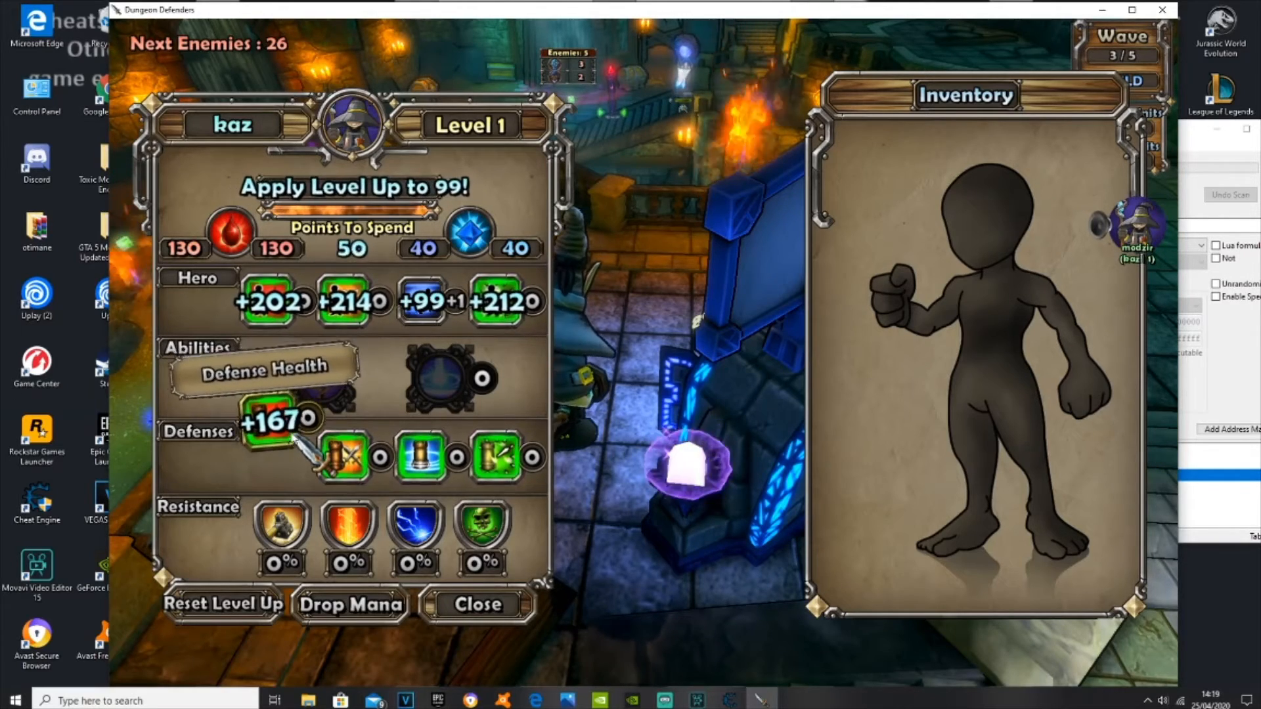
{"action": "left_click", "coordinate": [277, 420]}
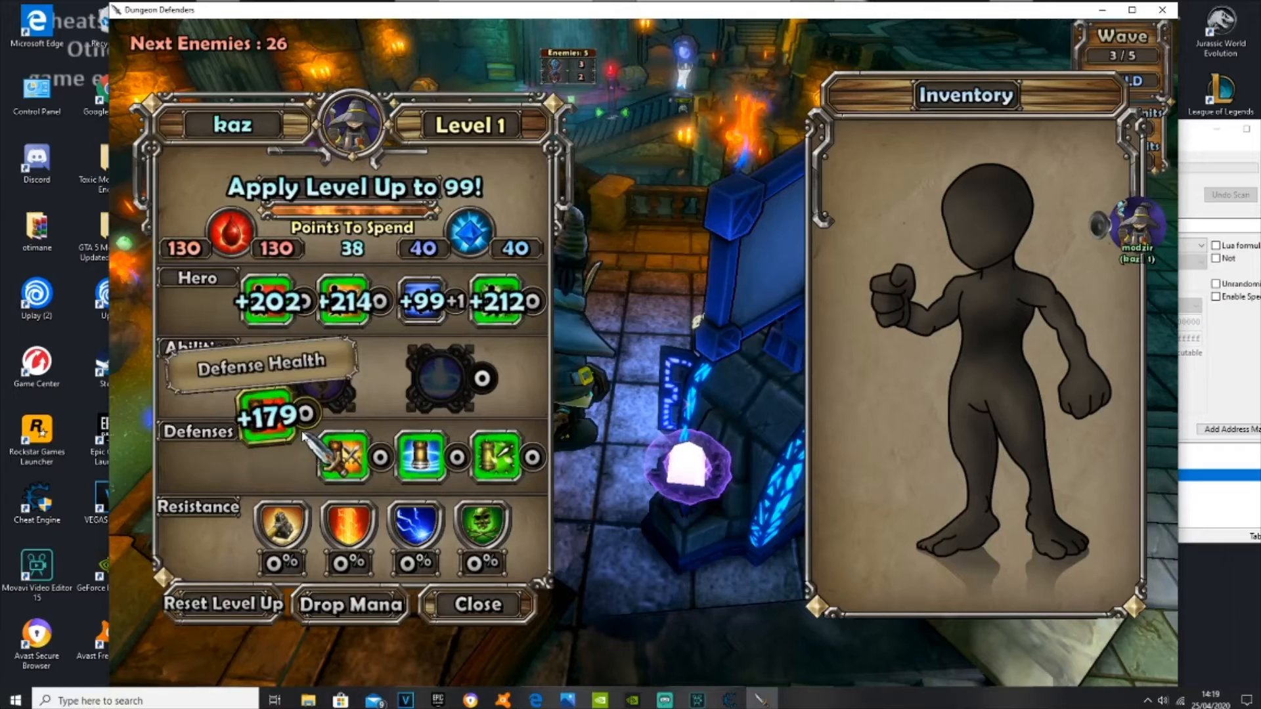
- Raise Defense Base Damage to +27, leaving 2 points unspent
{"action": "left_click", "coordinate": [343, 456]}
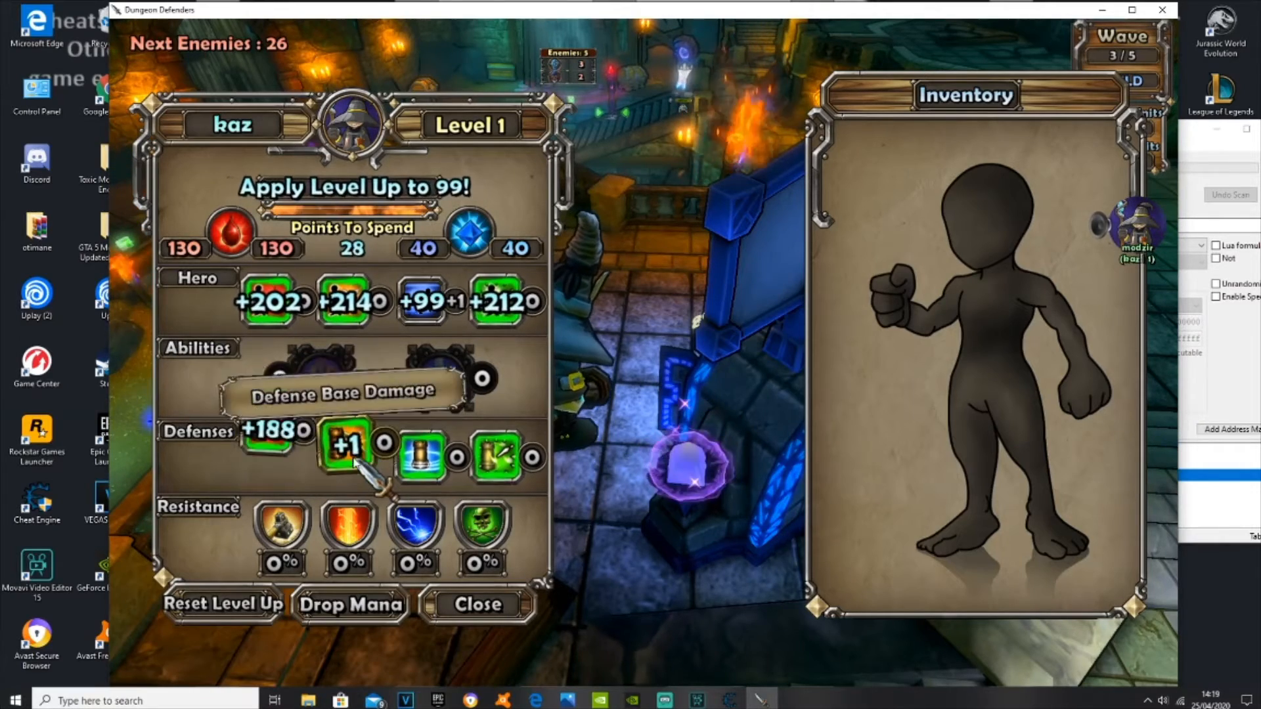
{"action": "left_click", "coordinate": [346, 446]}
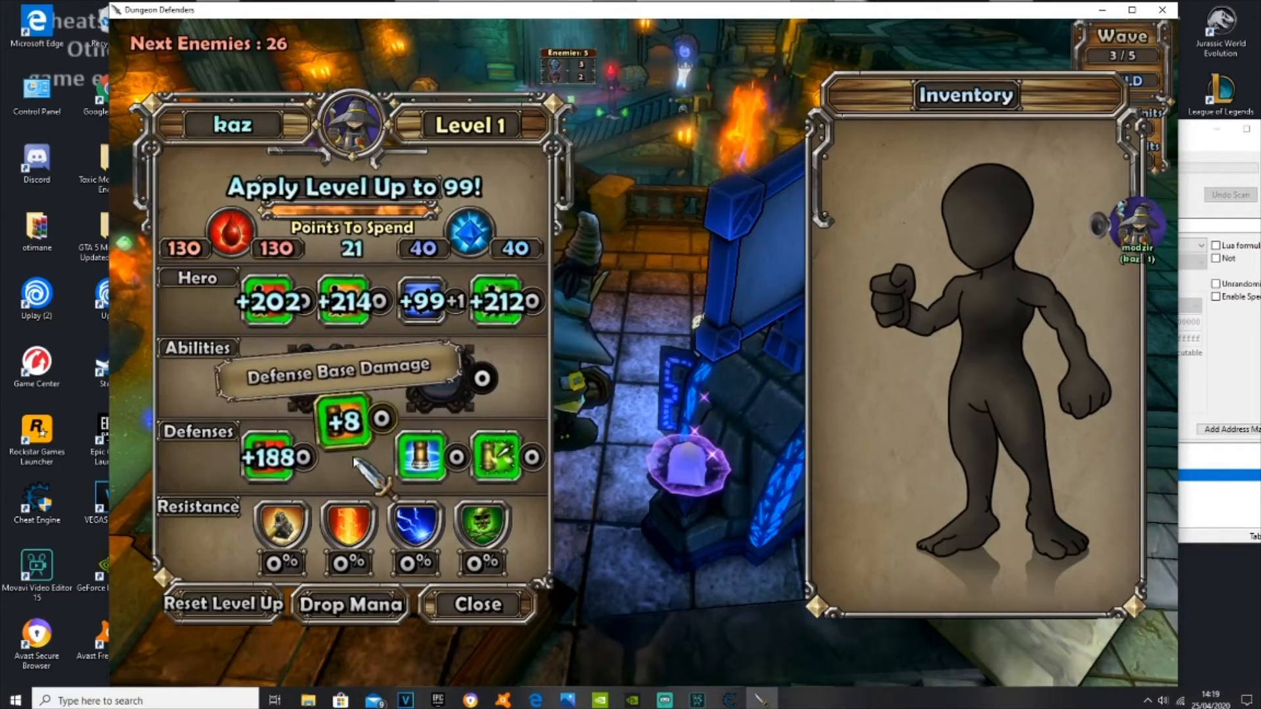
{"action": "left_click", "coordinate": [343, 421]}
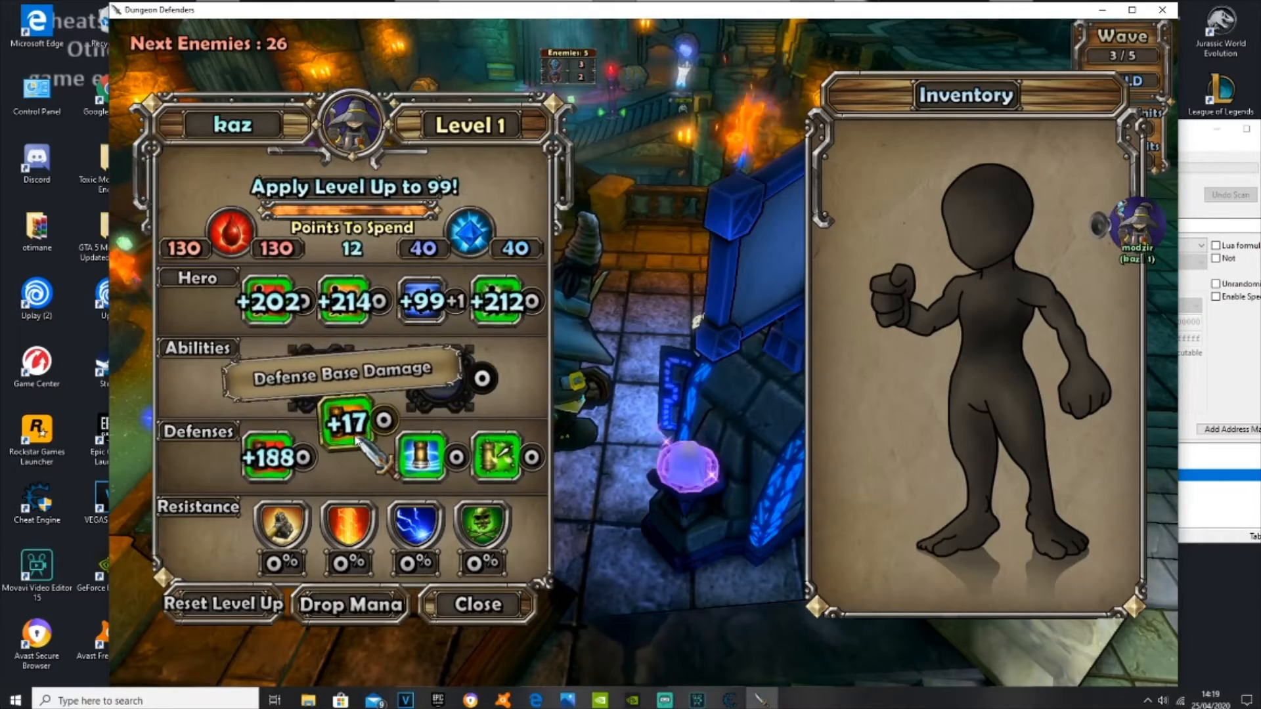
{"action": "left_click", "coordinate": [382, 422]}
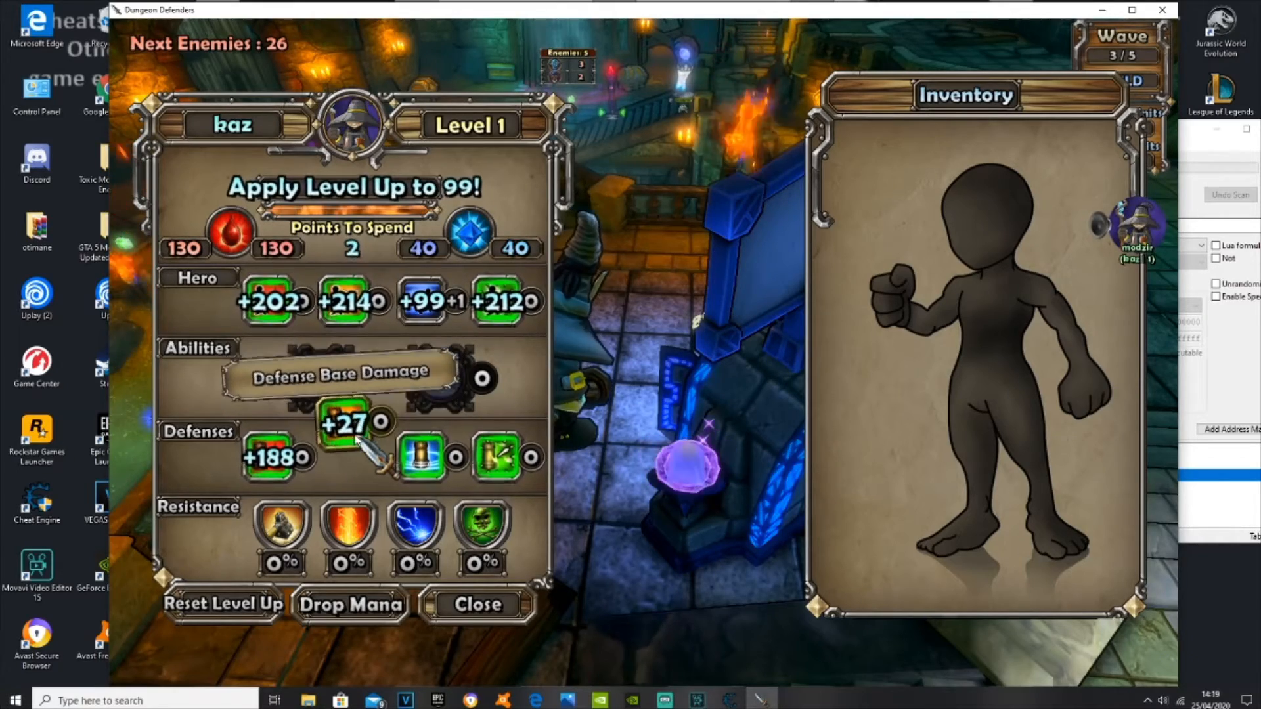
{"action": "left_click", "coordinate": [352, 187]}
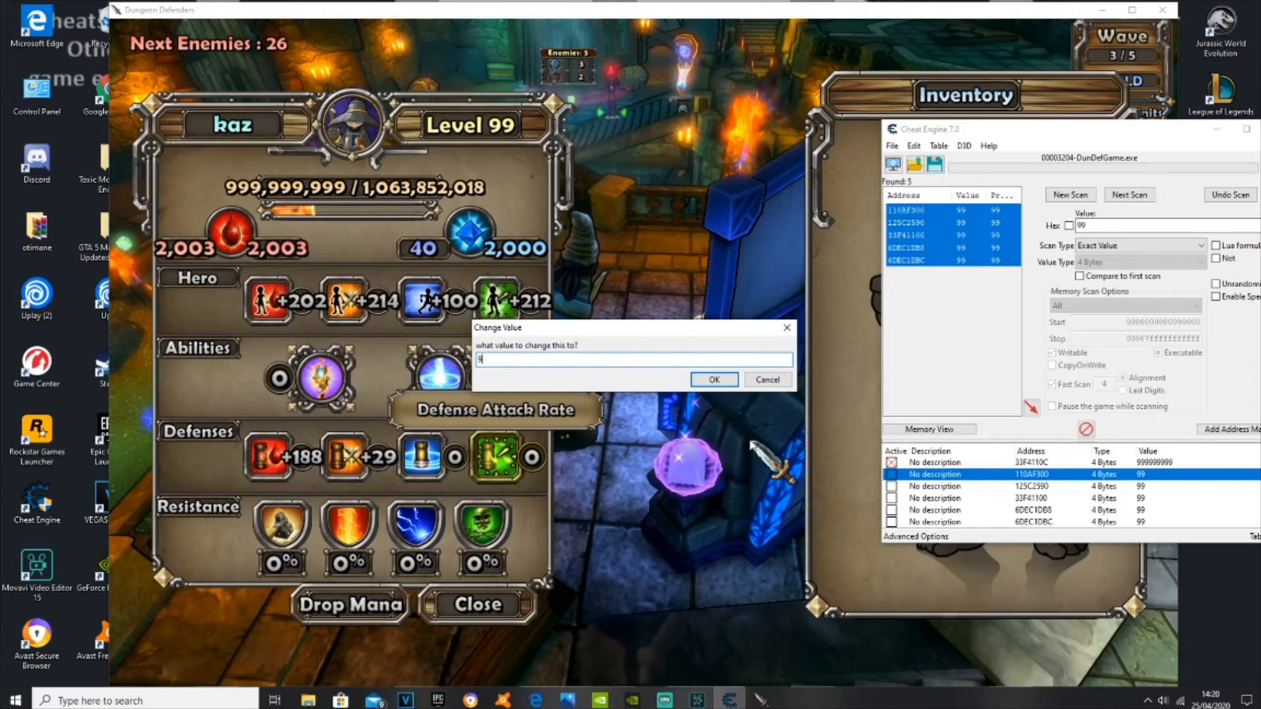
- Set the remaining level addresses to 9999 so kaz shows Level 9999
{"action": "left_click", "coordinate": [712, 379]}
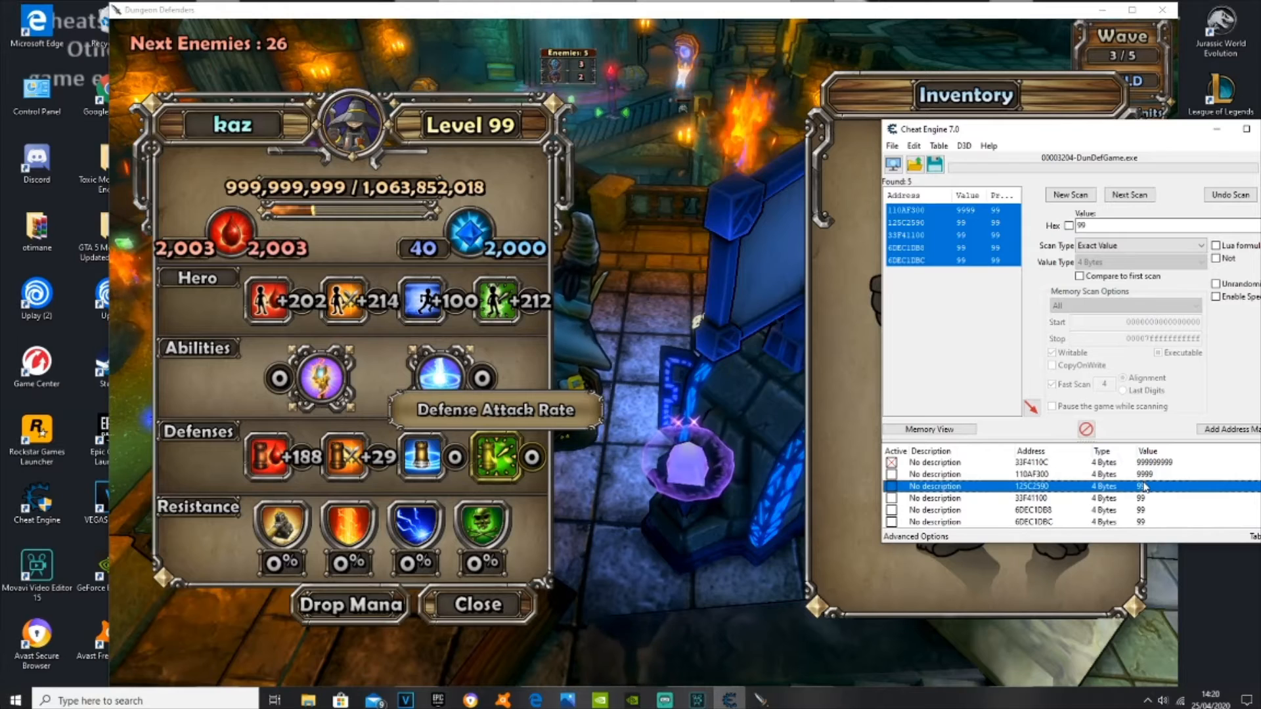
{"action": "double_click", "coordinate": [1142, 486]}
{"action": "type", "text": "99999"}
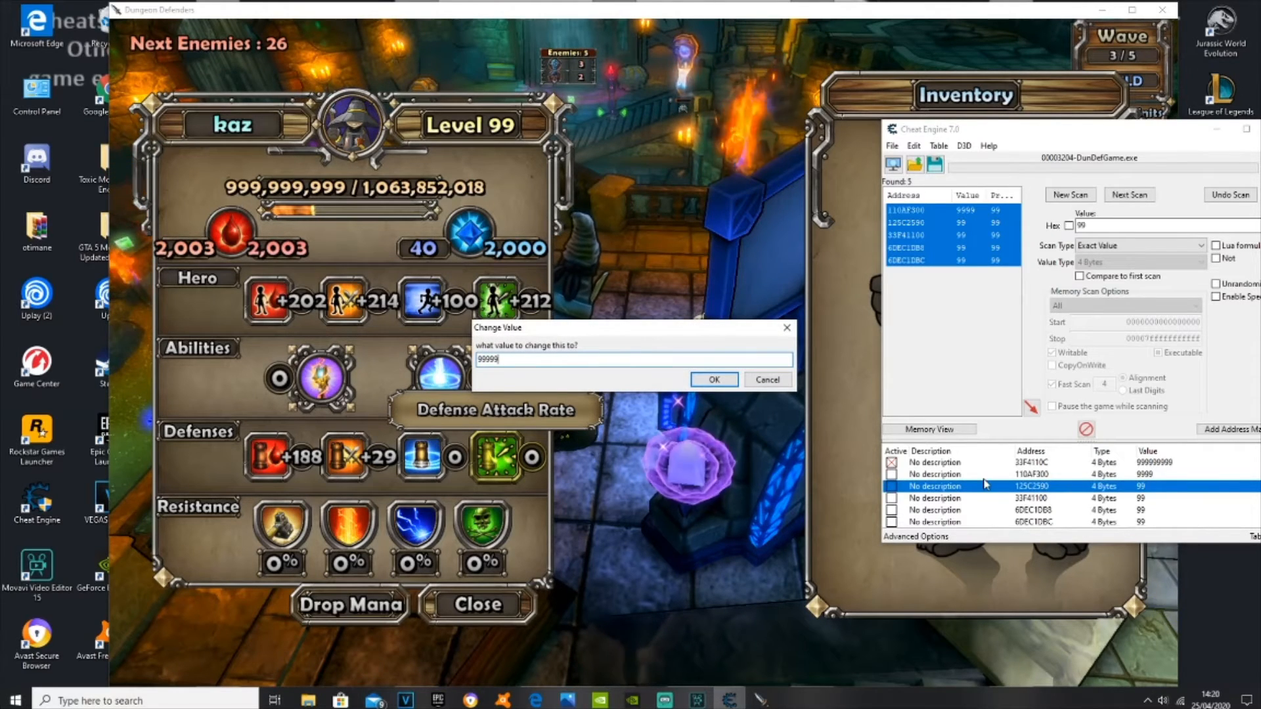
{"action": "left_click", "coordinate": [712, 379]}
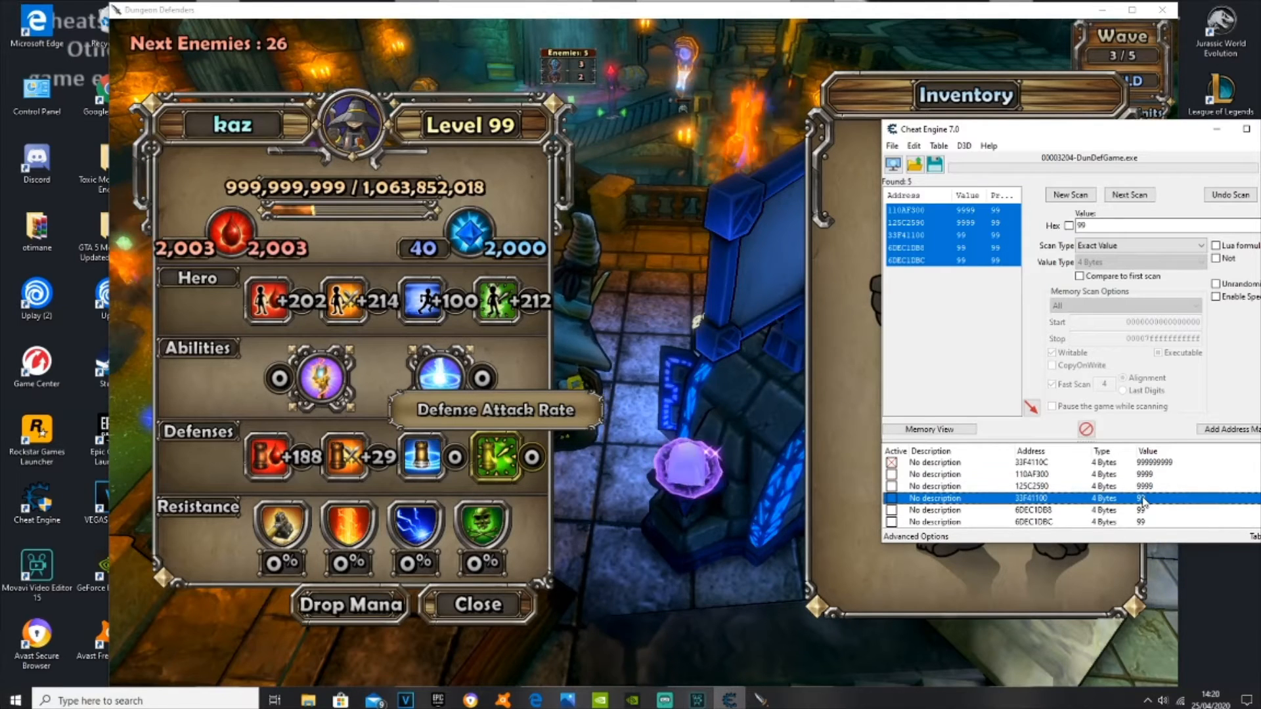
{"action": "double_click", "coordinate": [1150, 500]}
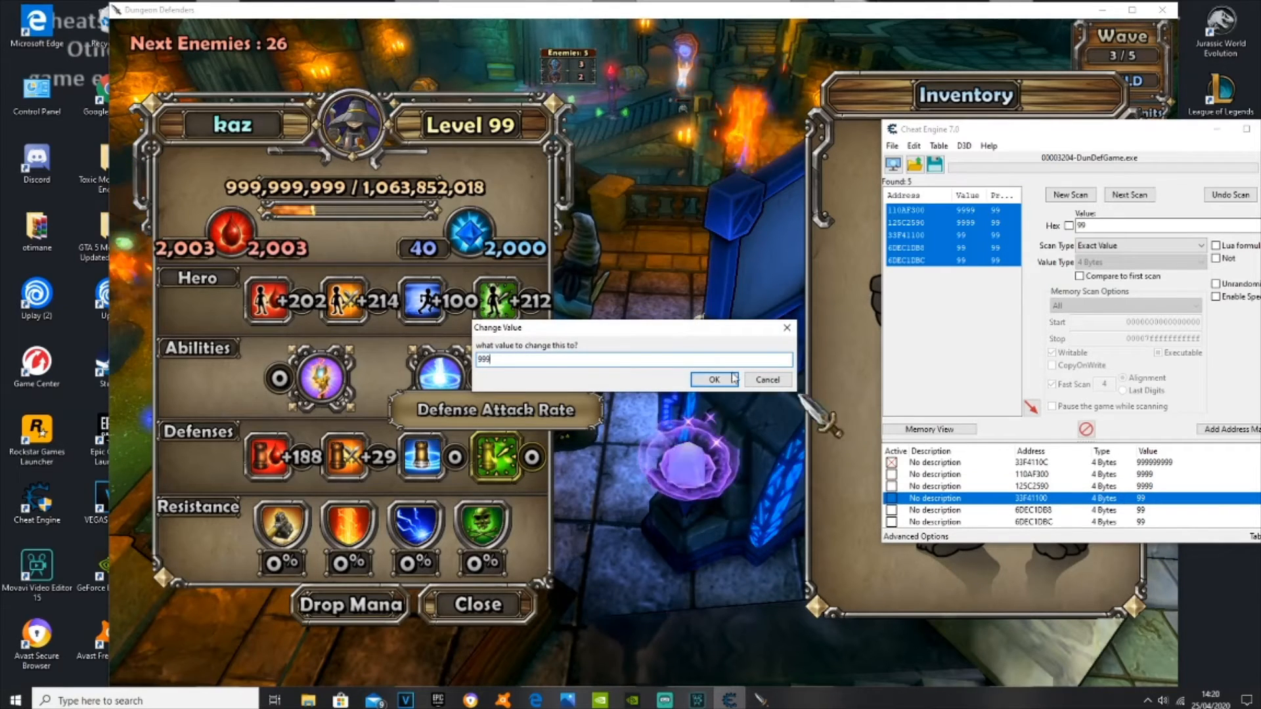
{"action": "left_click", "coordinate": [712, 379]}
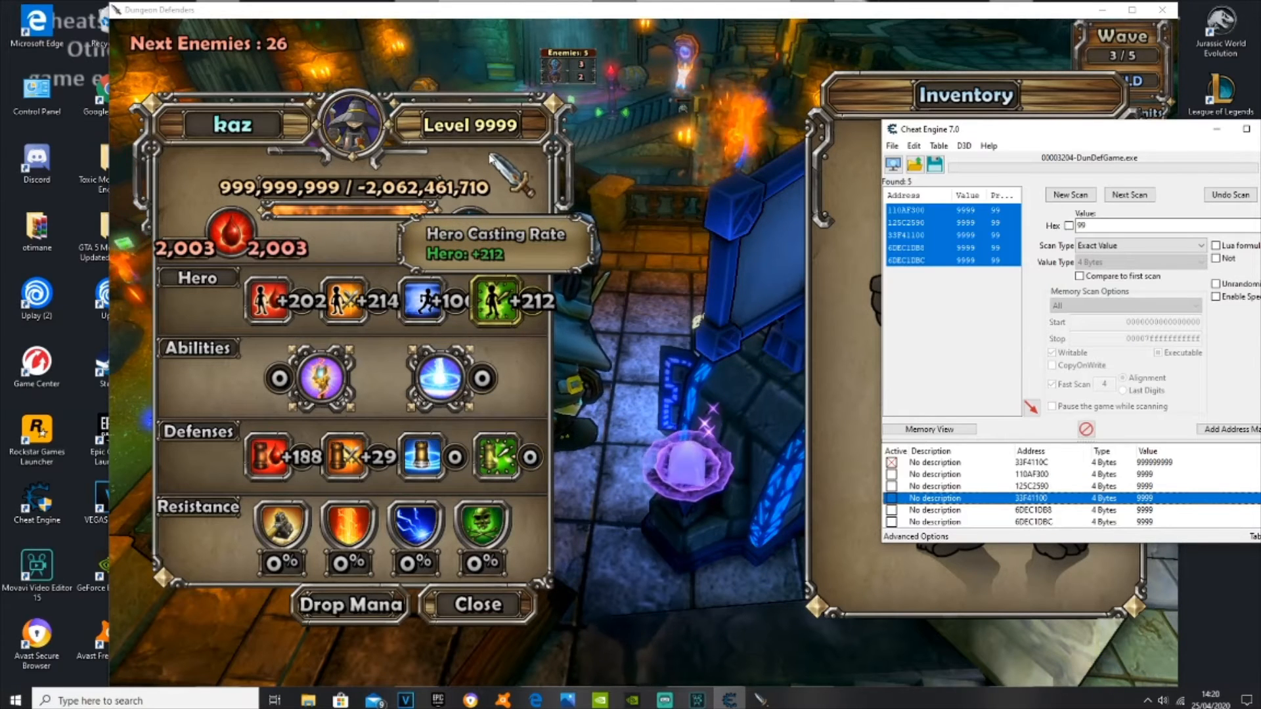
{"action": "mouse_move", "coordinate": [629, 388]}
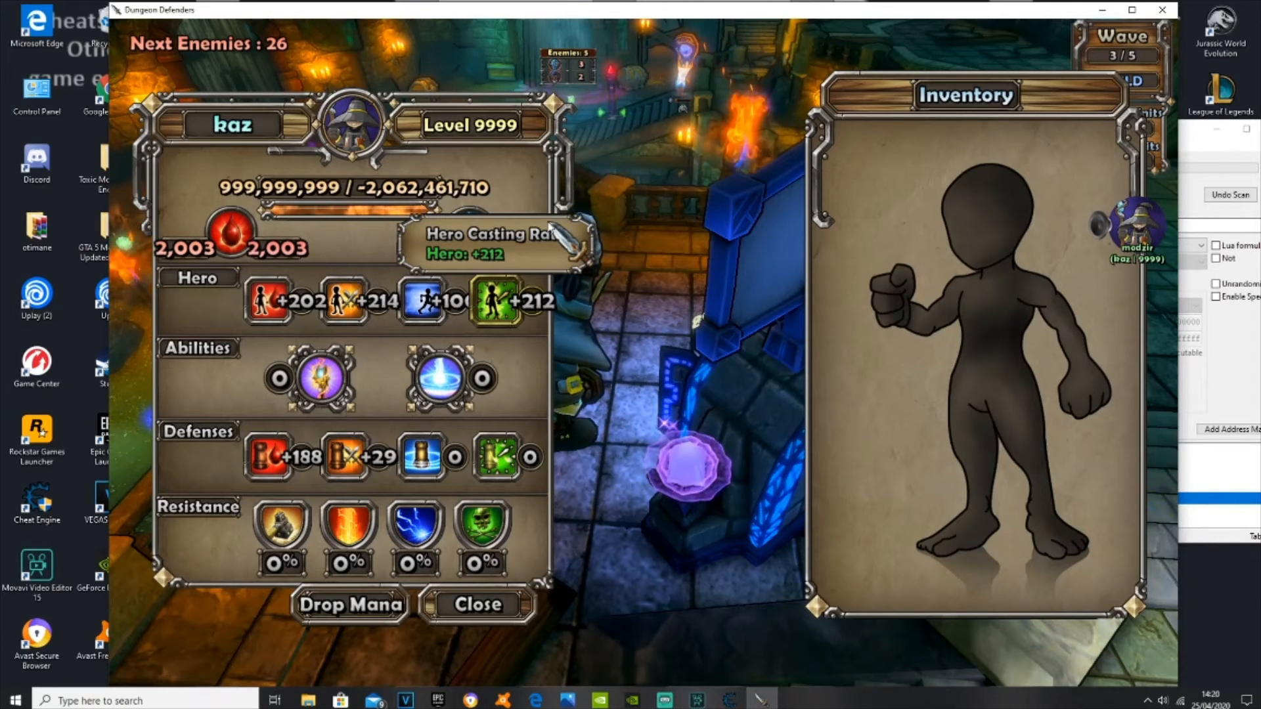
- Close the hero stats screen and bring up the game's pause menu
{"action": "left_click", "coordinate": [476, 604]}
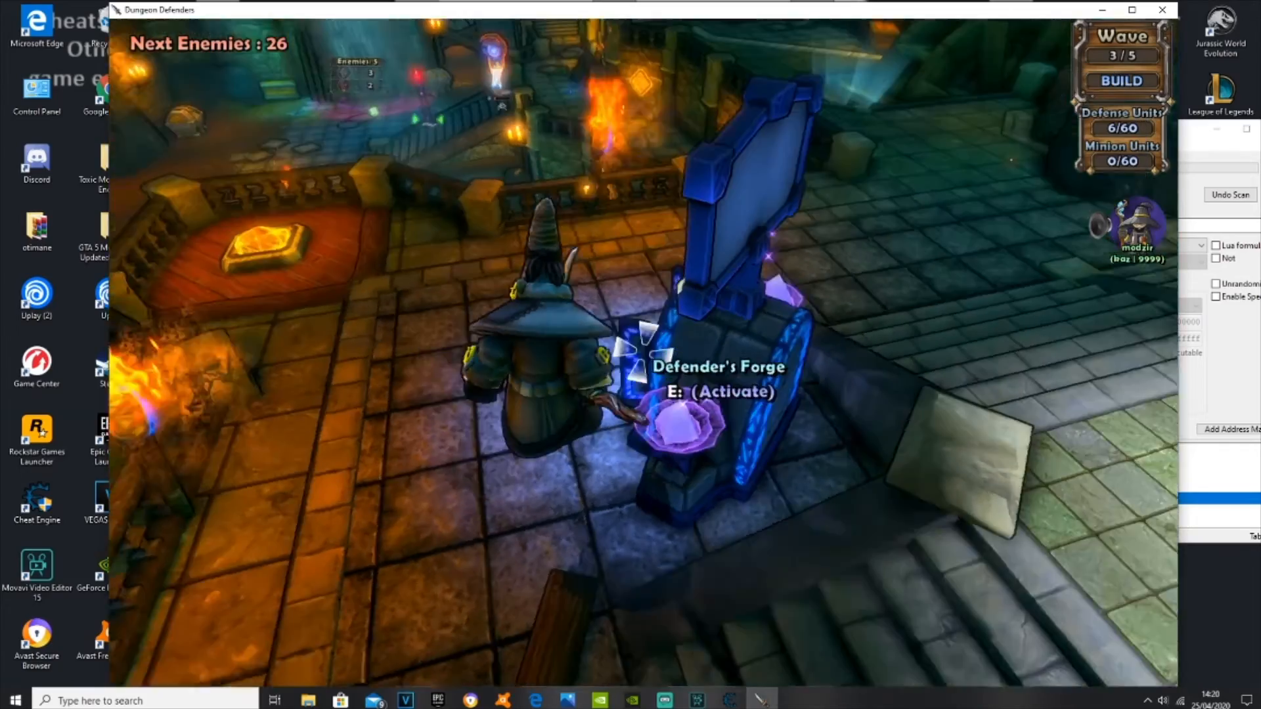
{"action": "key", "text": "Escape"}
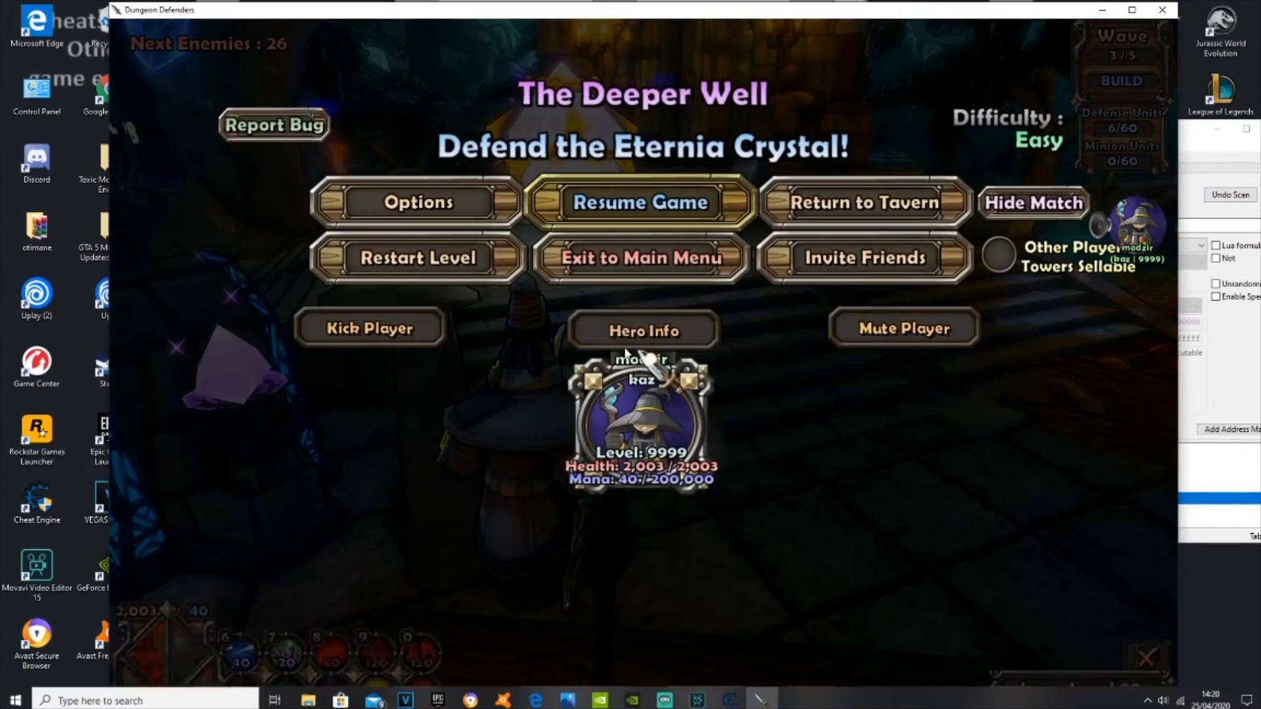